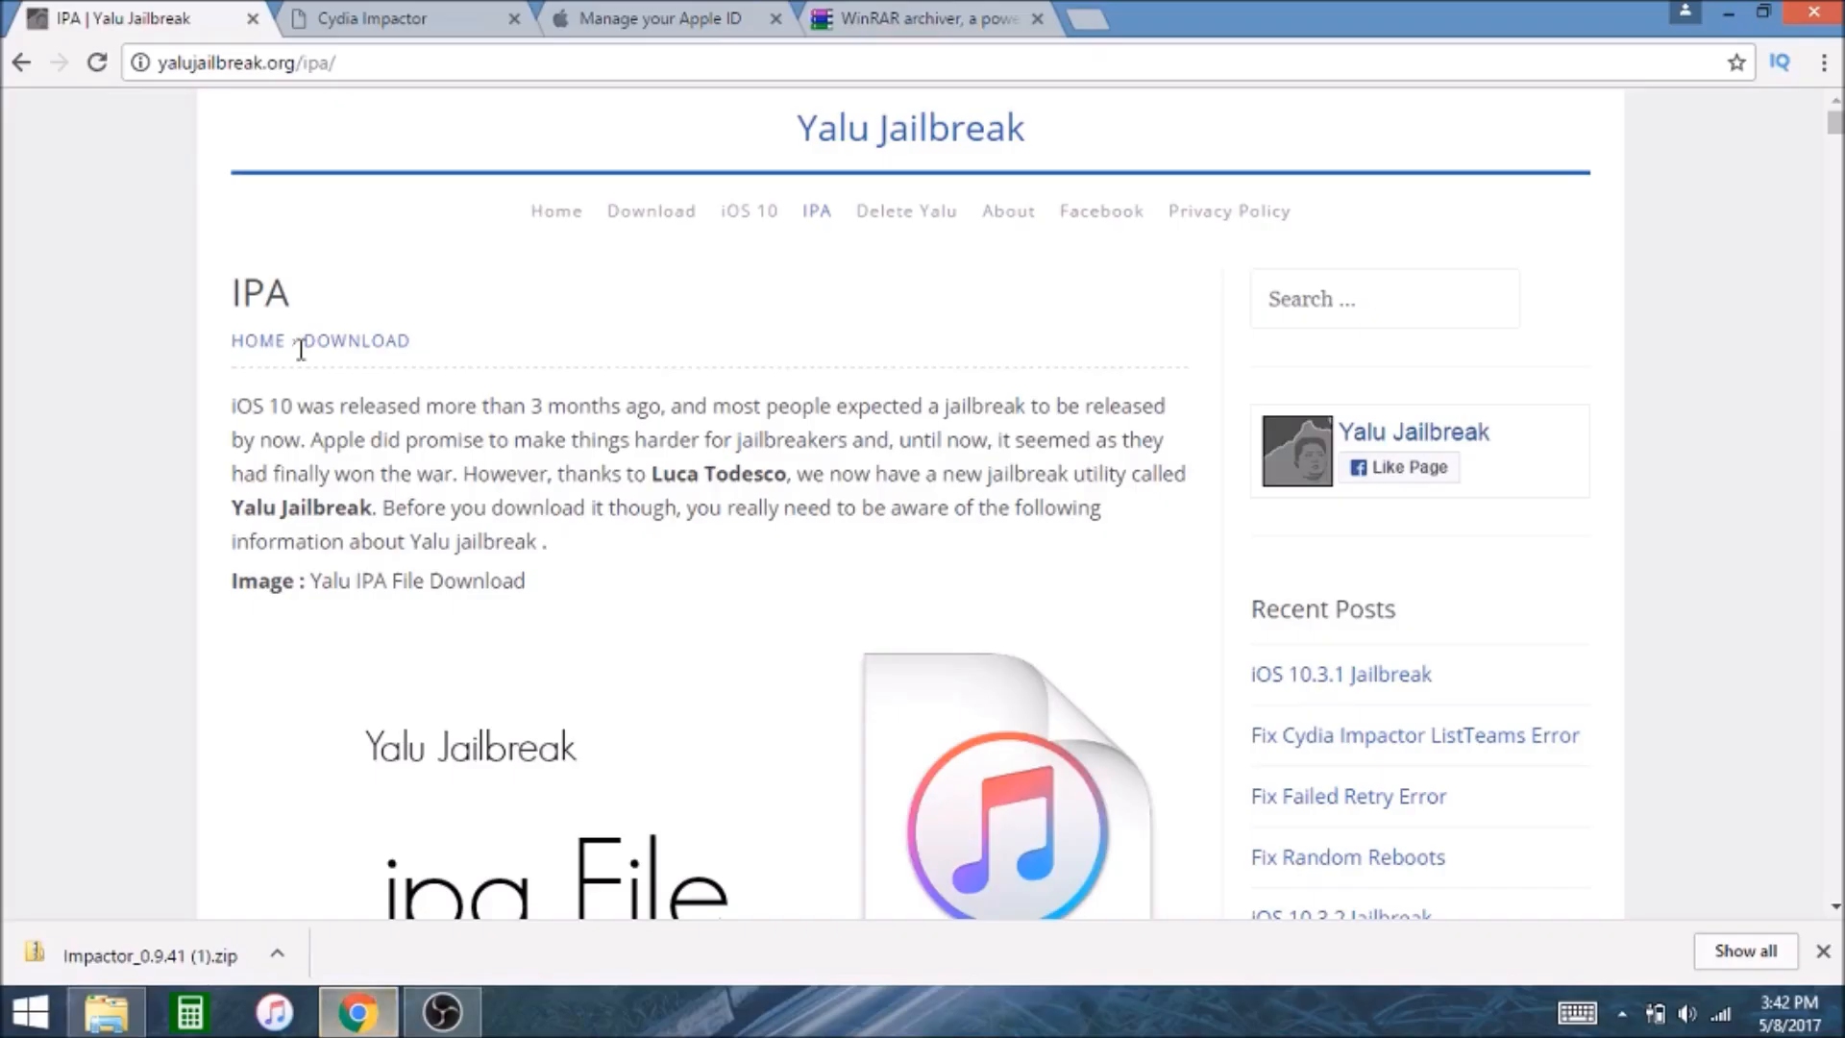
mouse_move(179, 150)
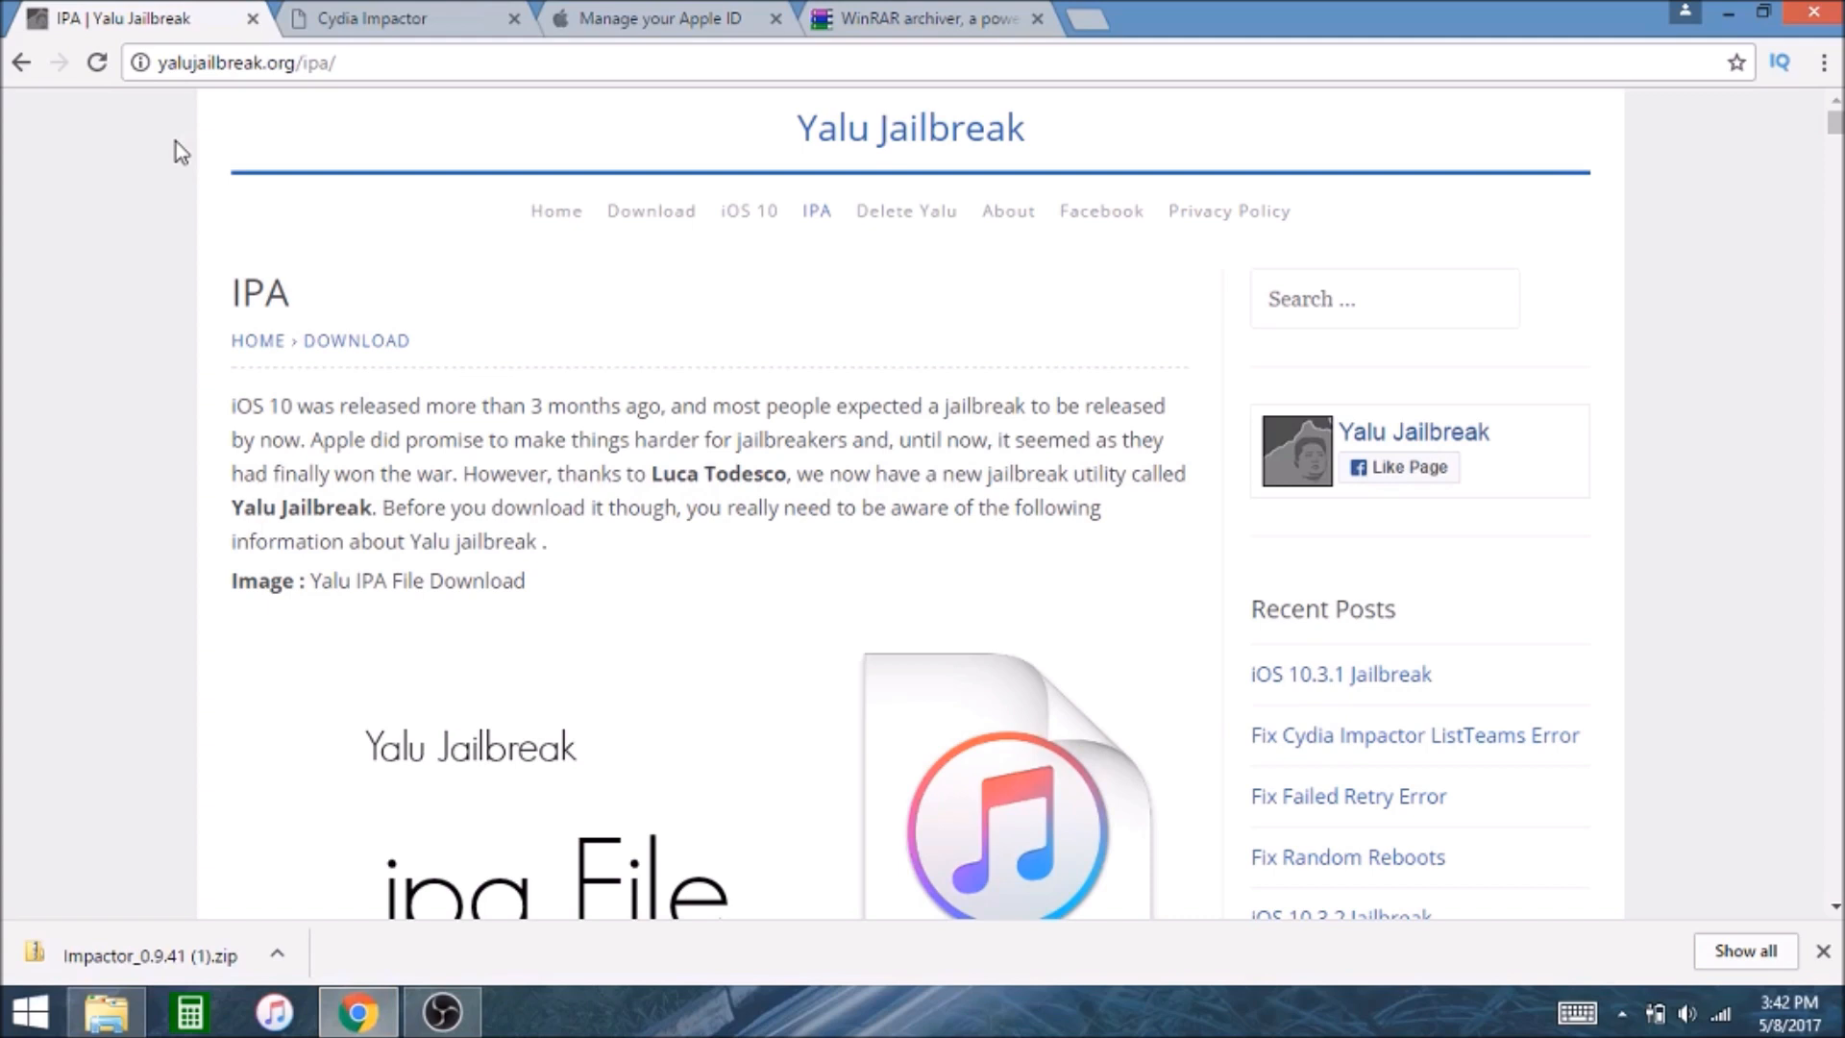
mouse_move(1230, 217)
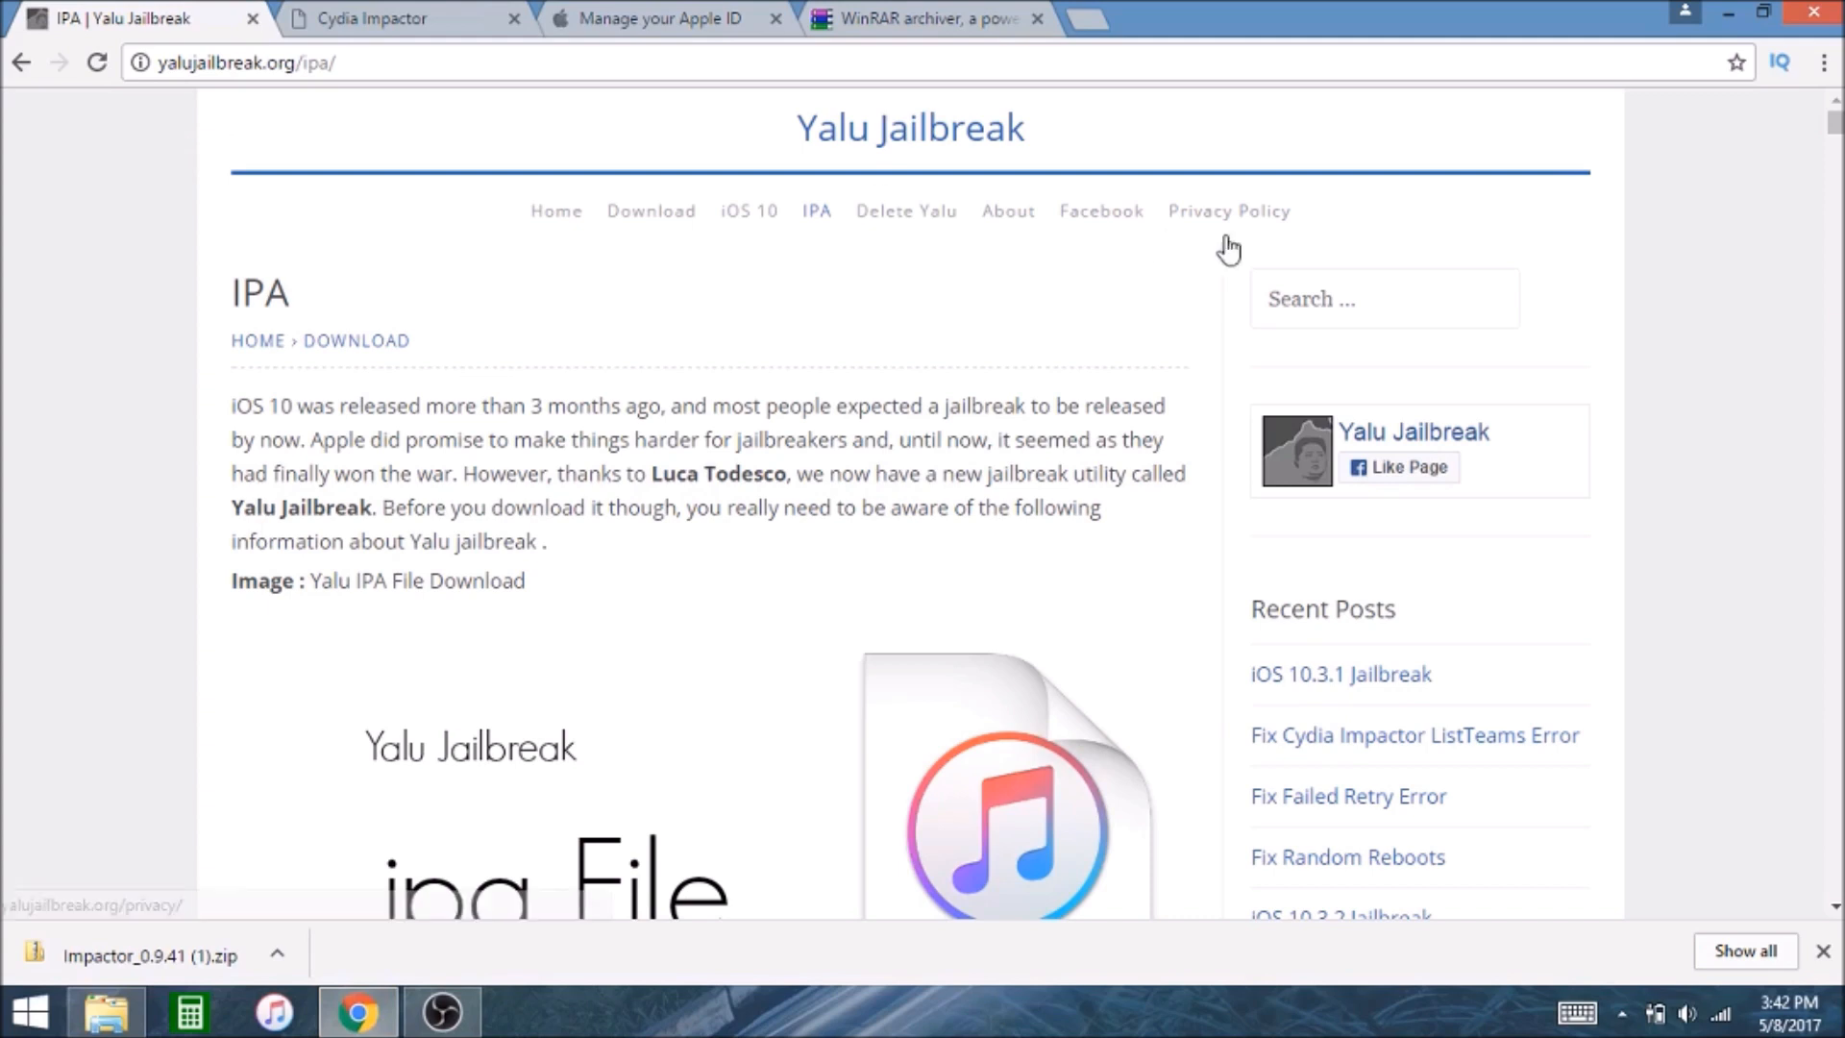
Start the Windows download of Cydia Impactor from its official site
scroll("down", 3)
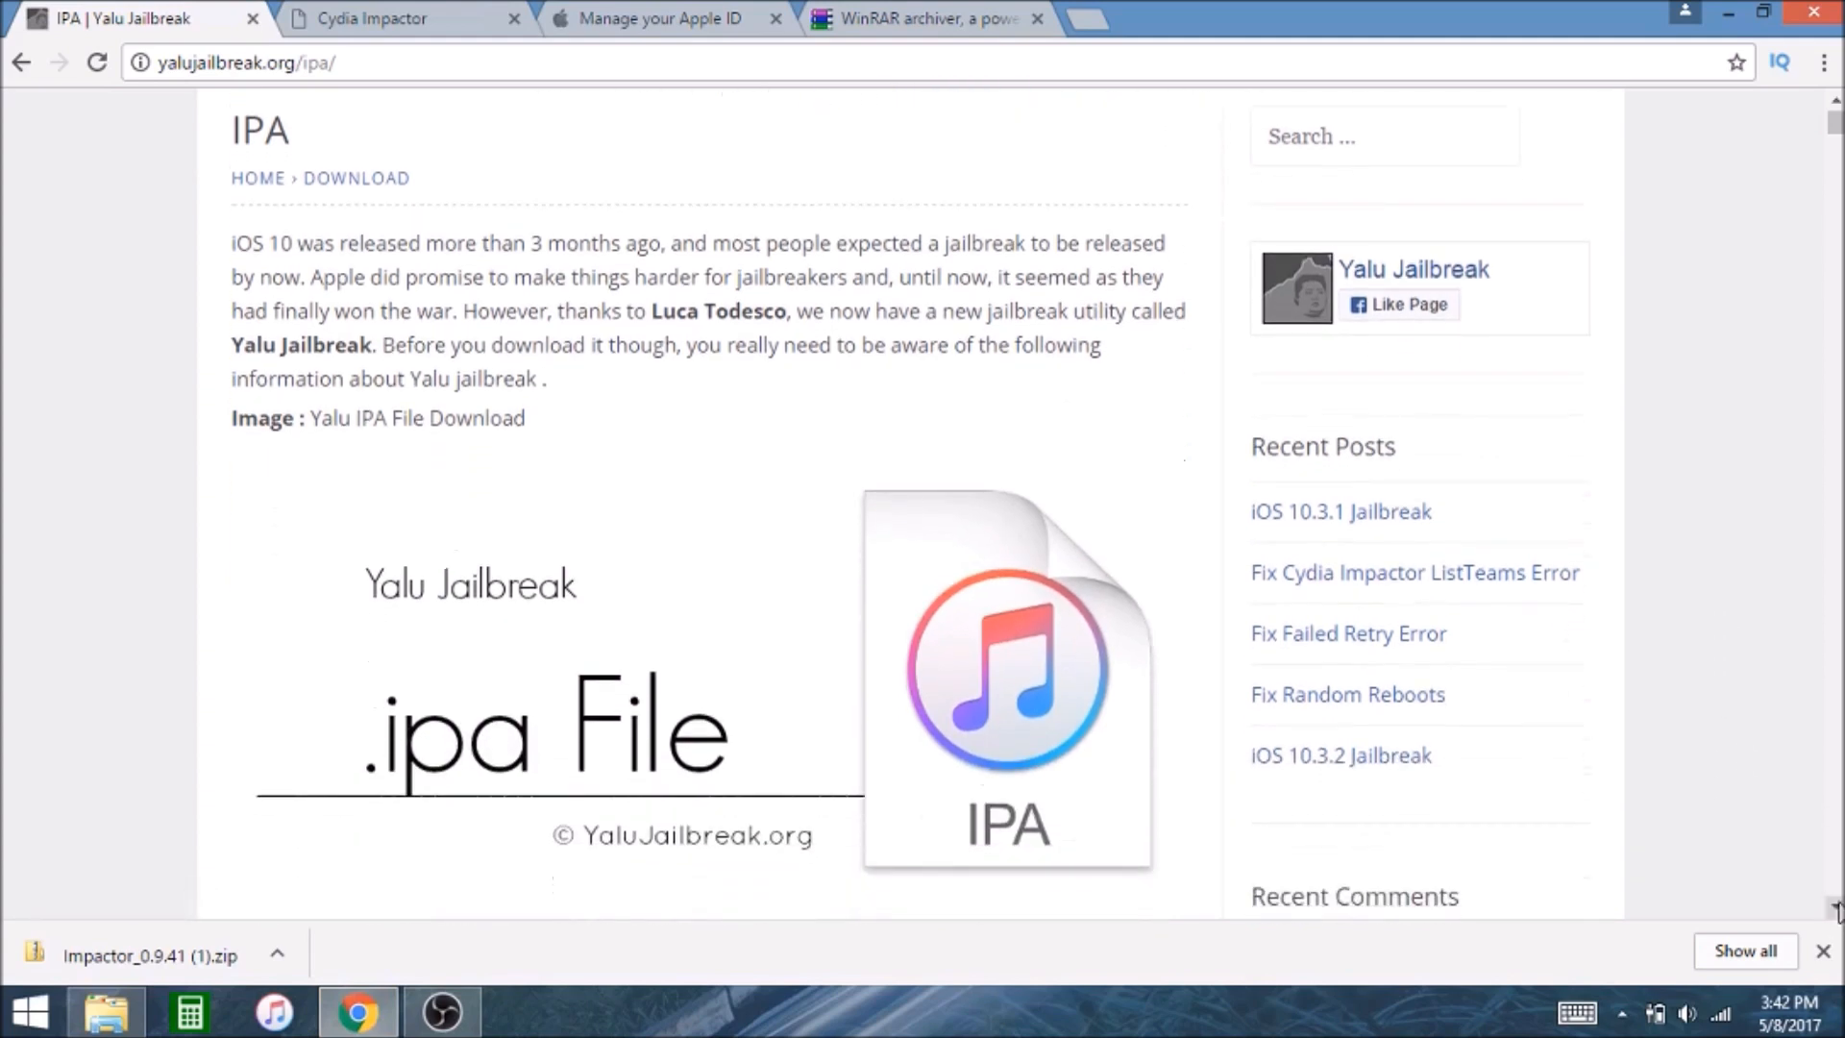
scroll("down", 3)
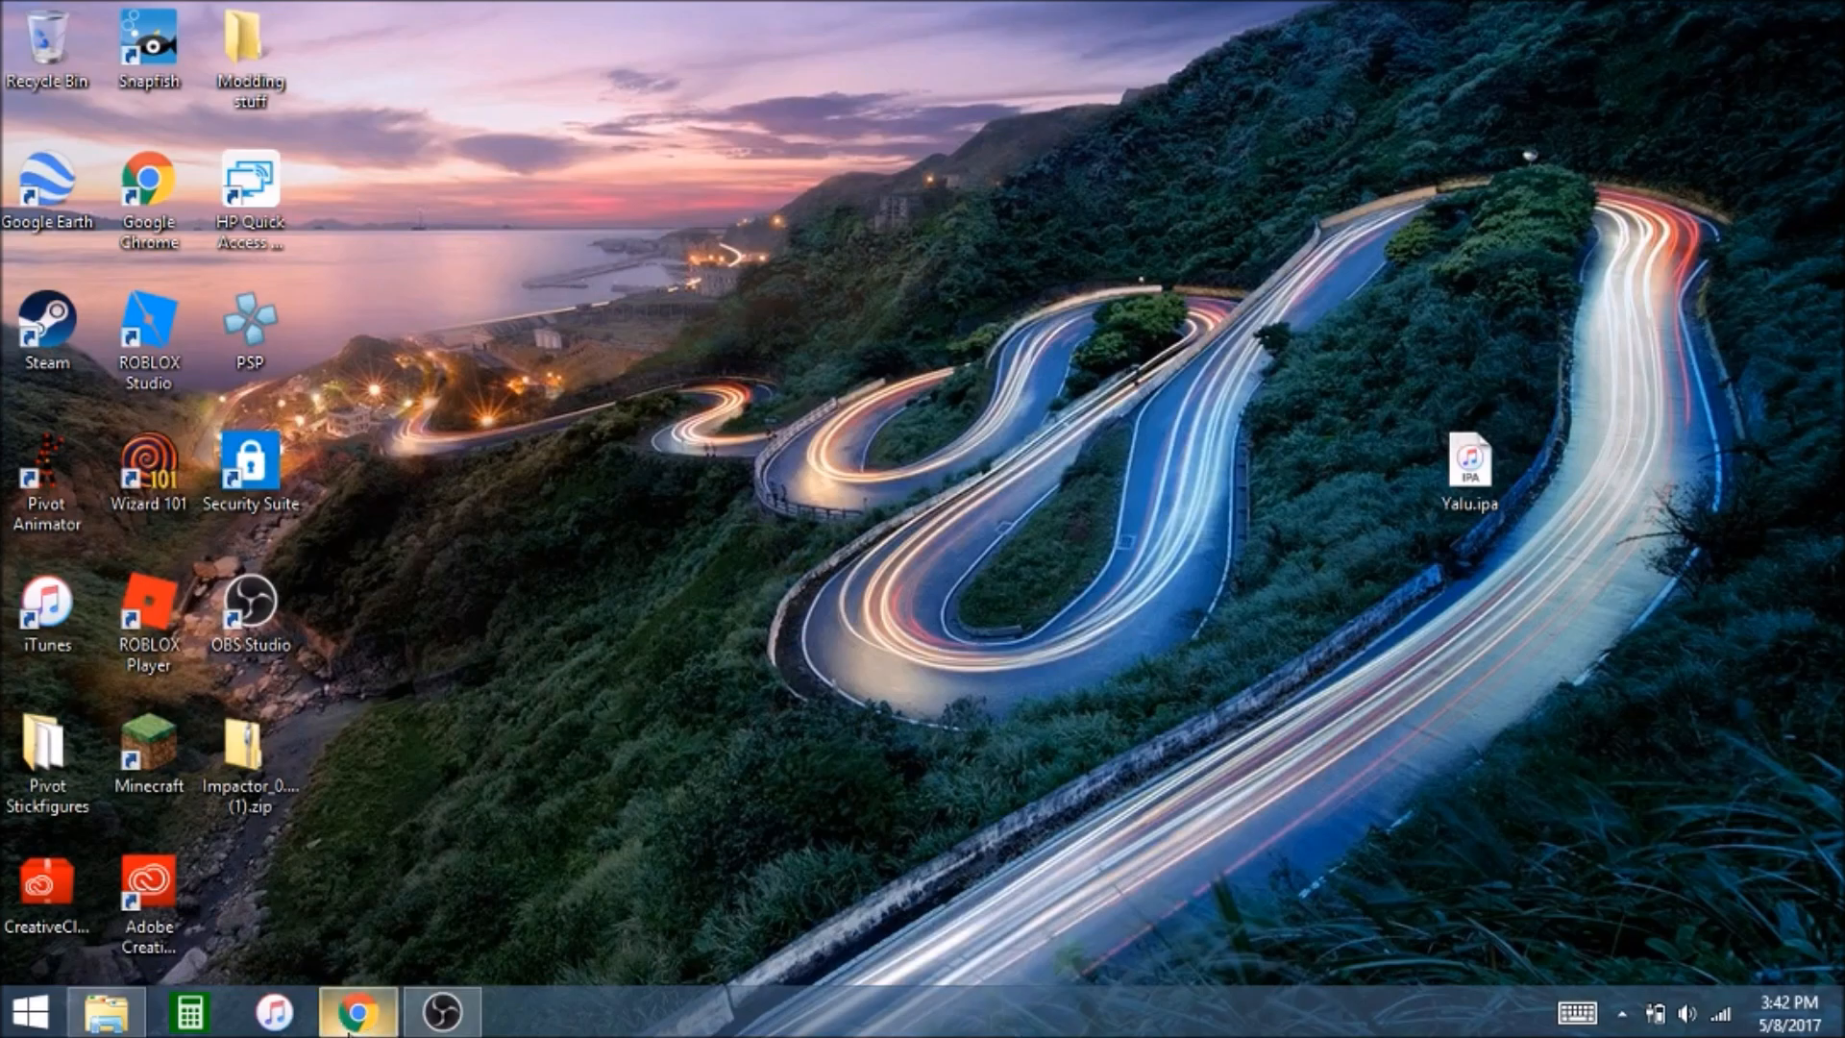
left_click(358, 1011)
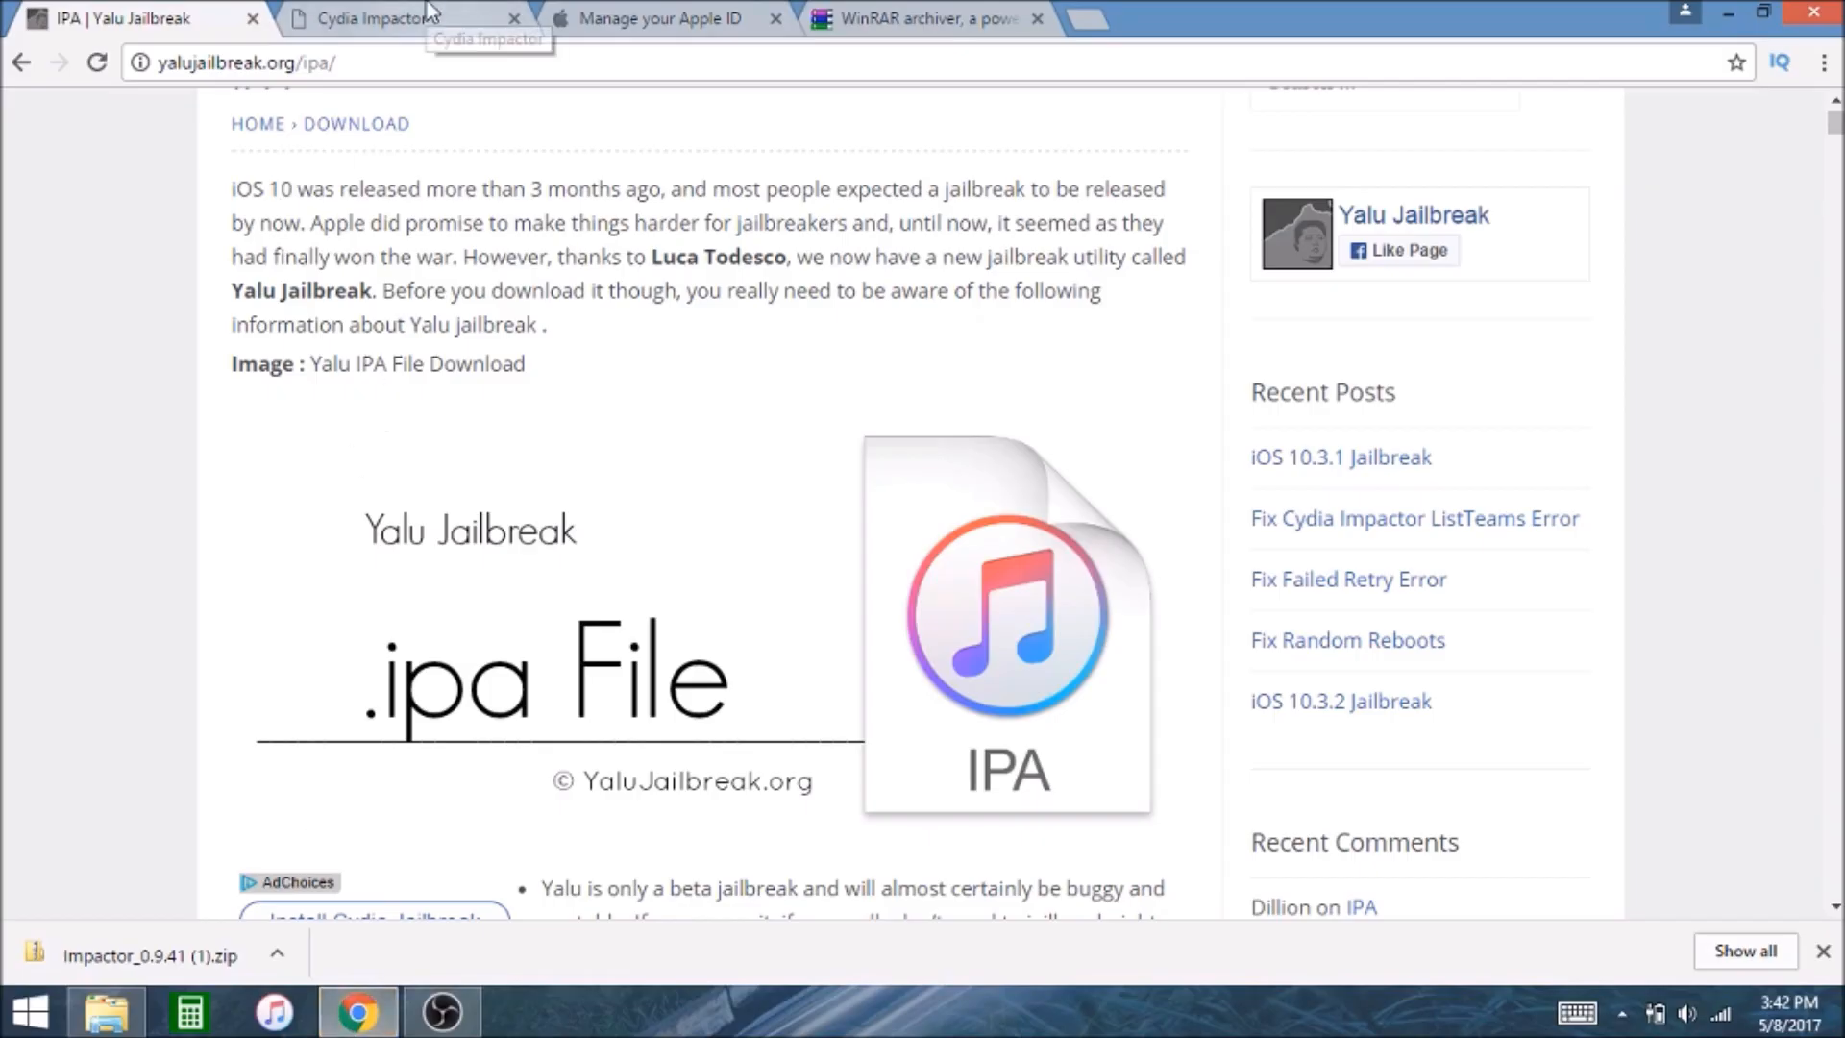
left_click(371, 18)
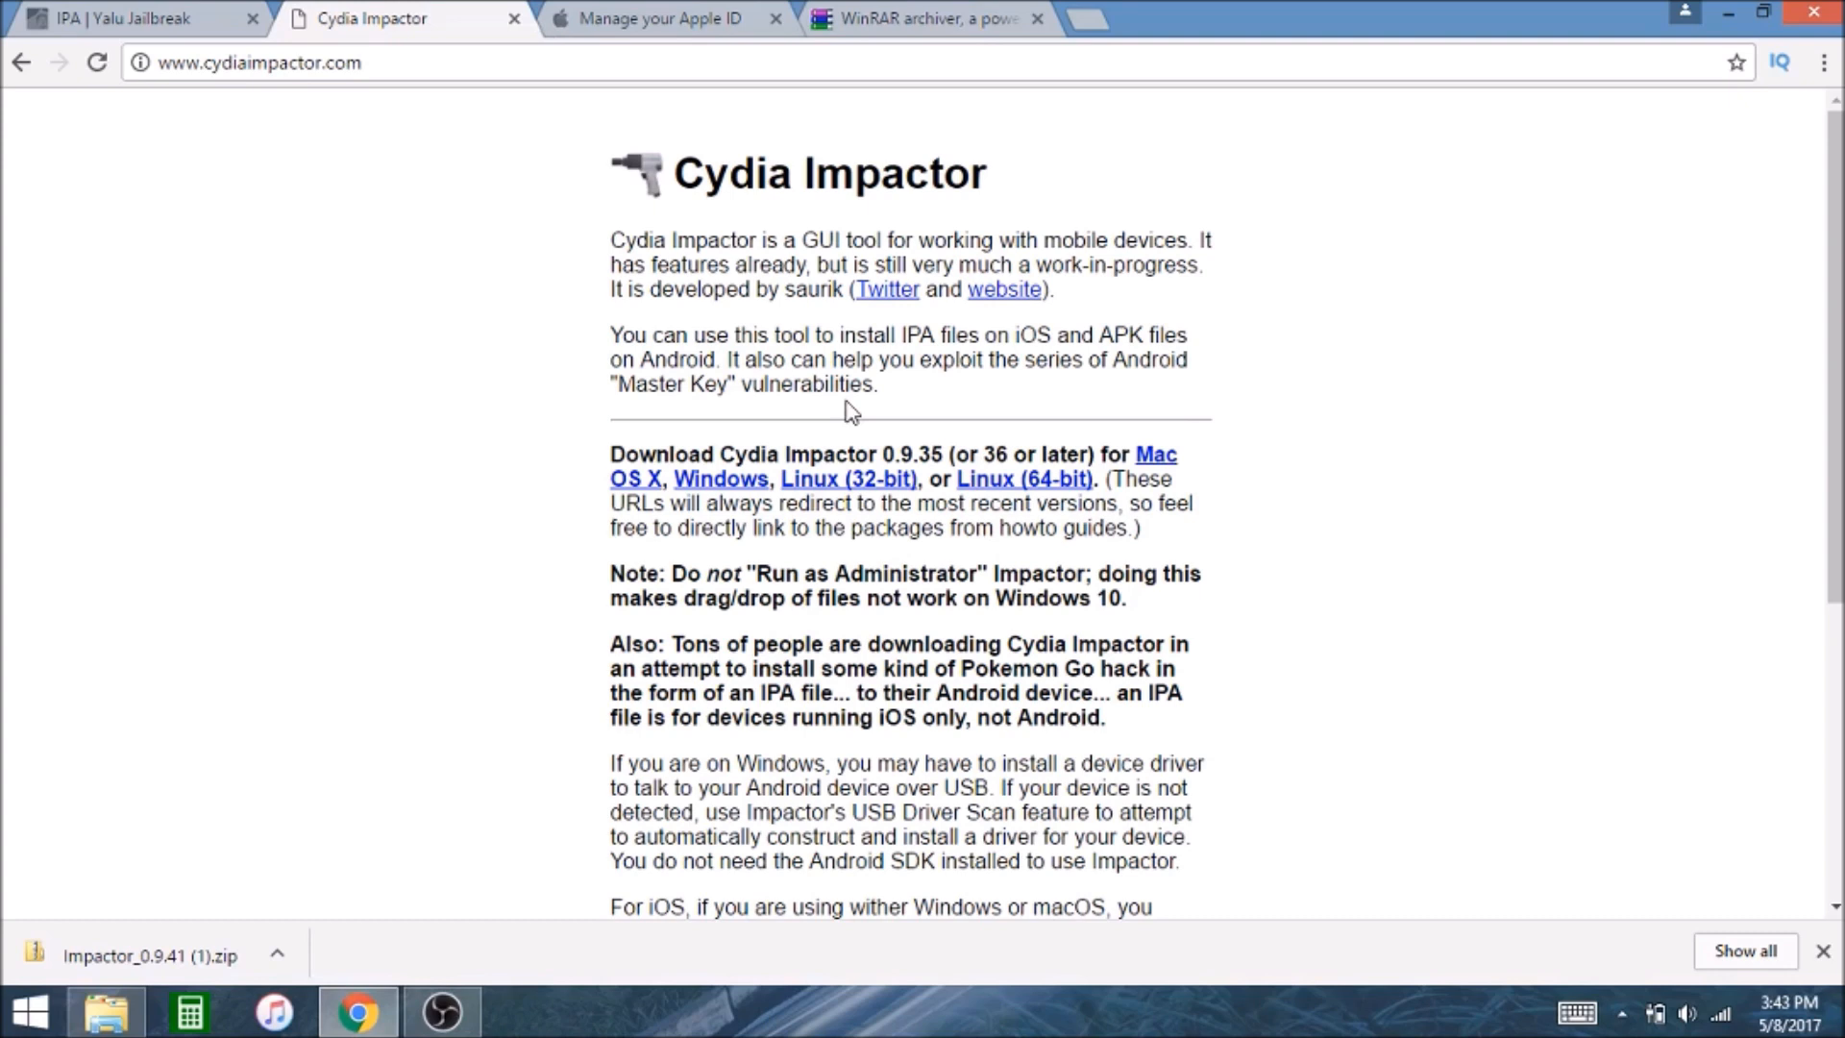
mouse_move(720, 478)
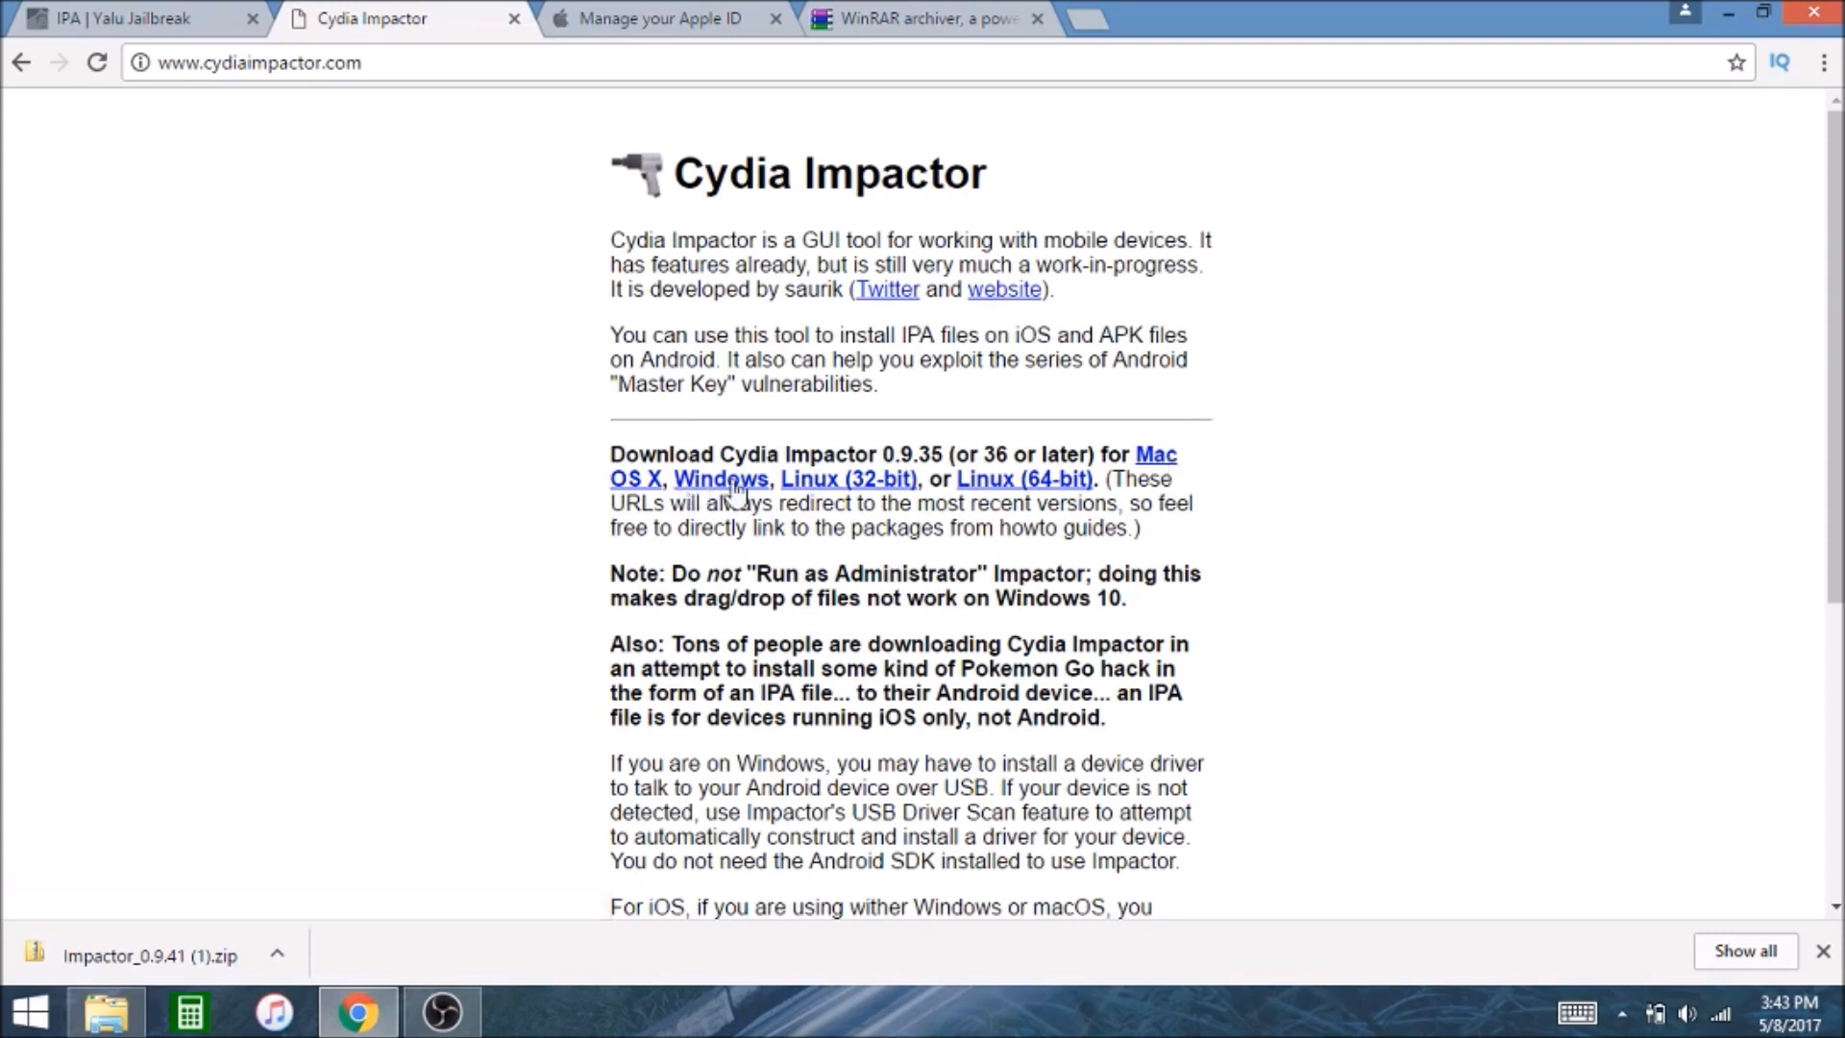
mouse_move(721, 502)
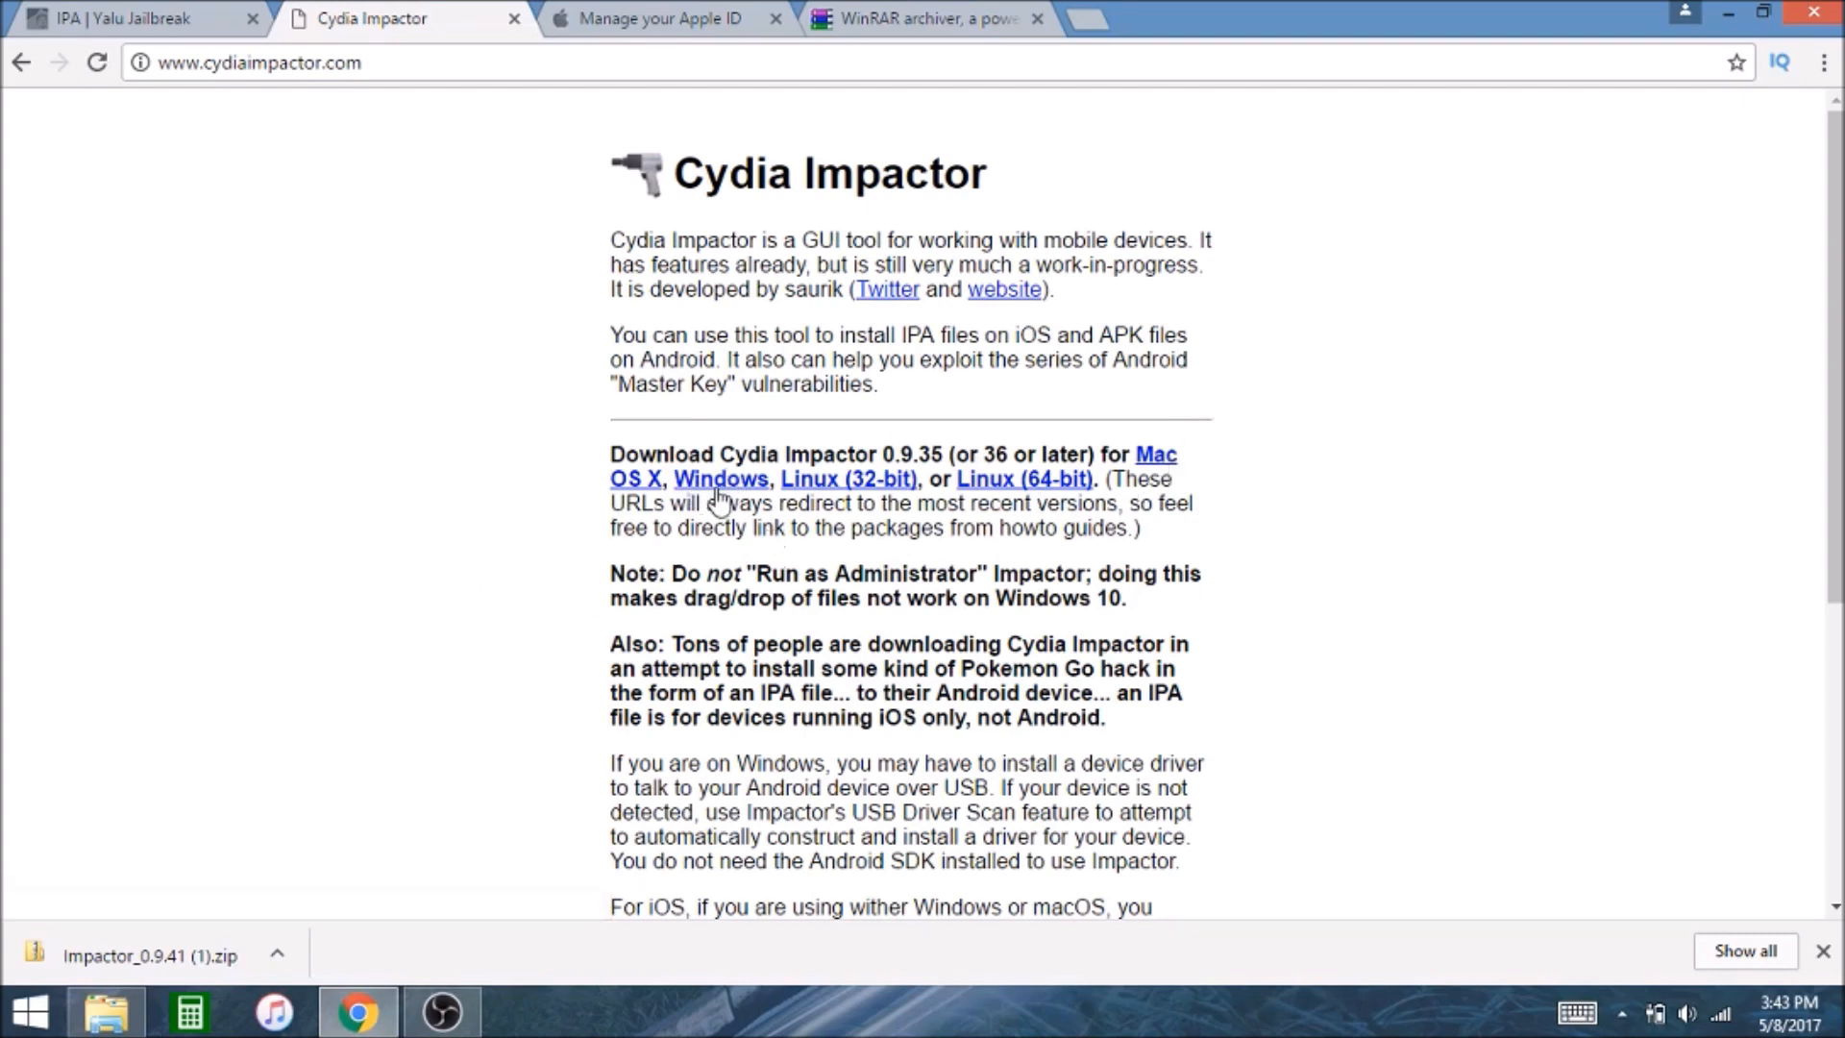
left_click(721, 479)
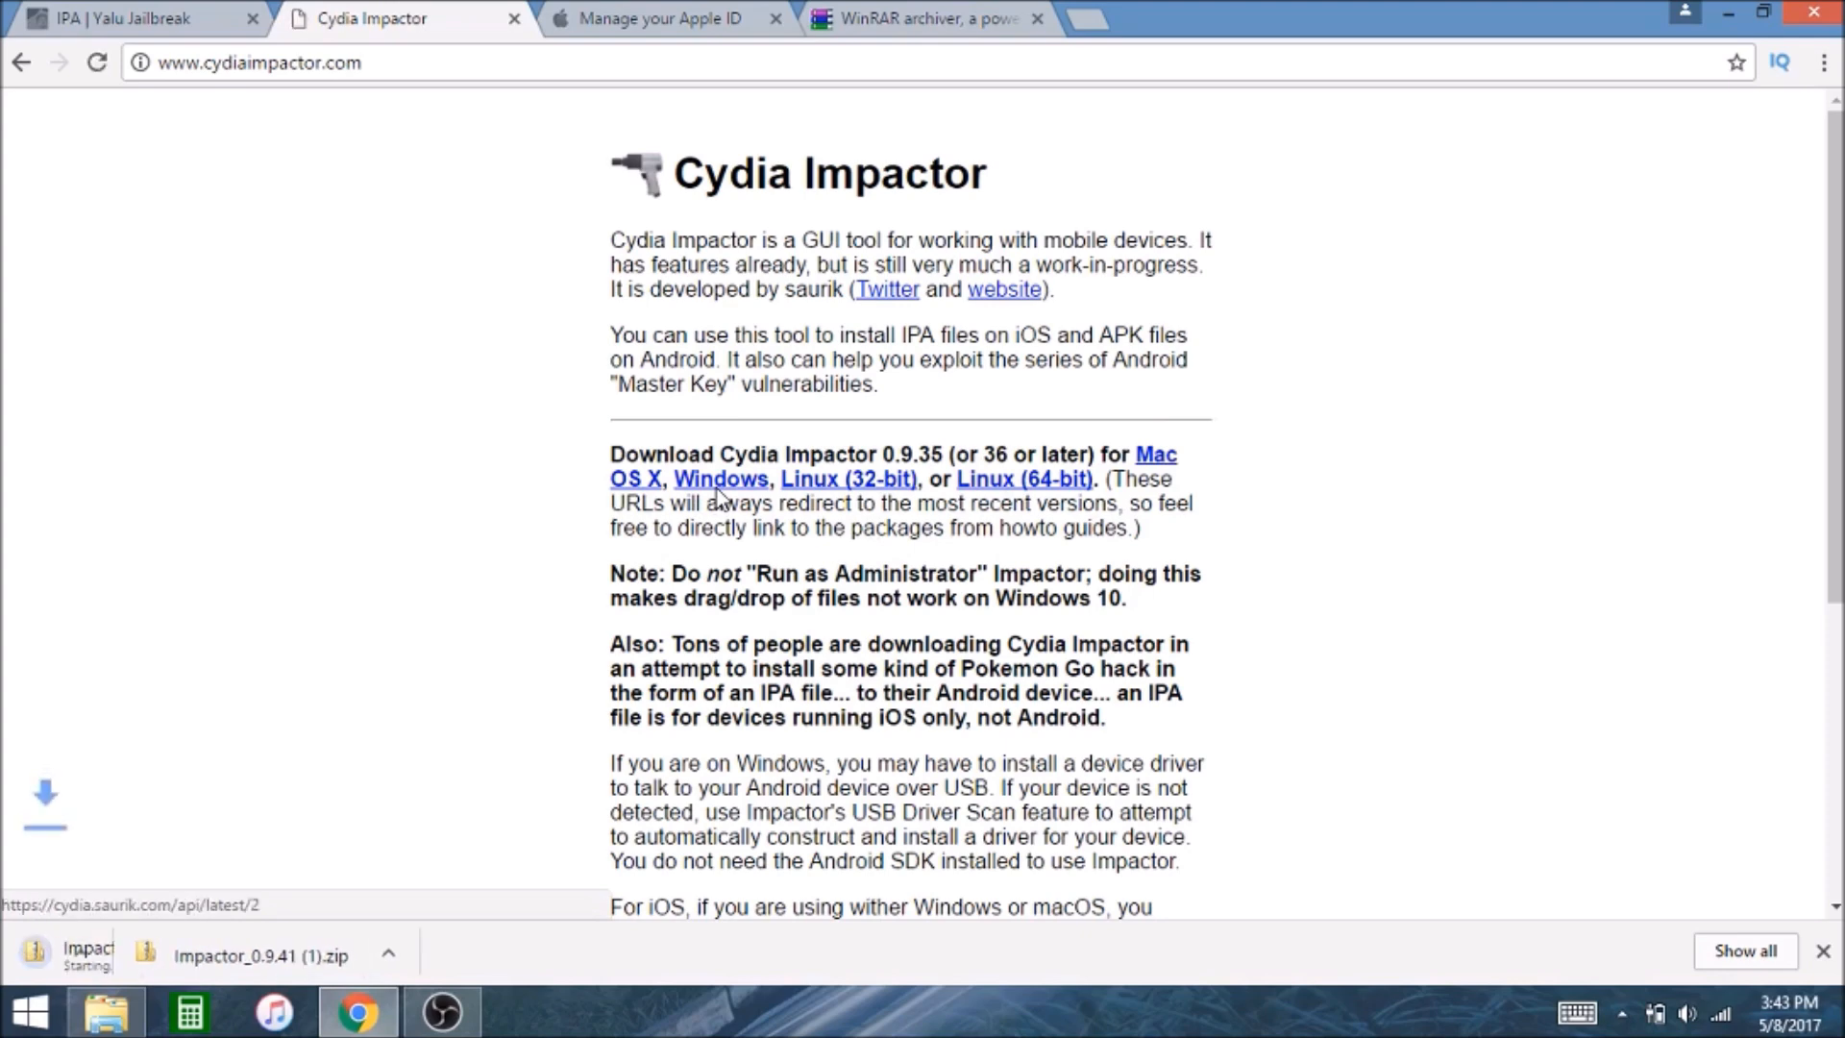
left_click(721, 478)
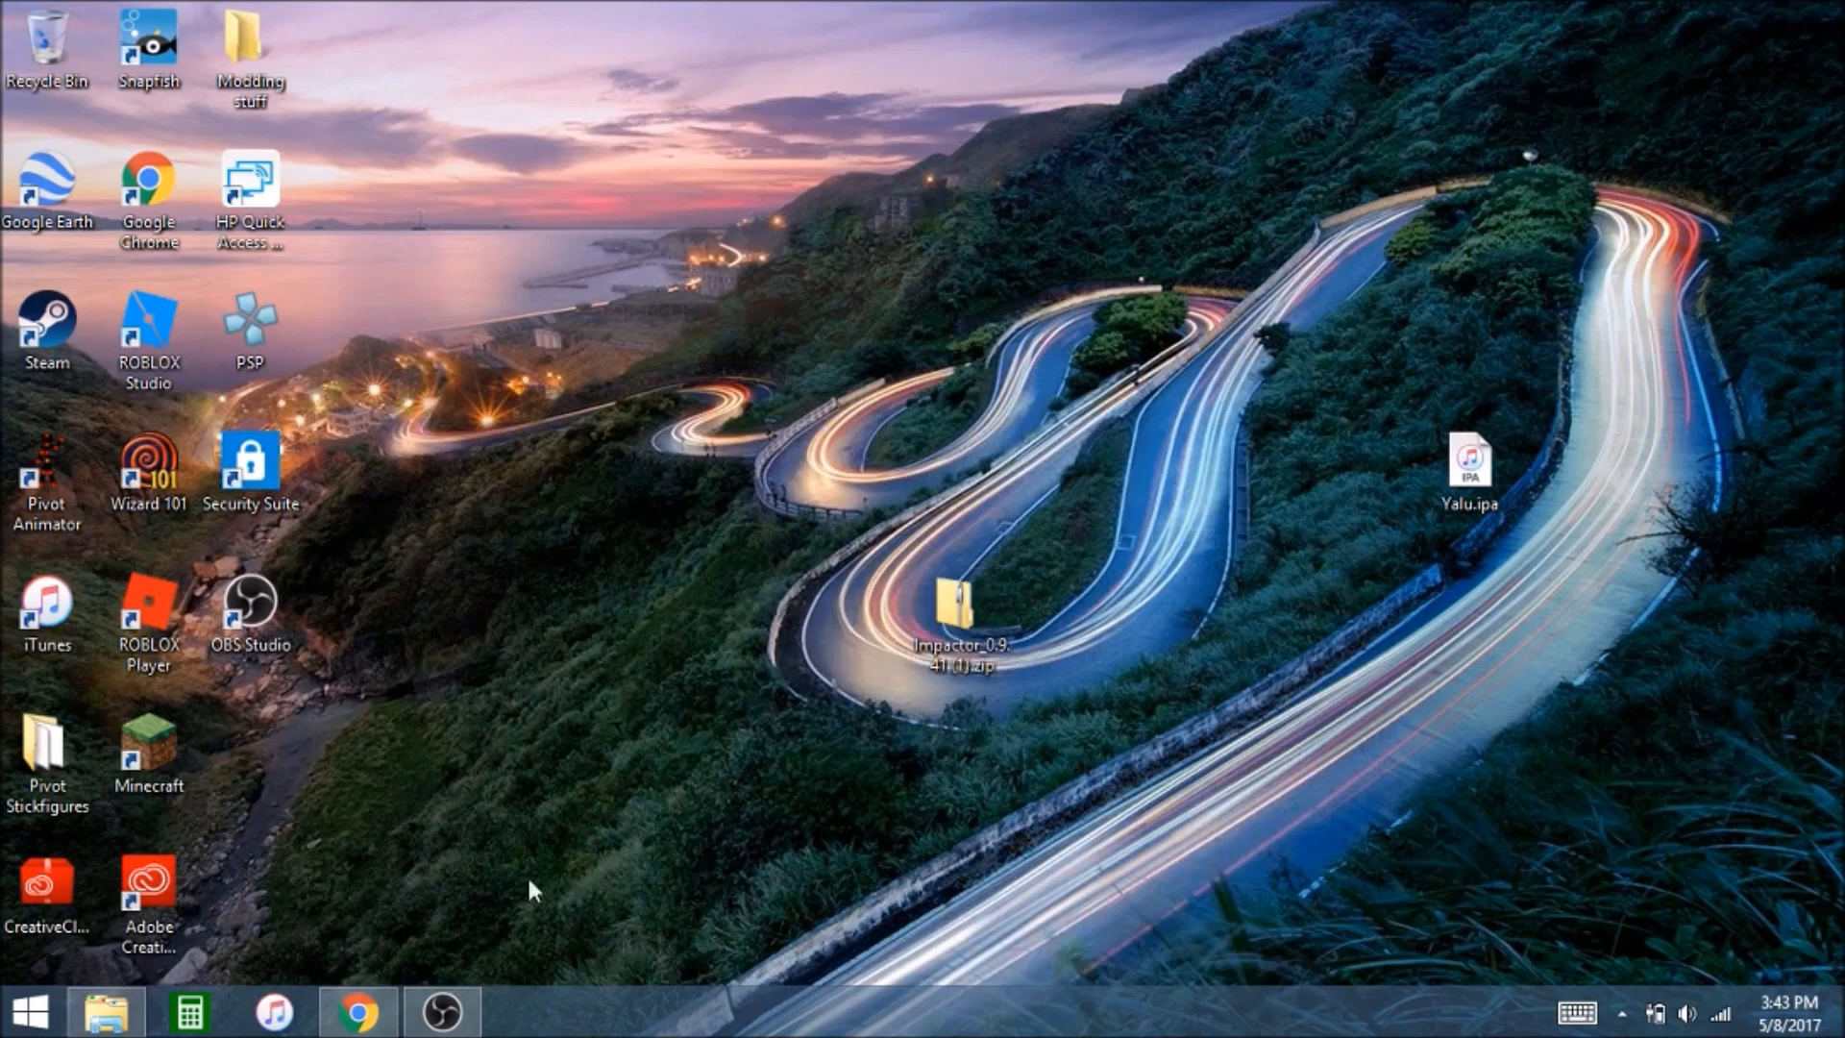
Show the rarlab.com WinRAR downloads page with the English 32-bit and 64-bit links
left_click(358, 1009)
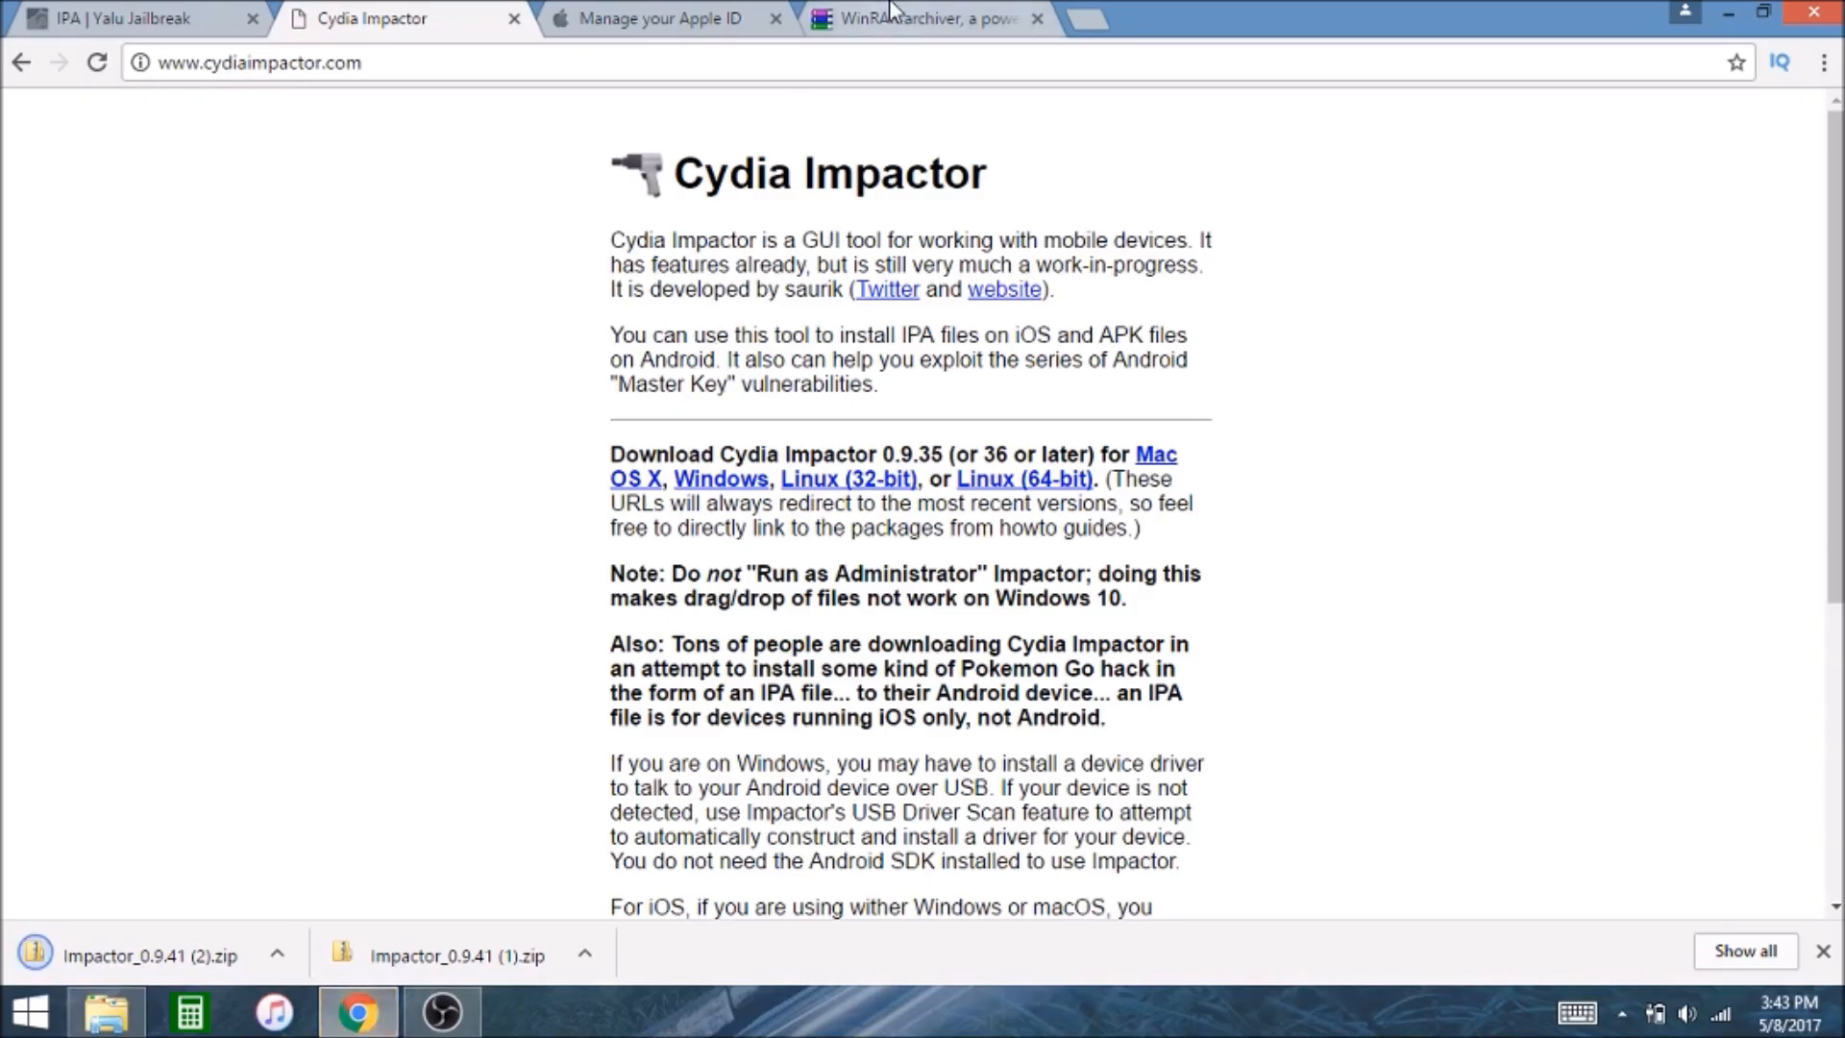
left_click(925, 19)
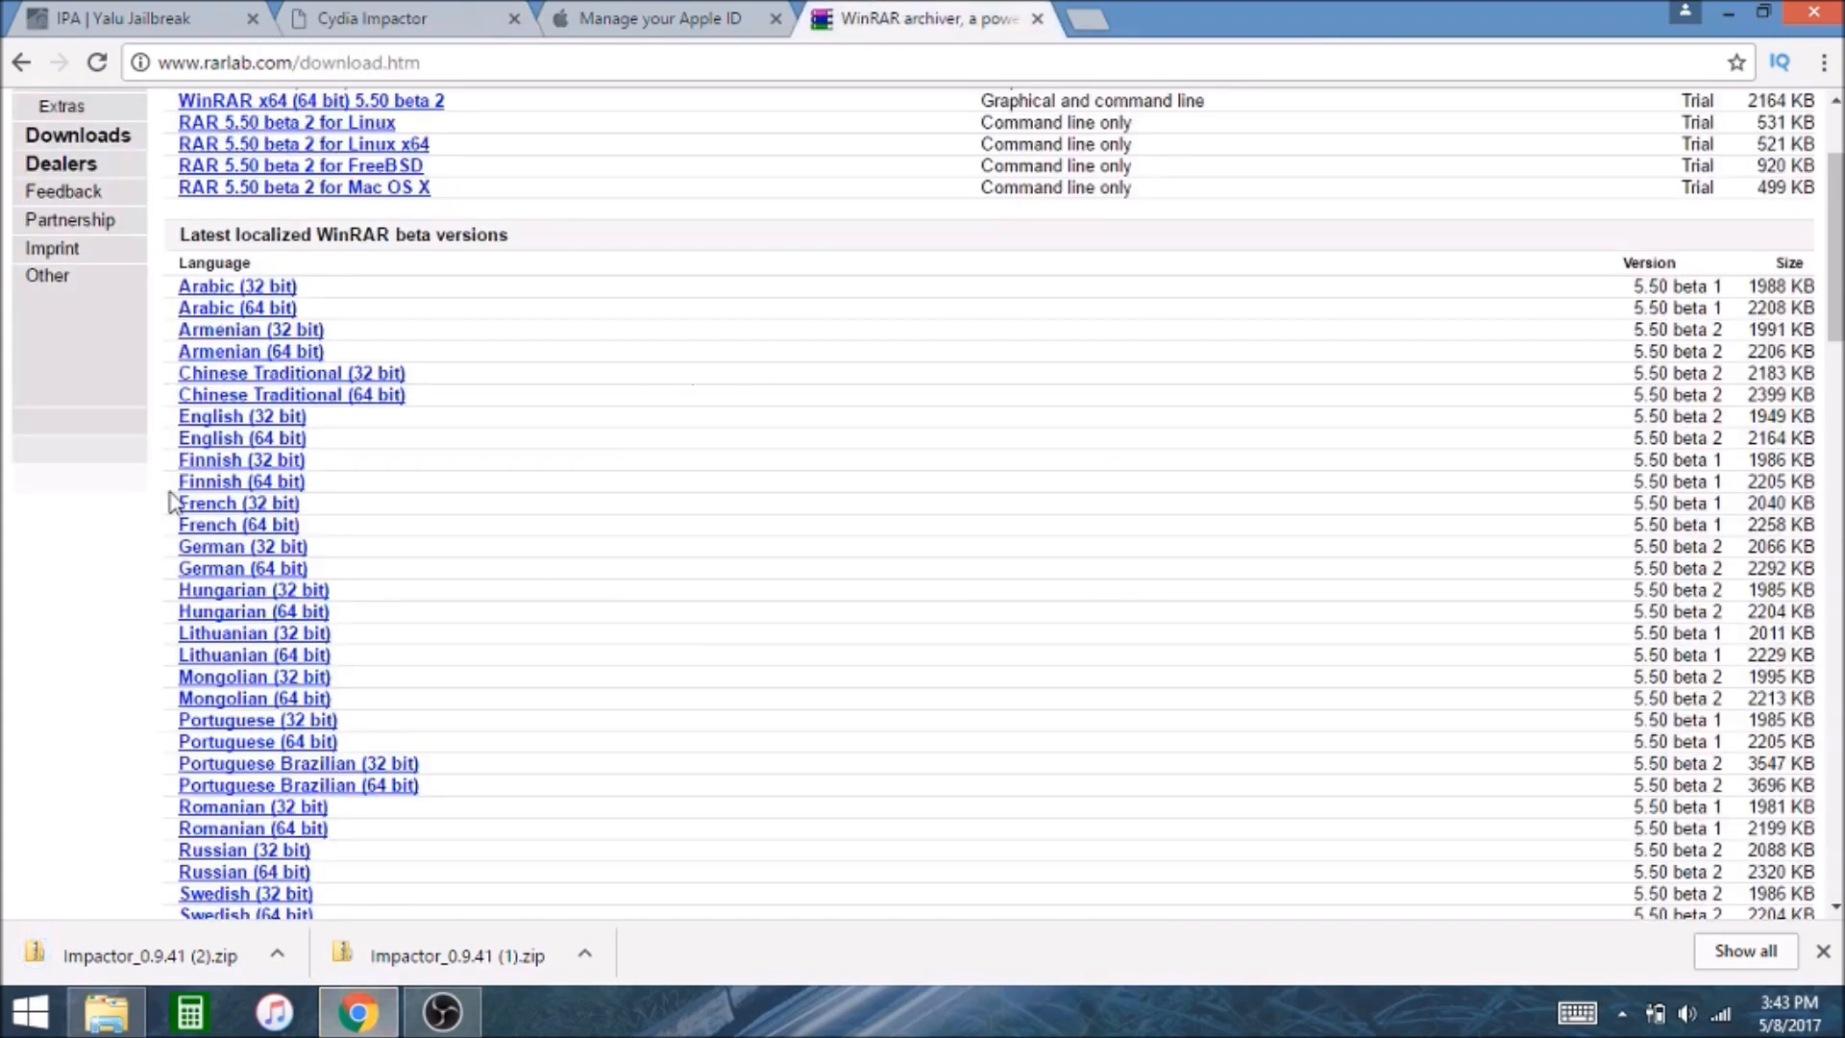
mouse_move(1159, 369)
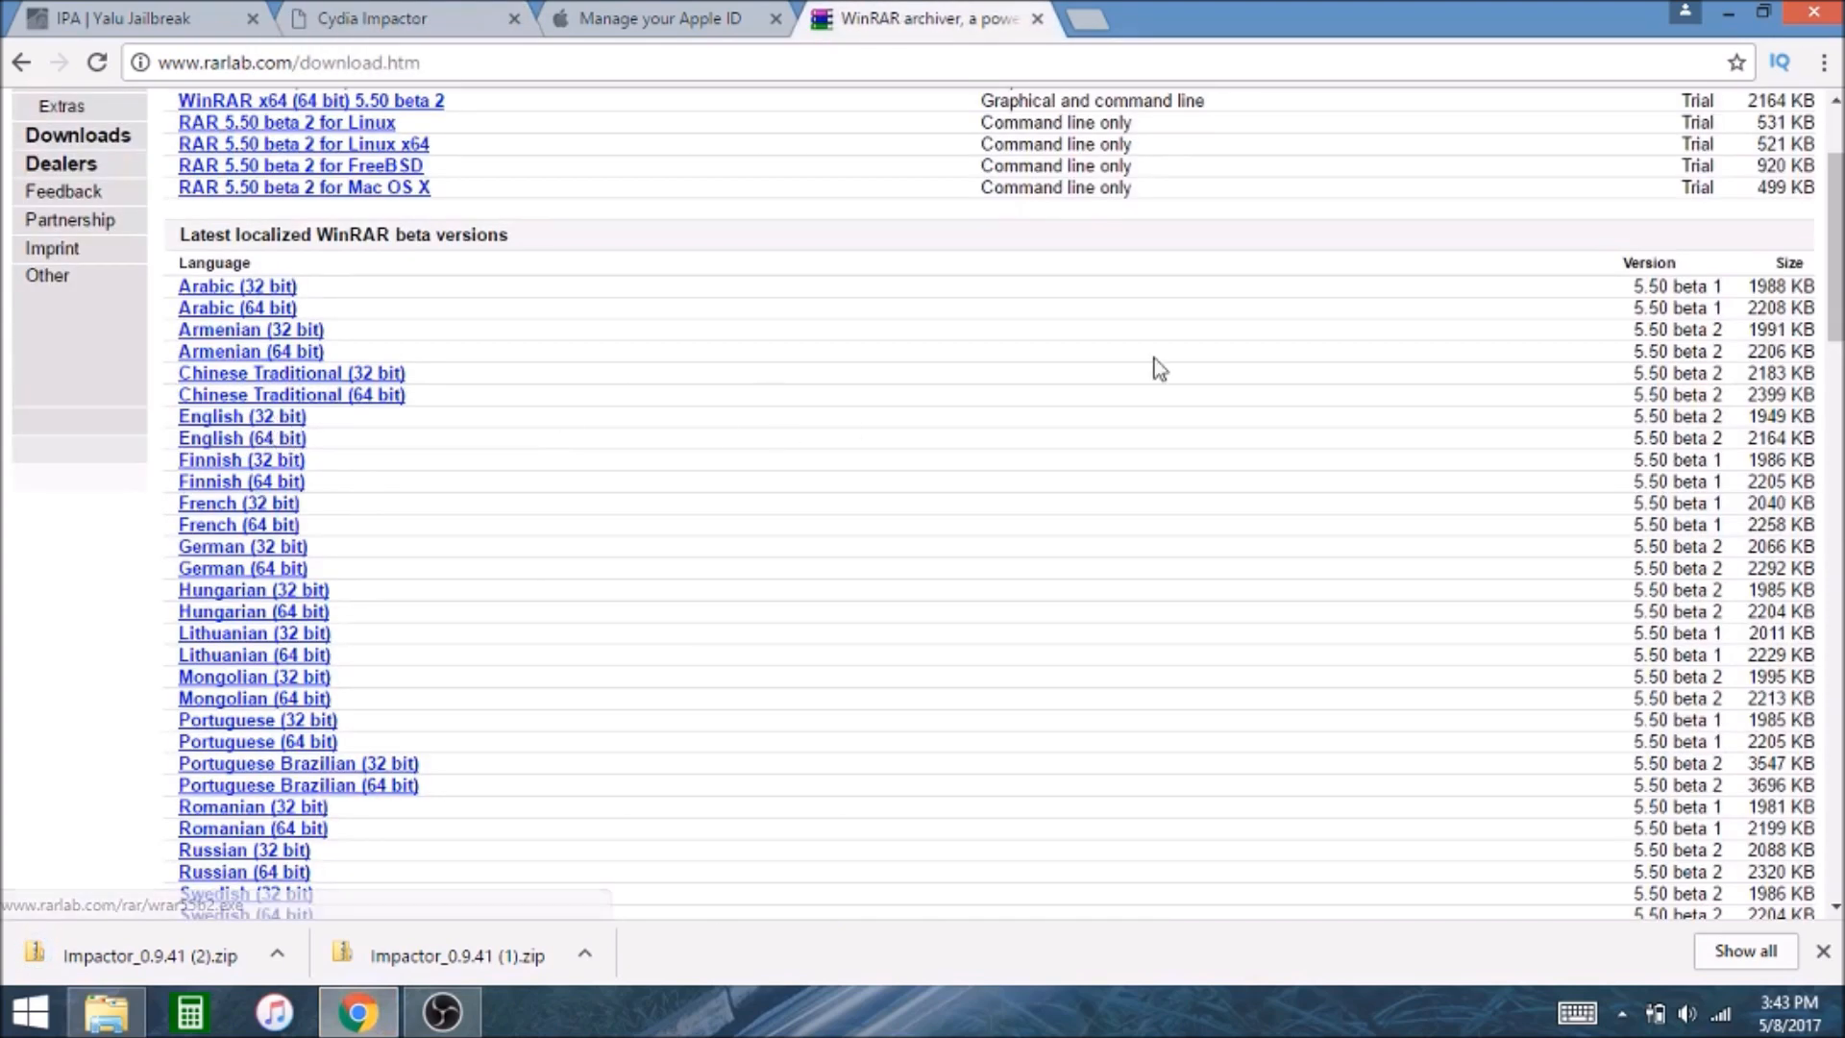
scroll("up", 3)
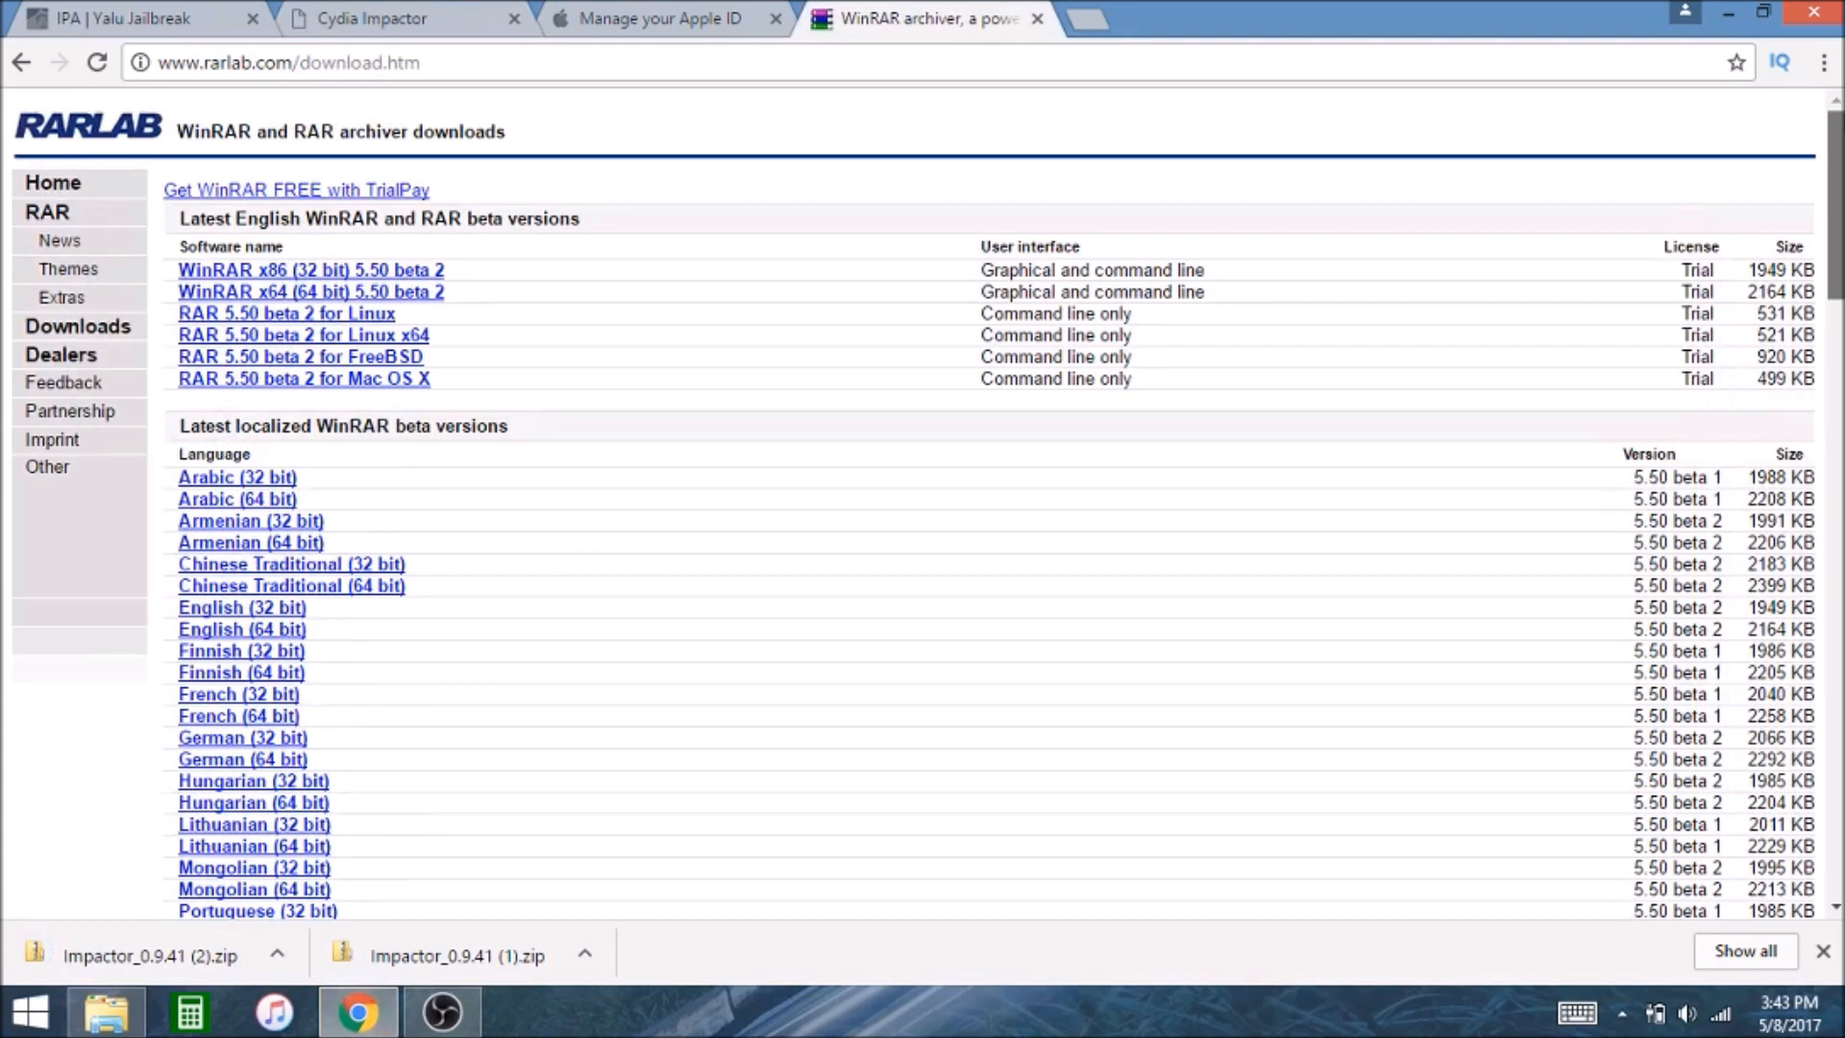
mouse_move(239, 636)
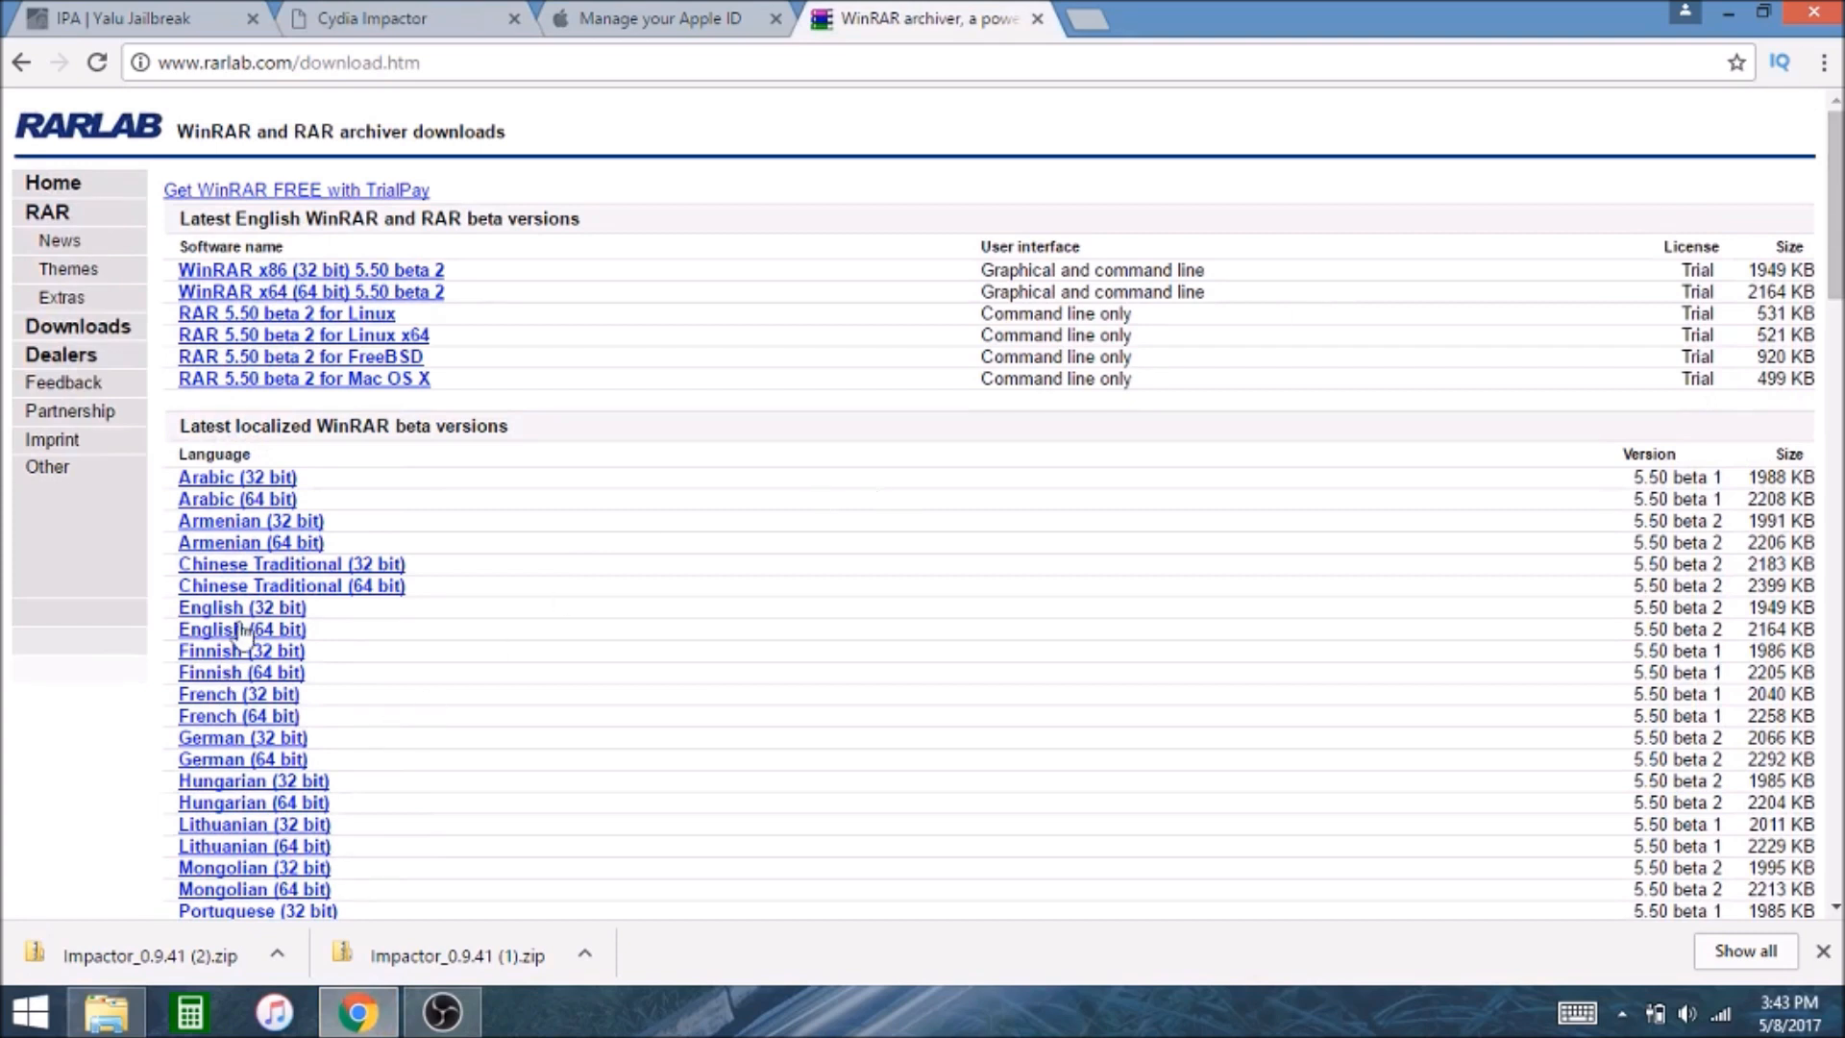
mouse_move(242, 607)
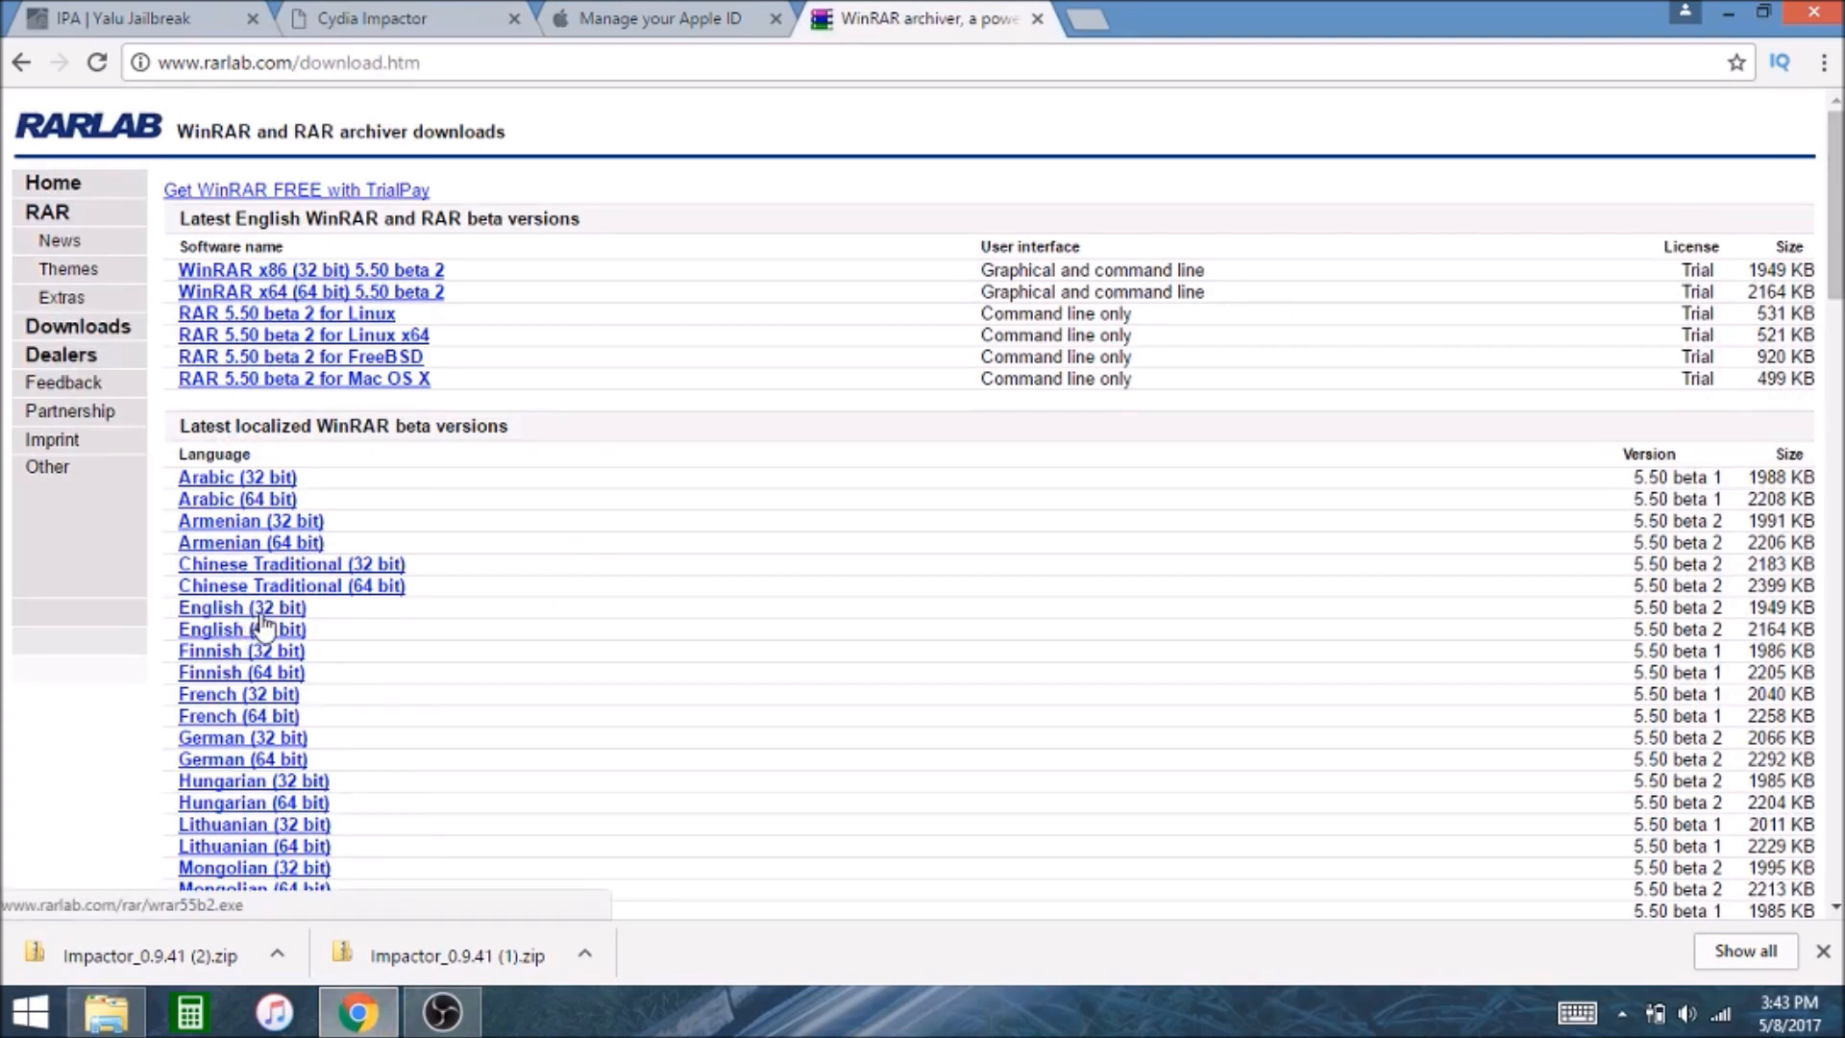
mouse_move(243, 628)
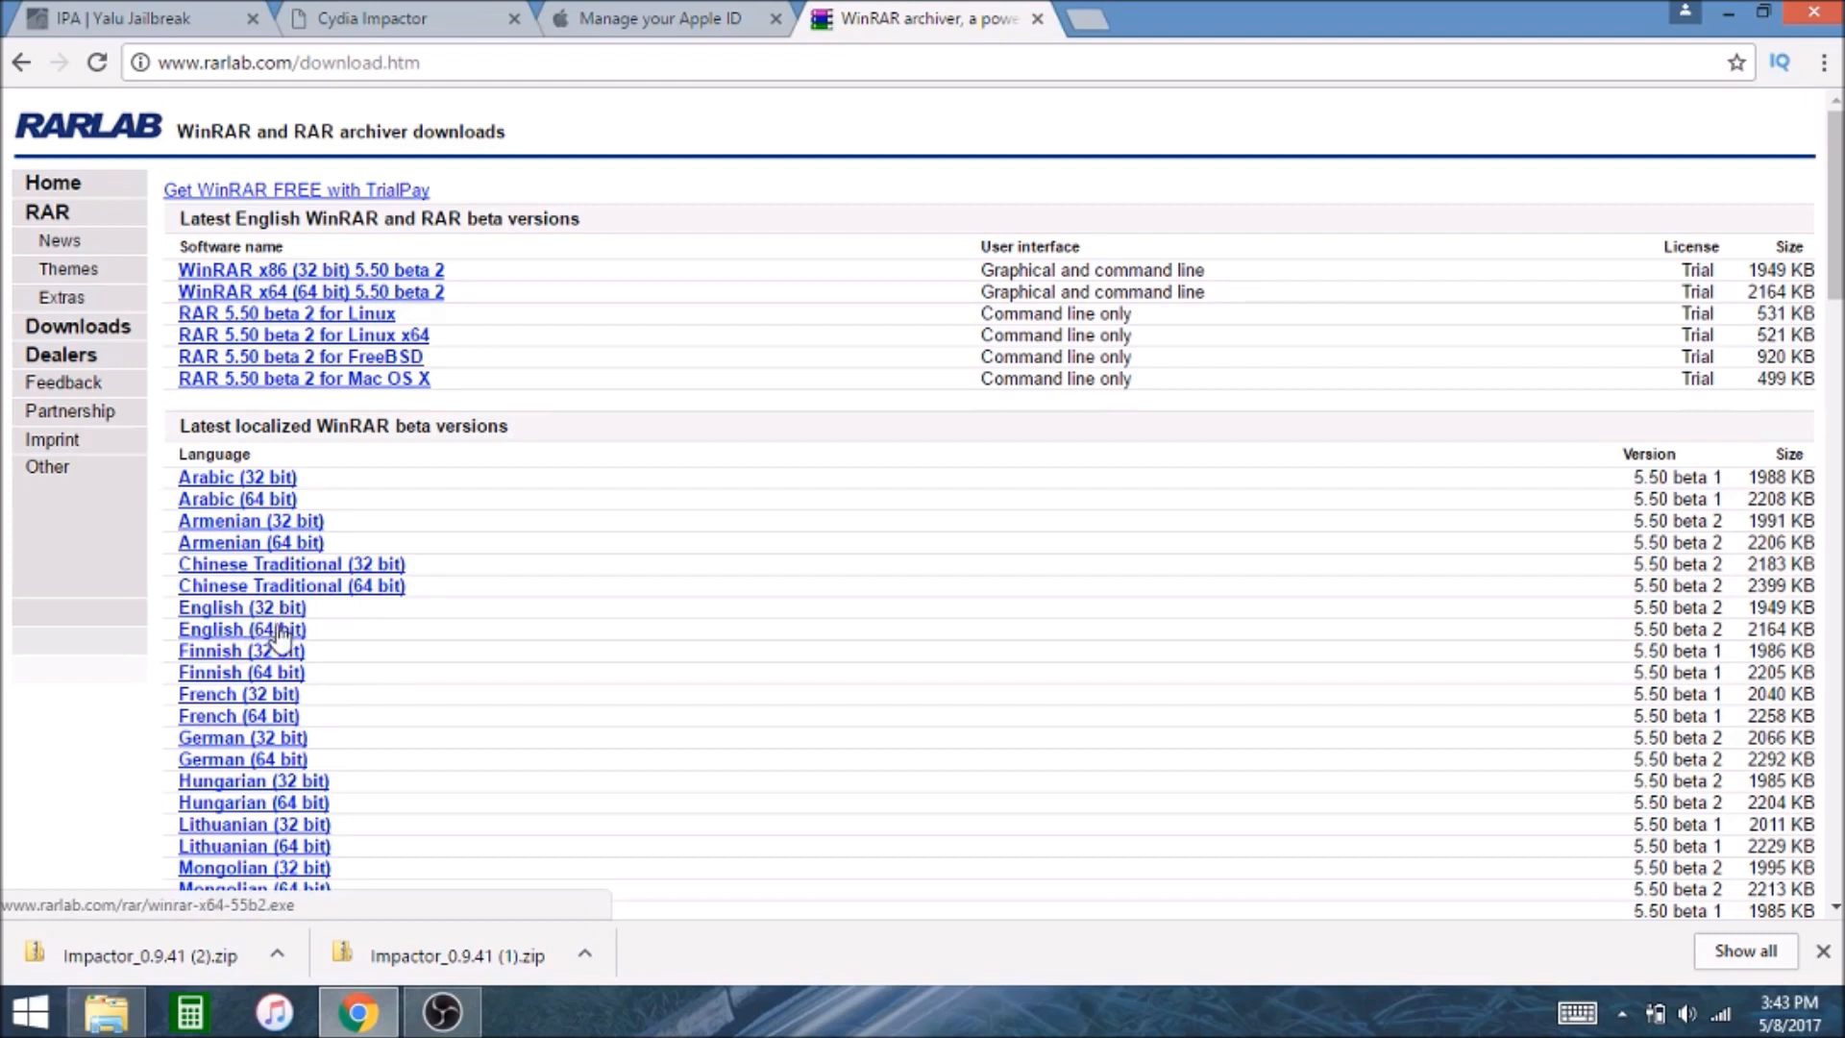
mouse_move(277, 616)
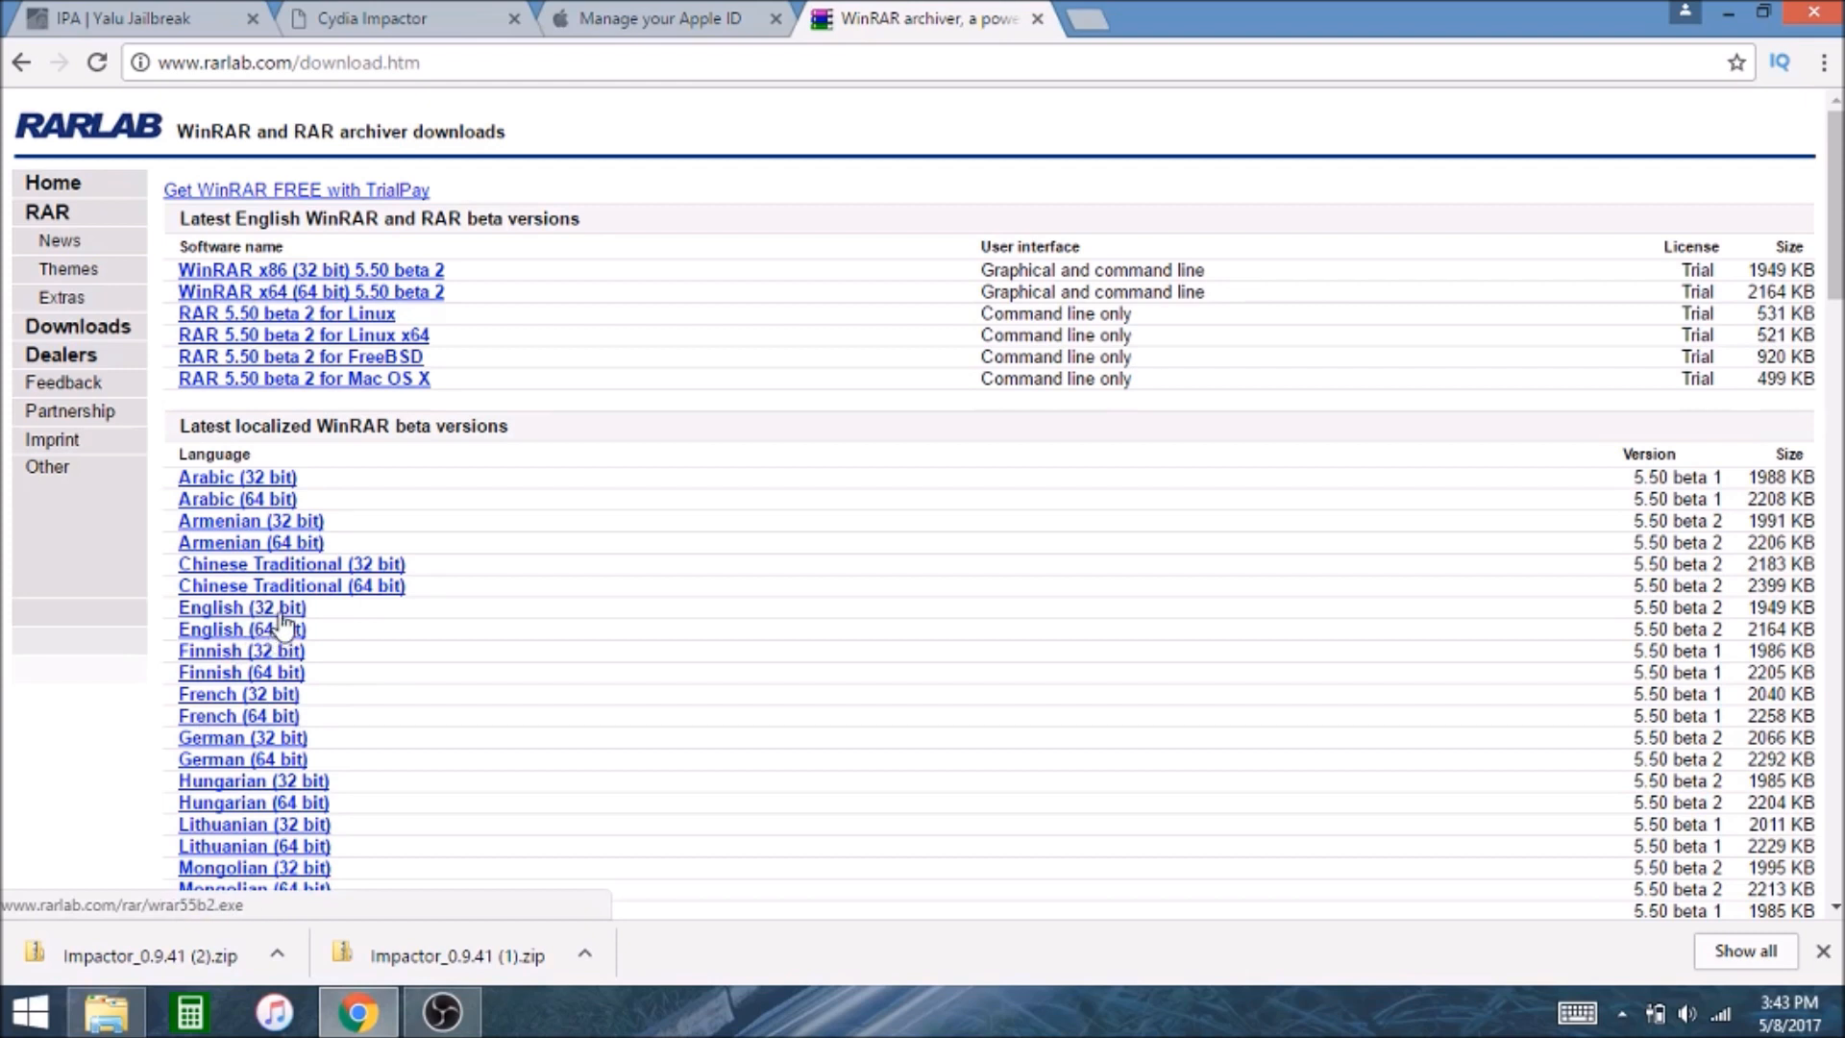
mouse_move(242, 628)
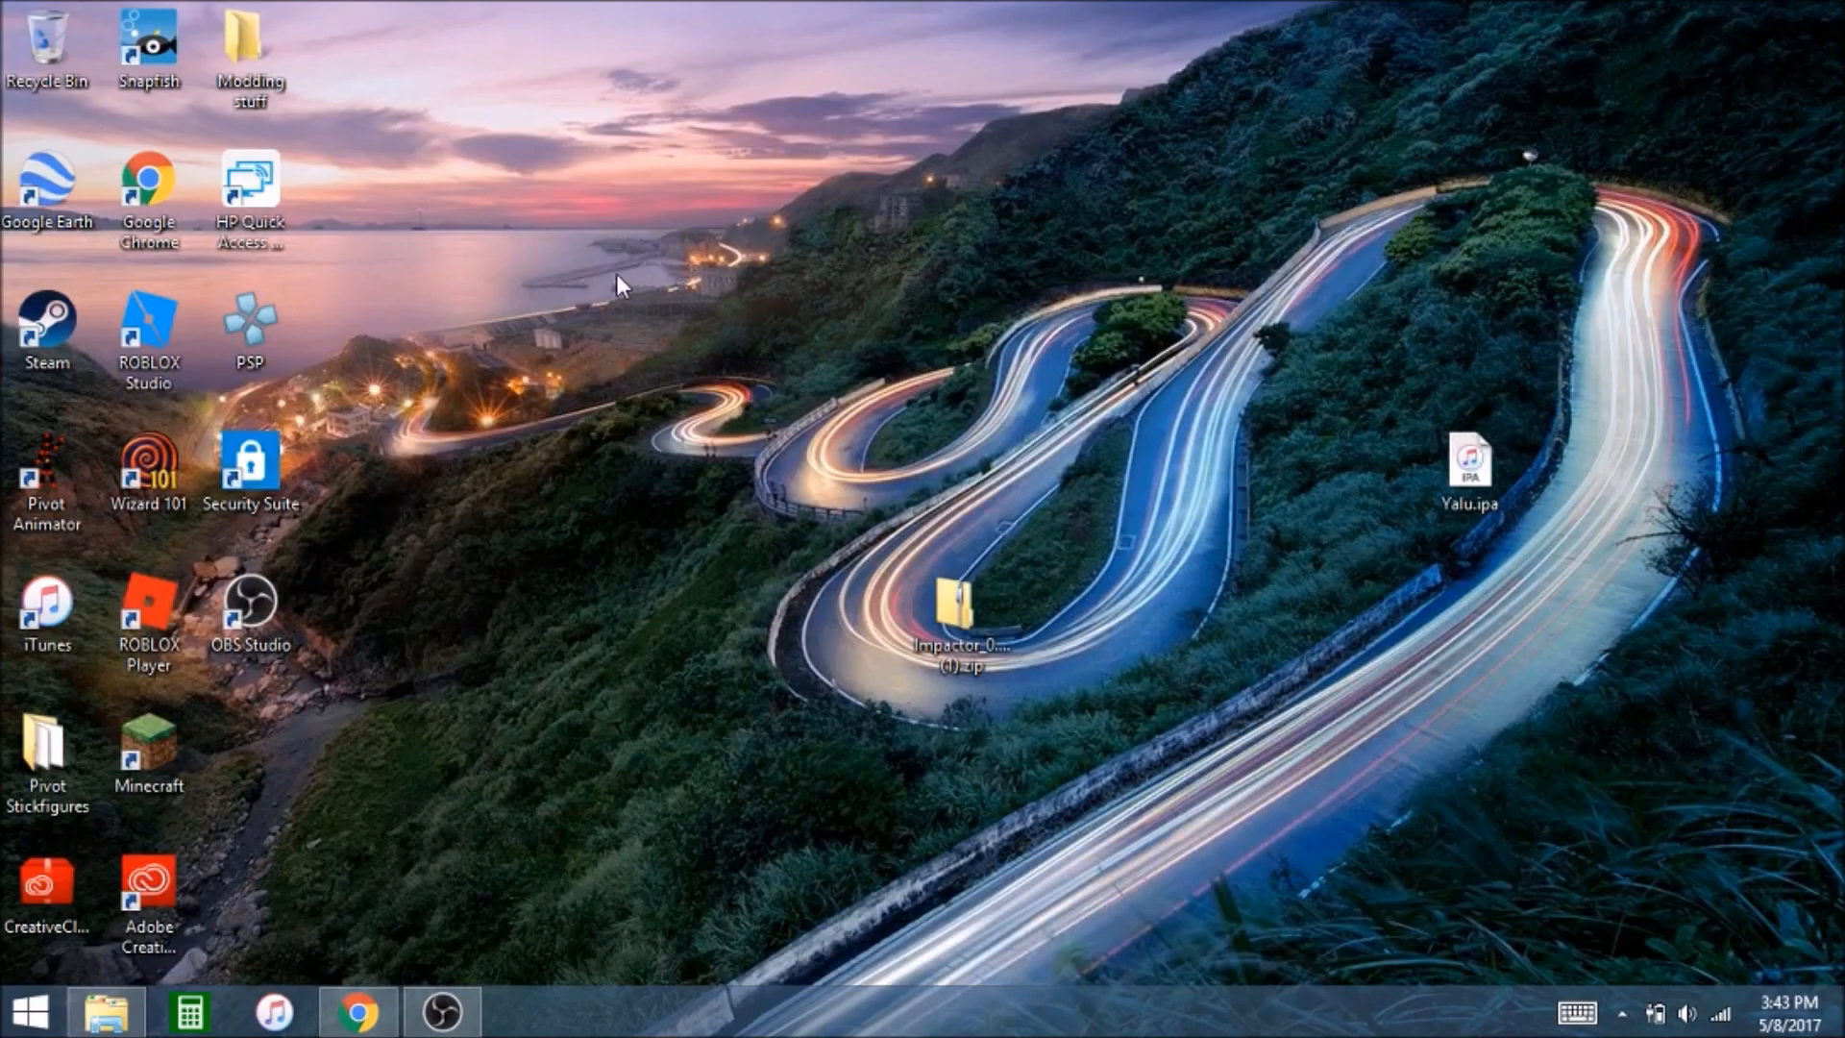
mouse_move(811, 706)
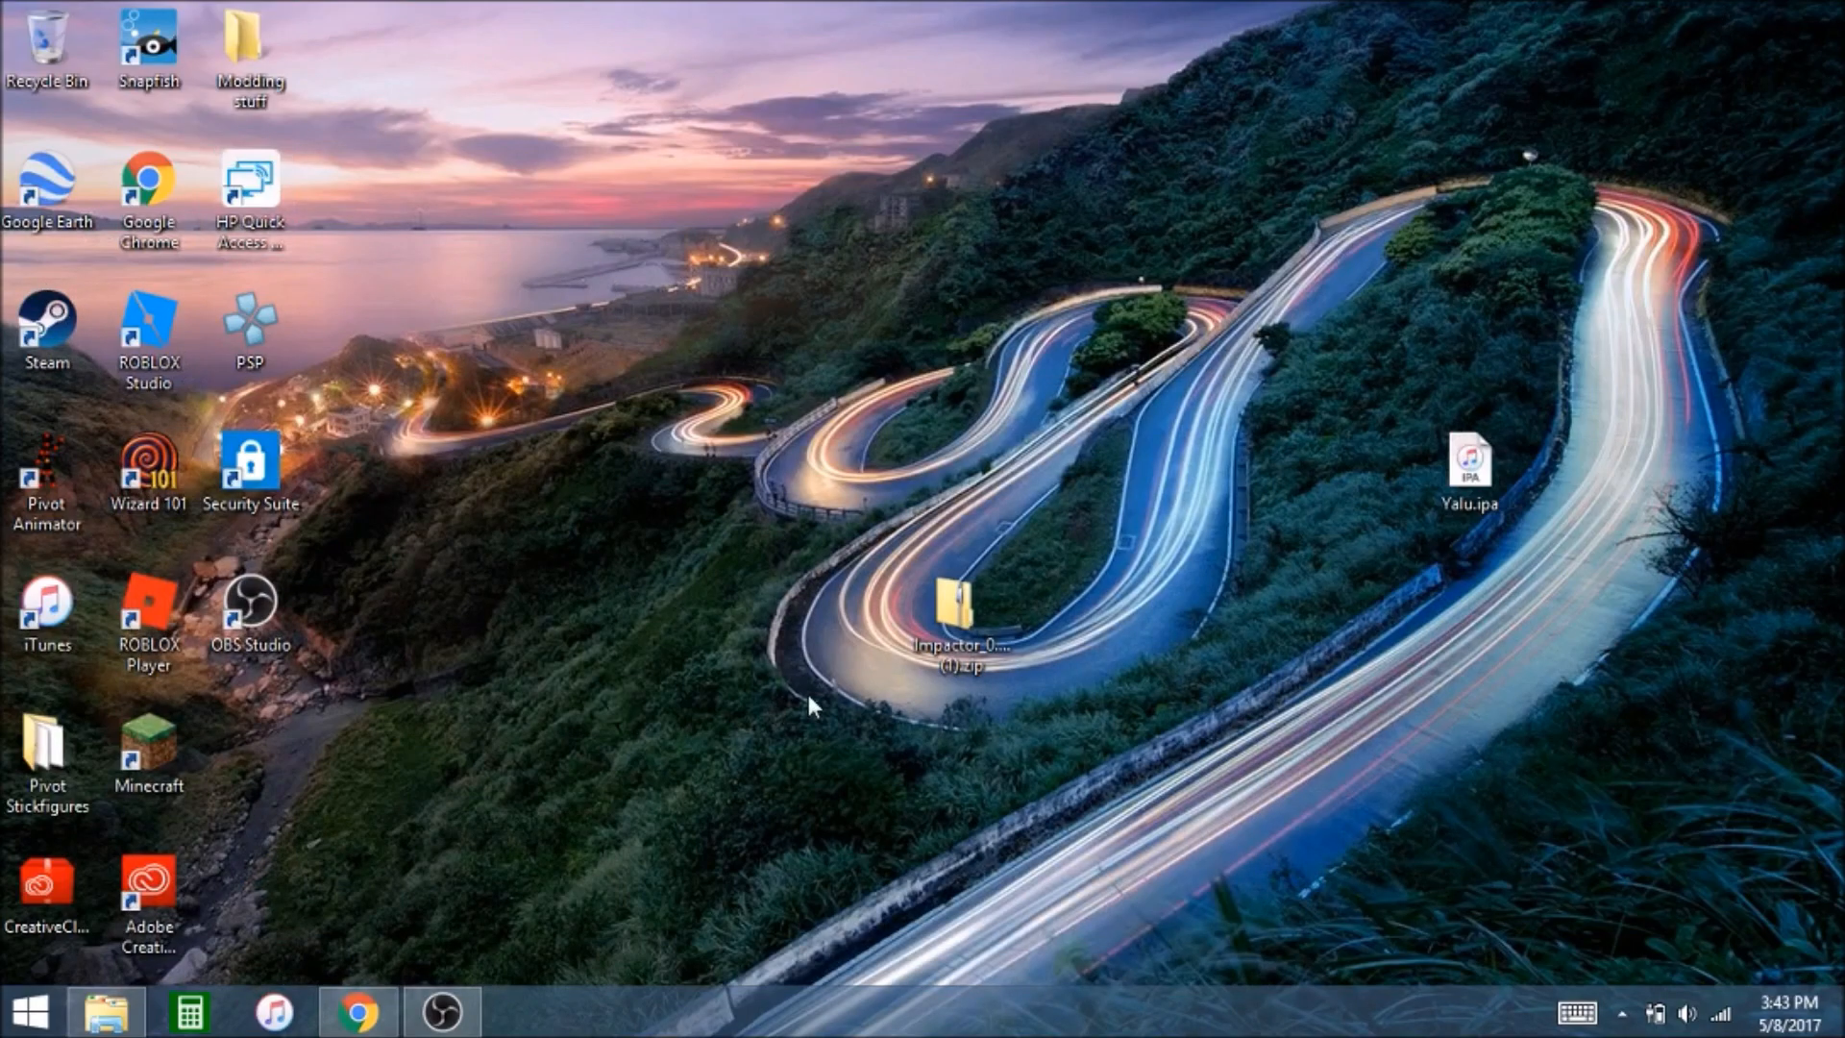
Extract Impactor_0.9.41 (1).zip onto the desktop and delete the leftover archive
right_click(957, 611)
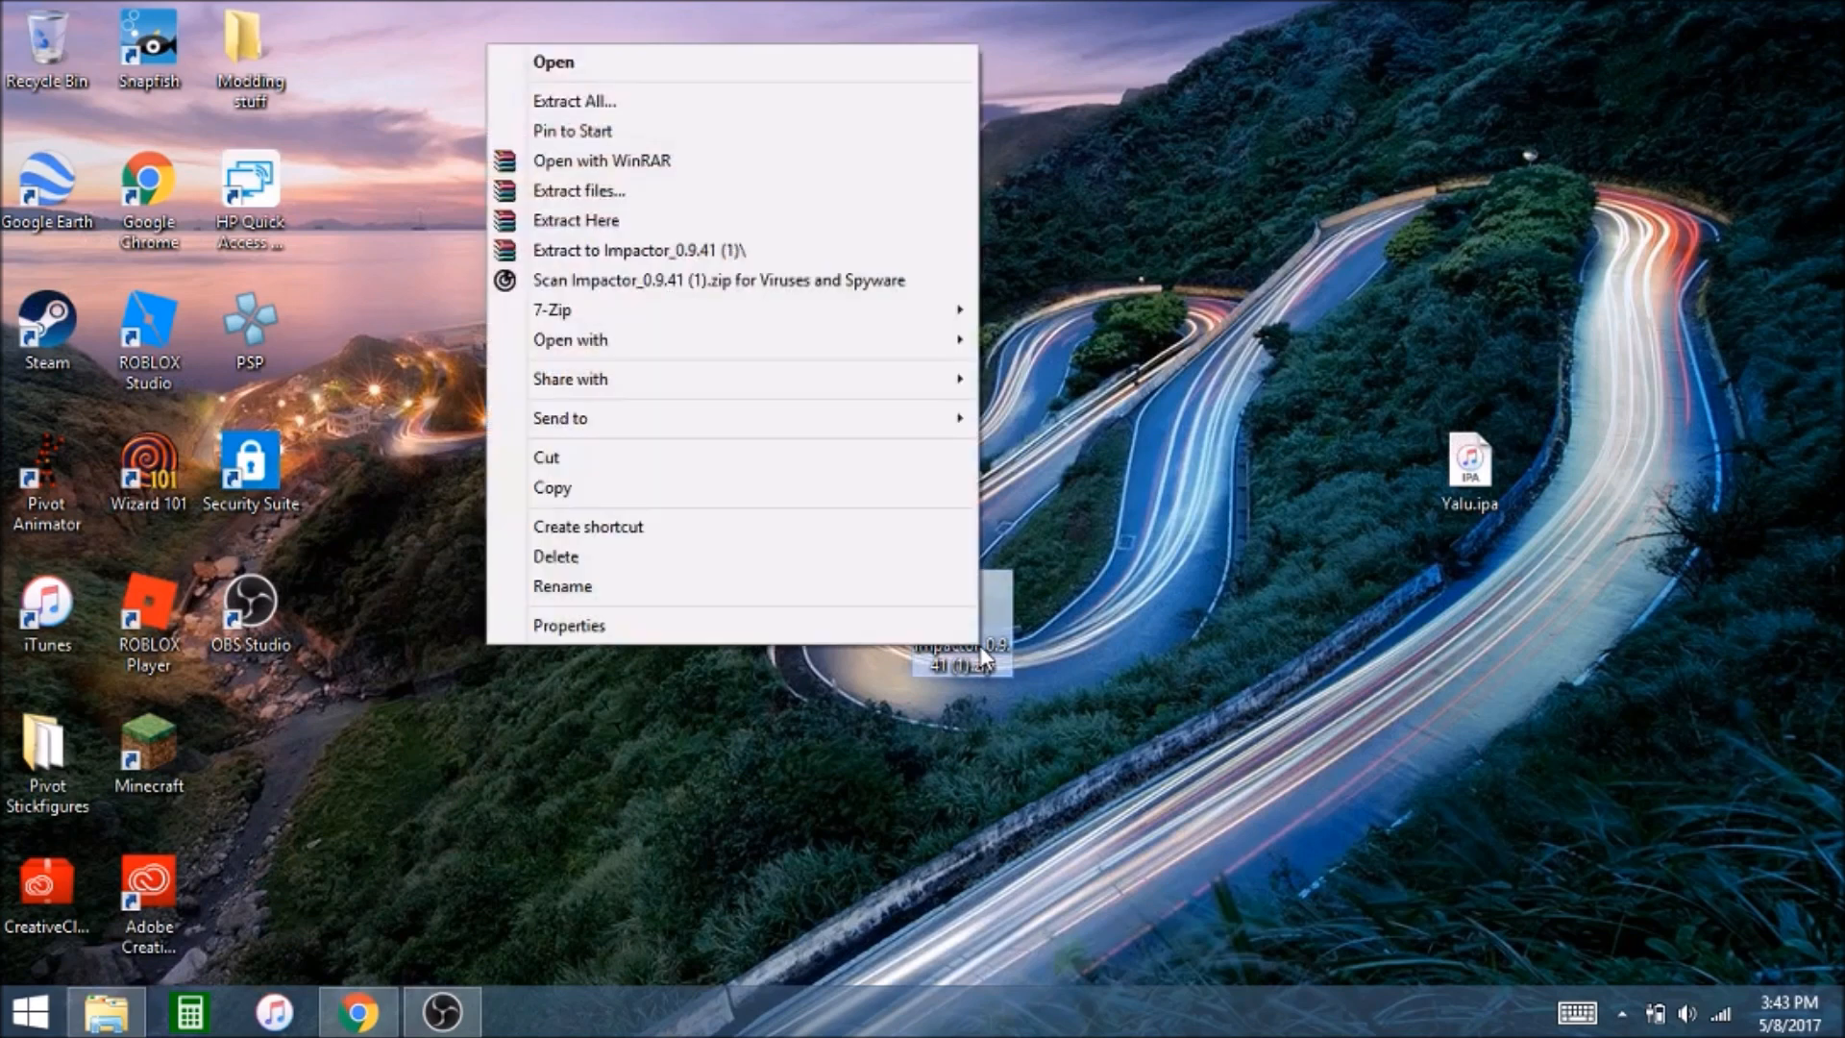
mouse_move(648, 221)
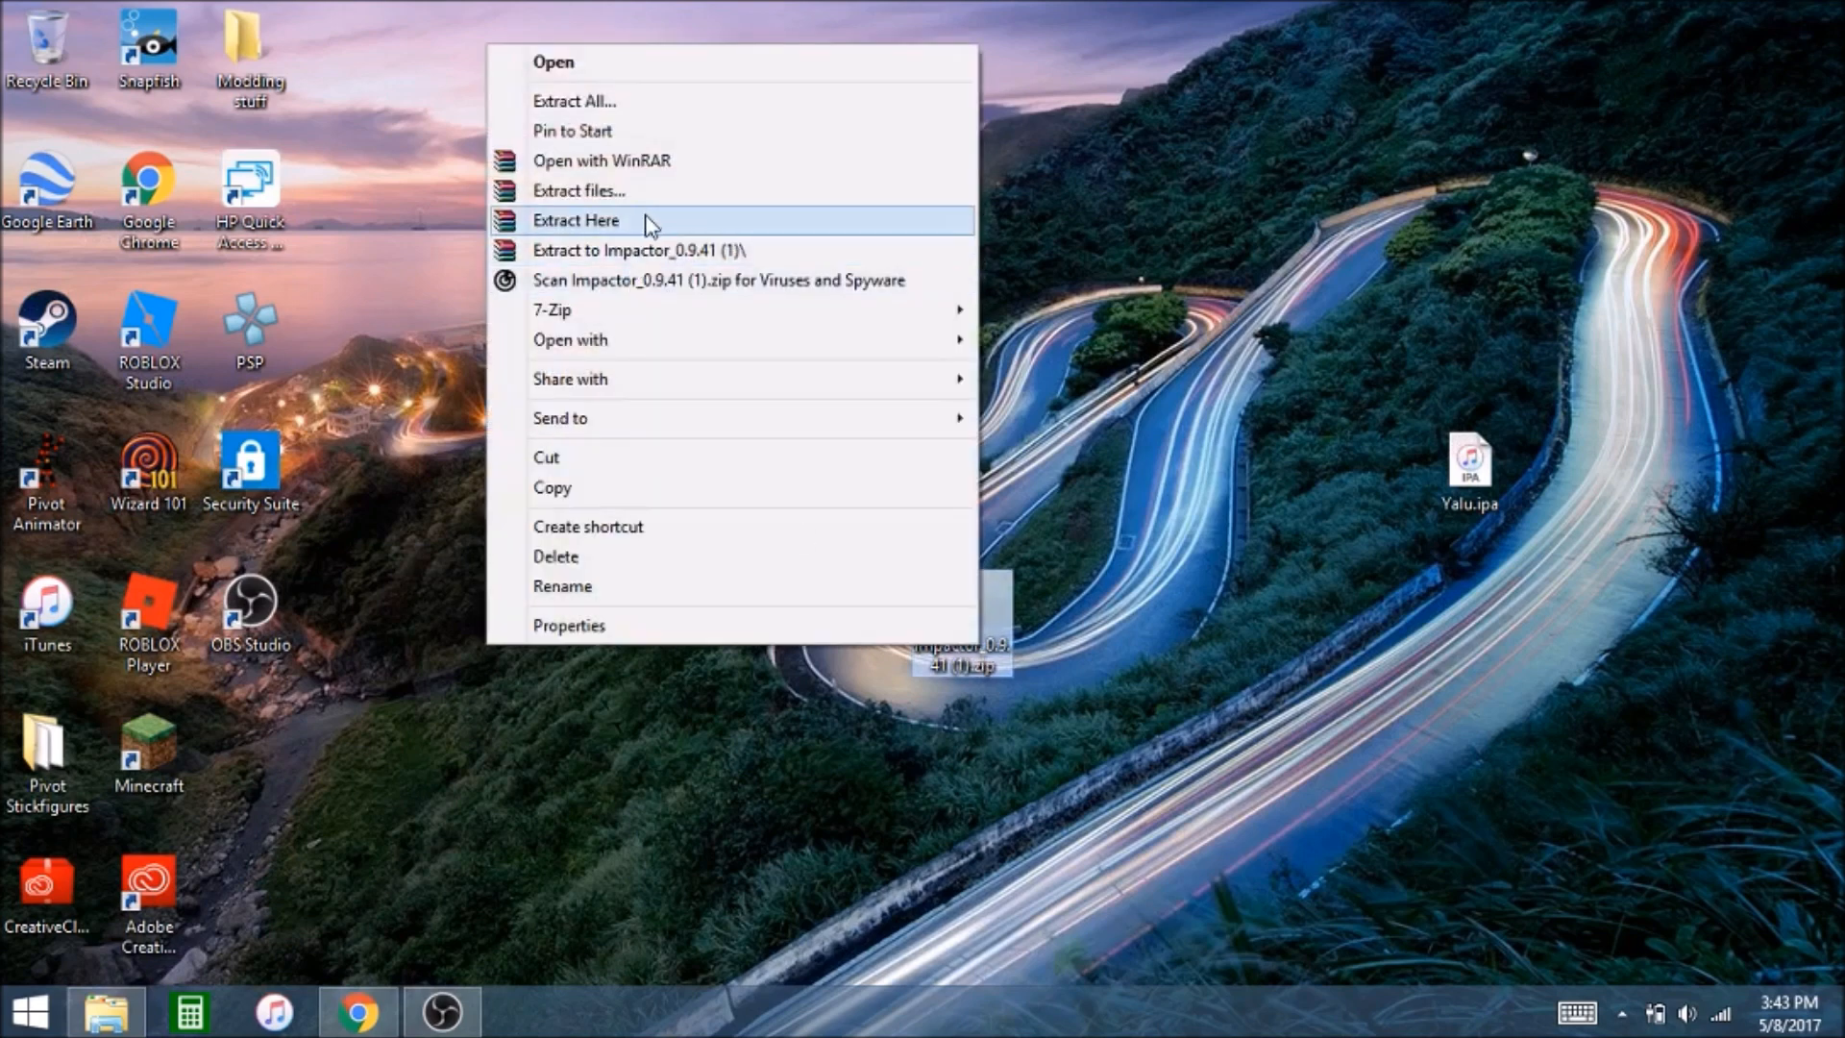
left_click(575, 220)
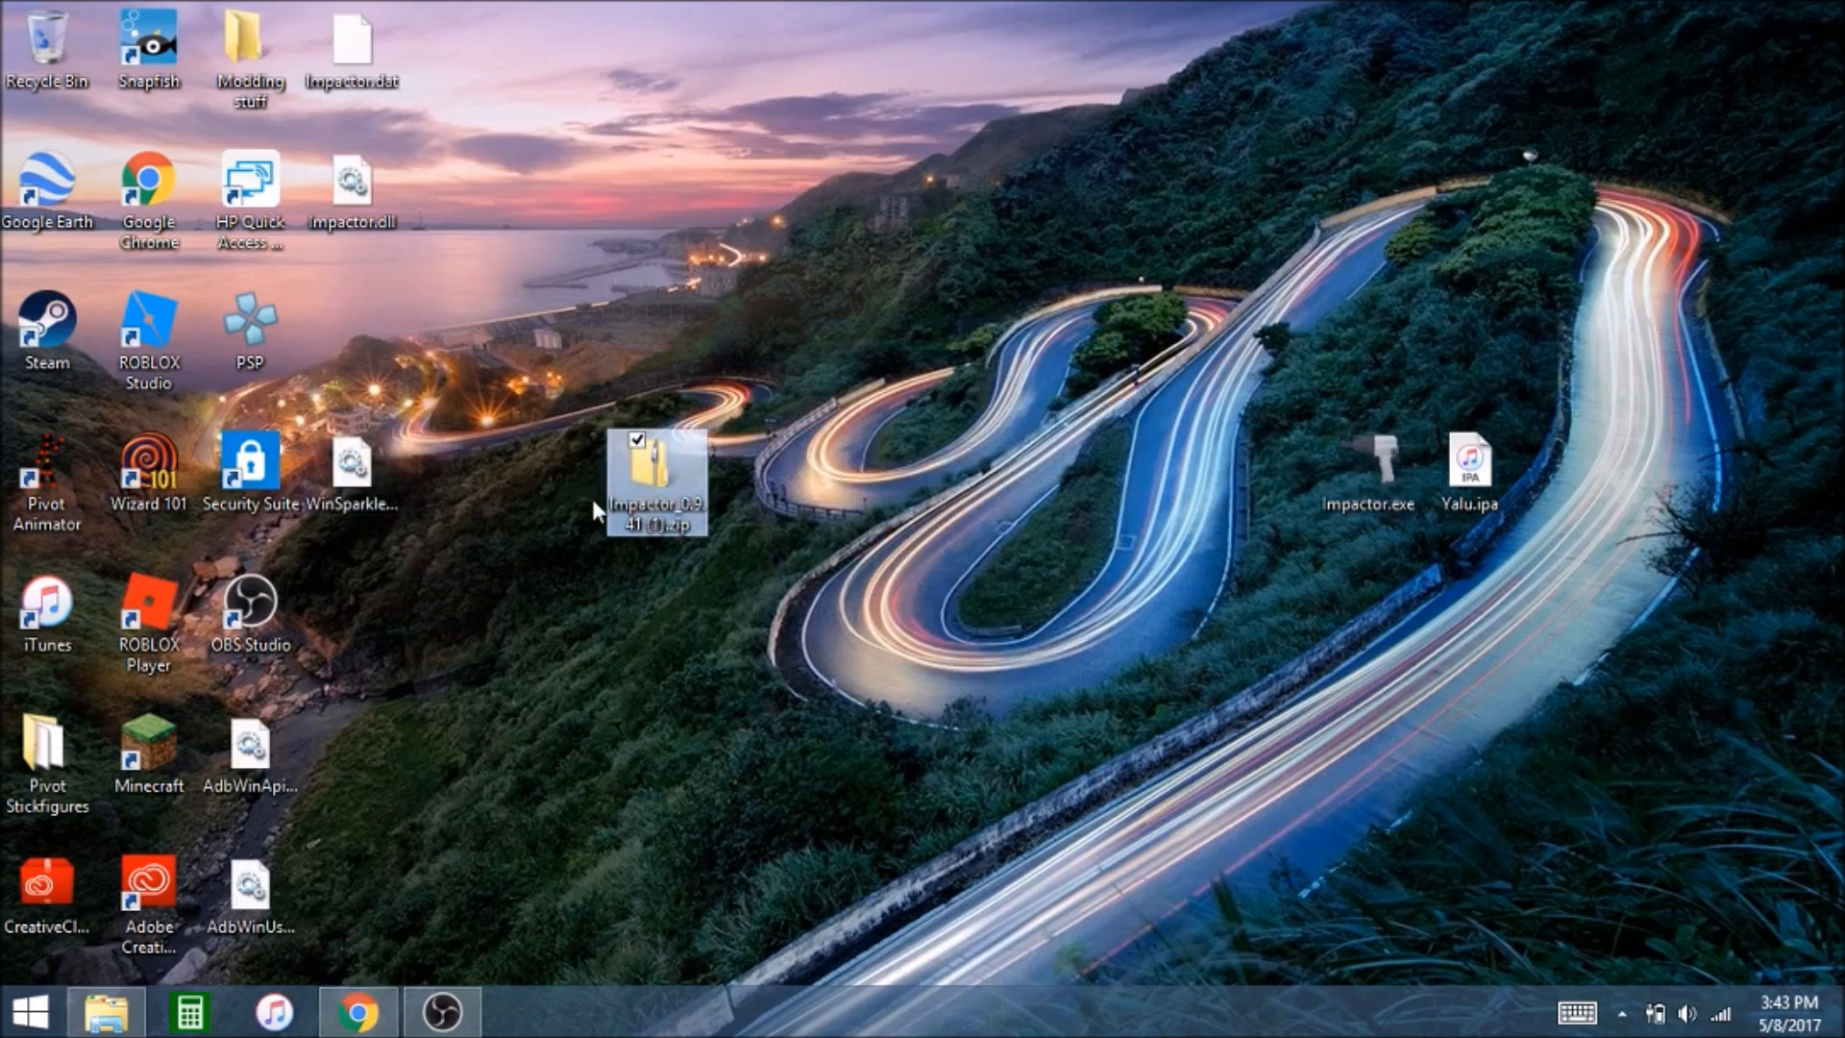
right_click(655, 476)
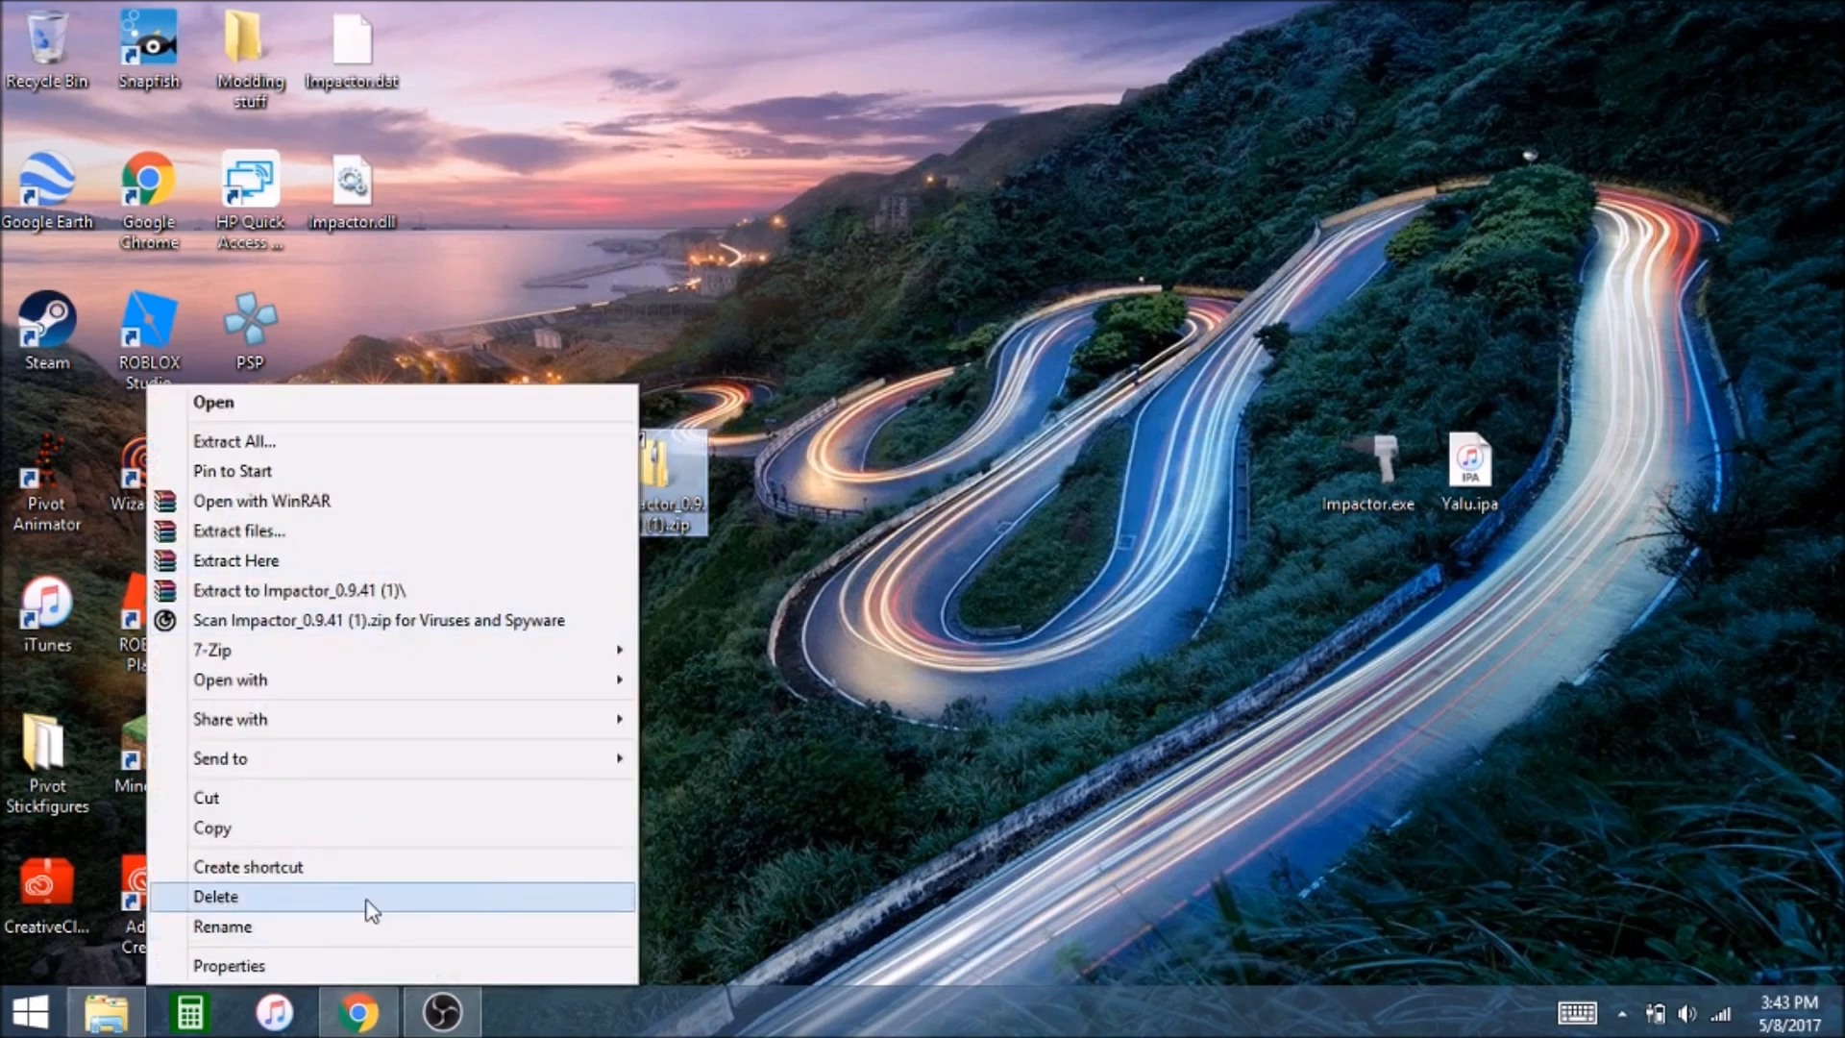
left_click(217, 896)
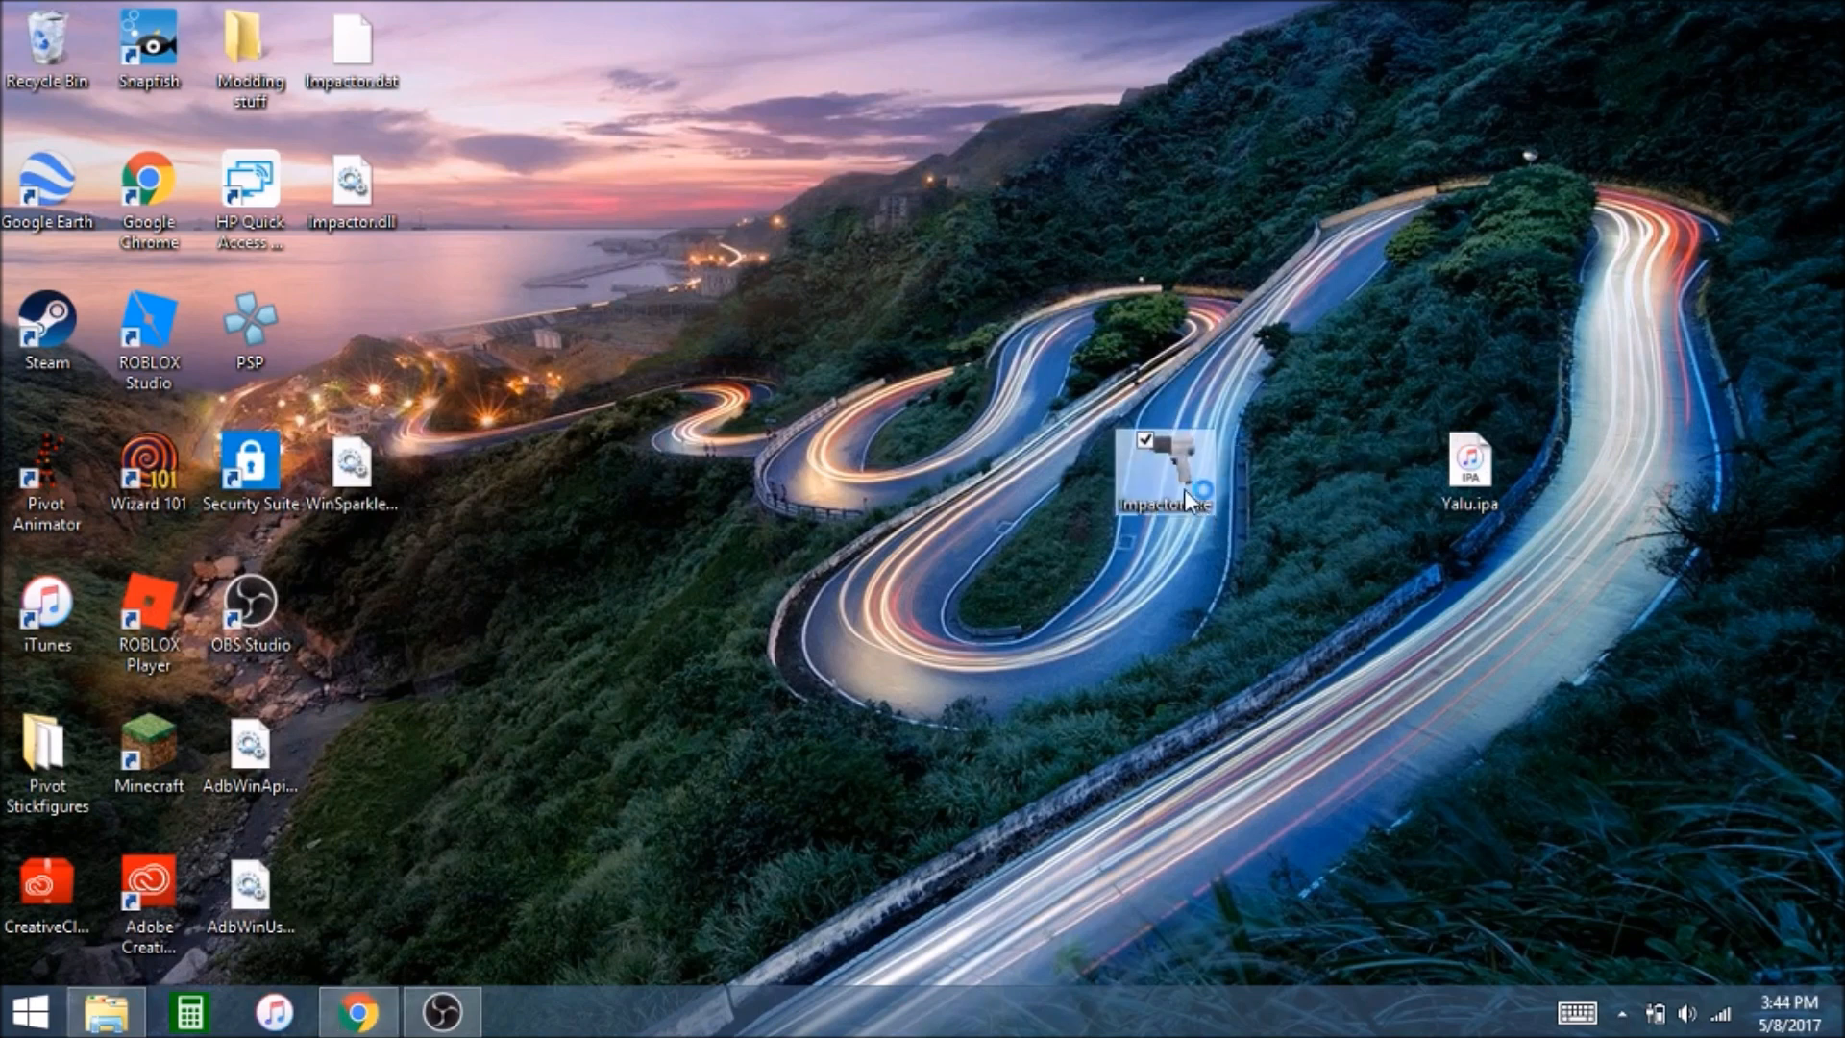
Launch Impactor.exe from the desktop so it detects the connected iPhone
double_click(1166, 458)
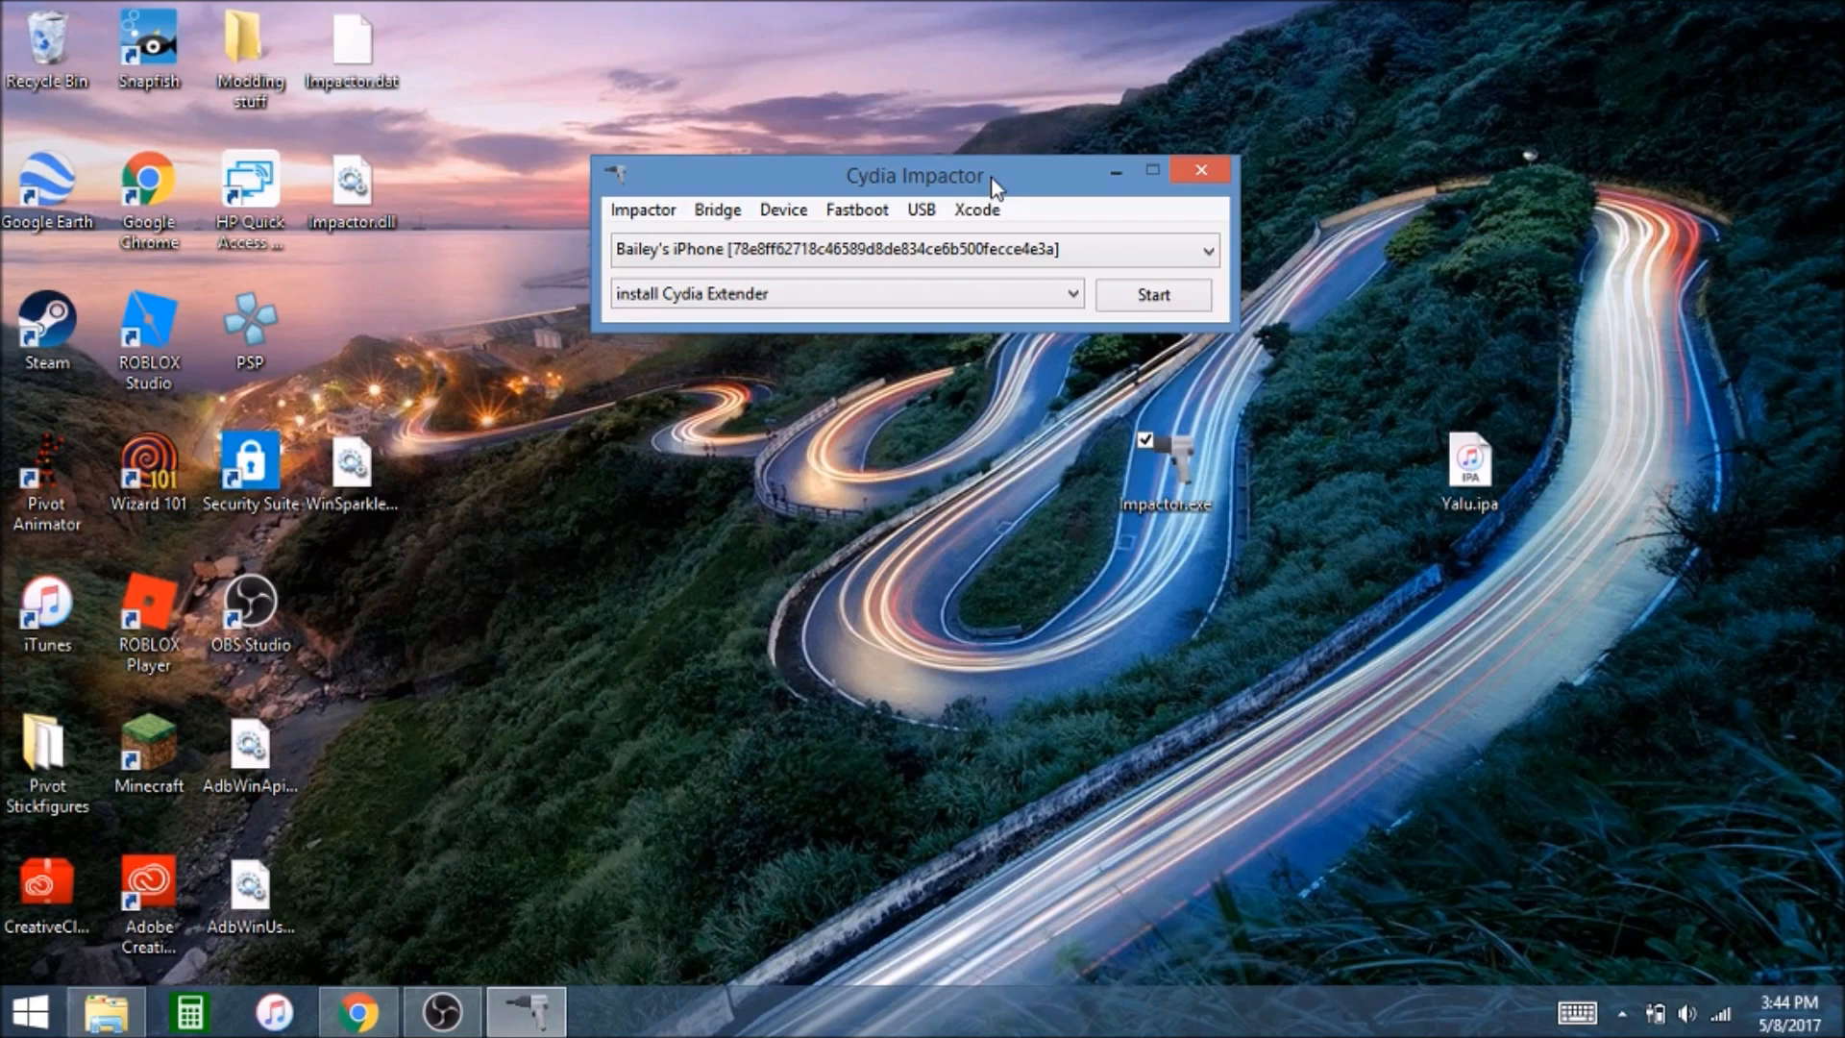
mouse_move(680, 420)
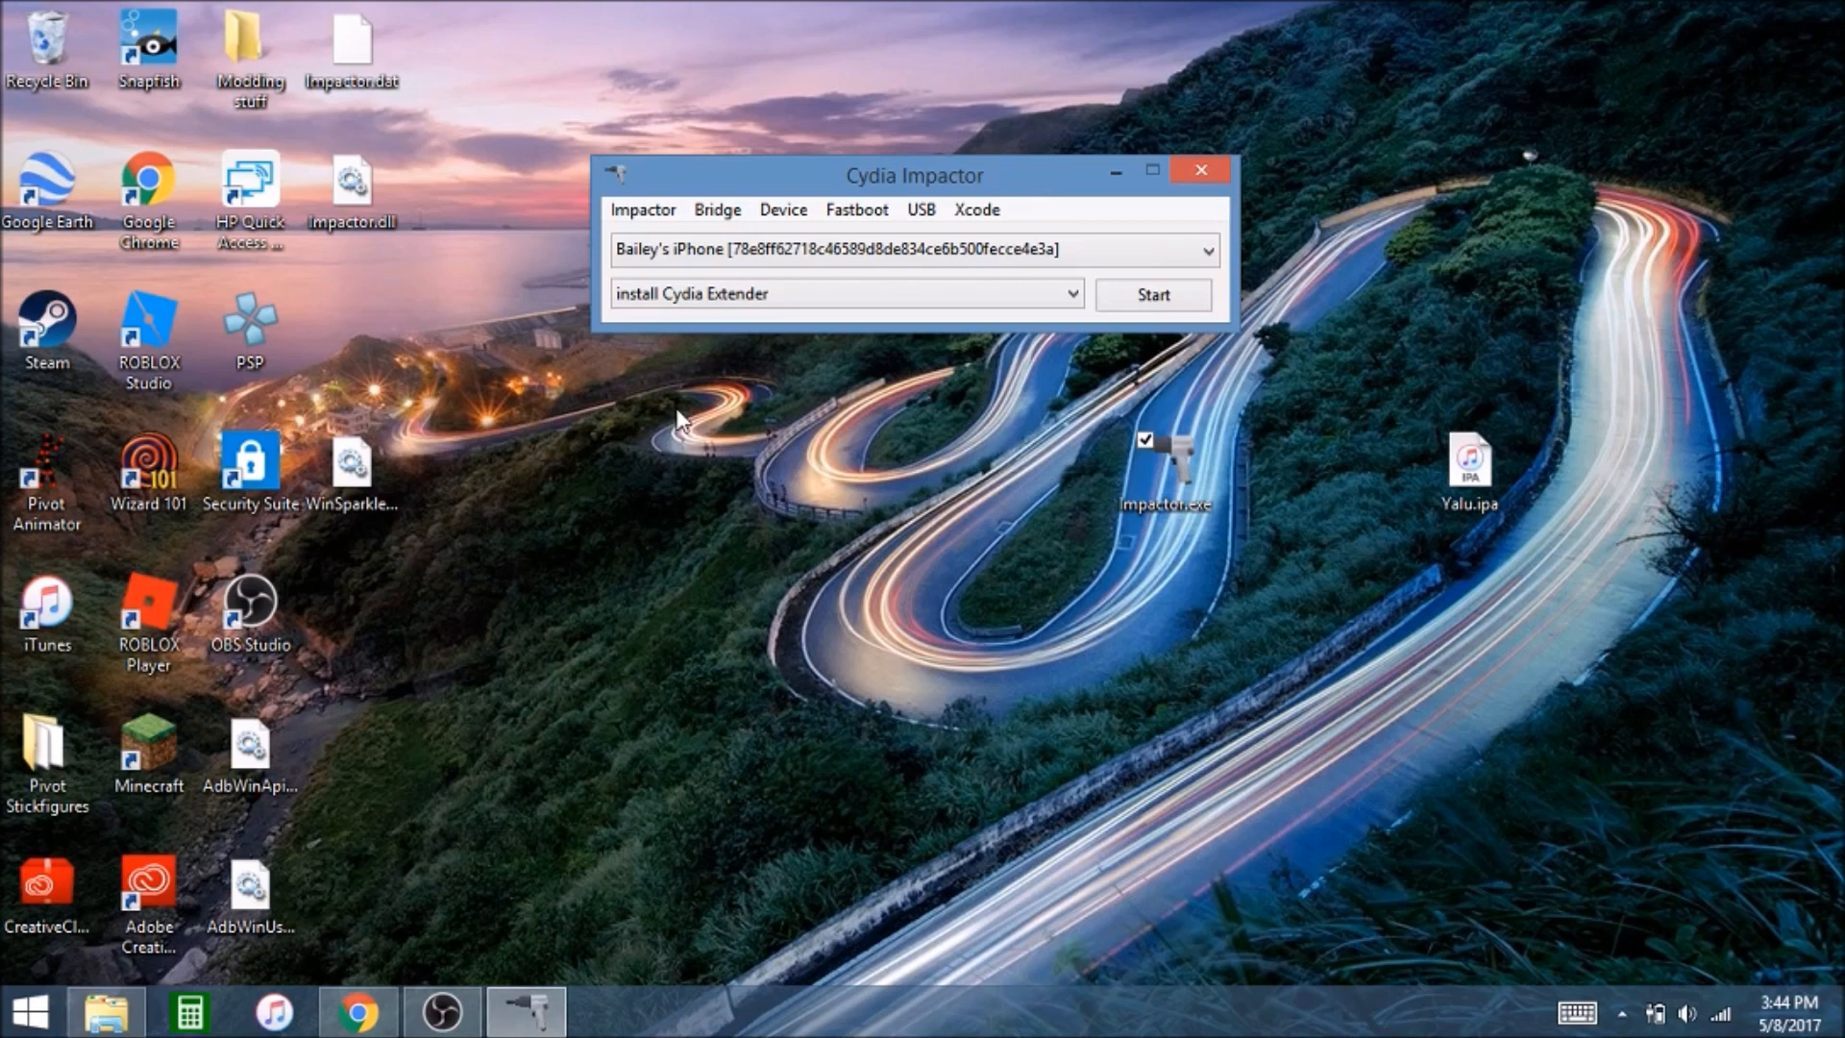
mouse_move(942, 348)
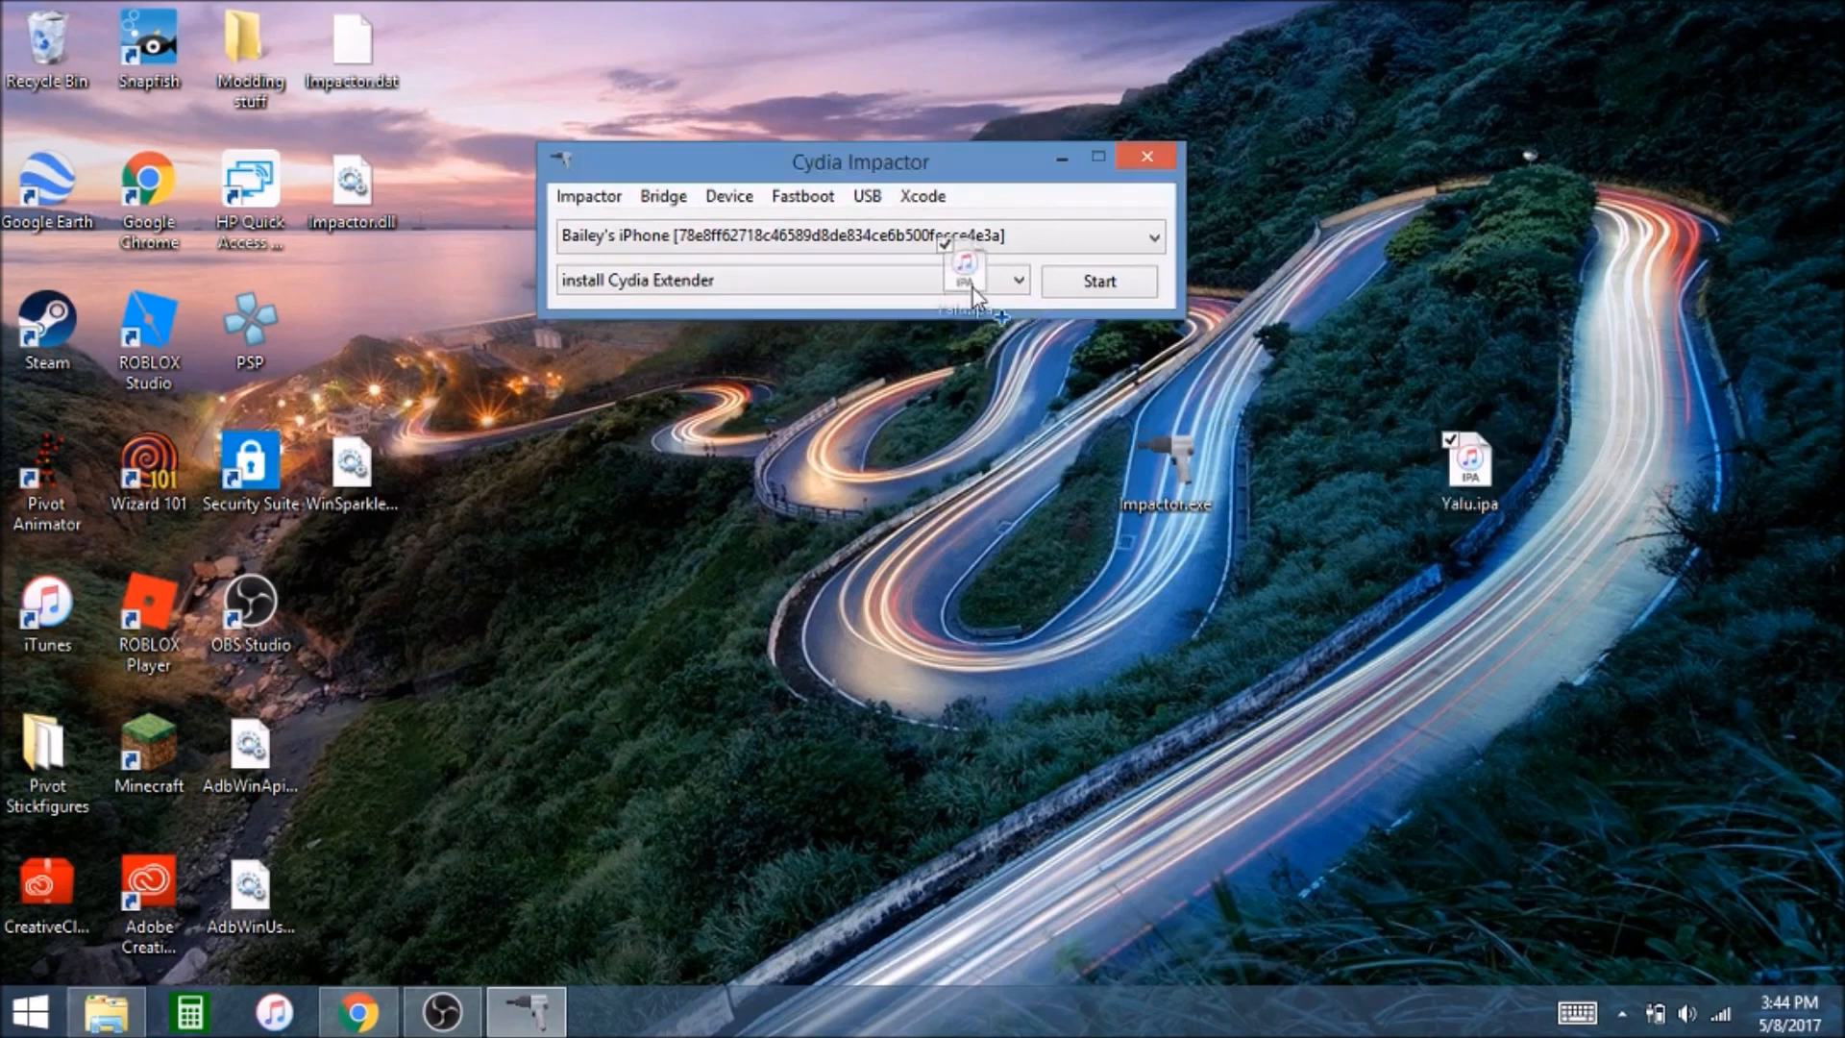
Load Yalu.ipa into Impactor and confirm the Apple ID username
left_click(1096, 281)
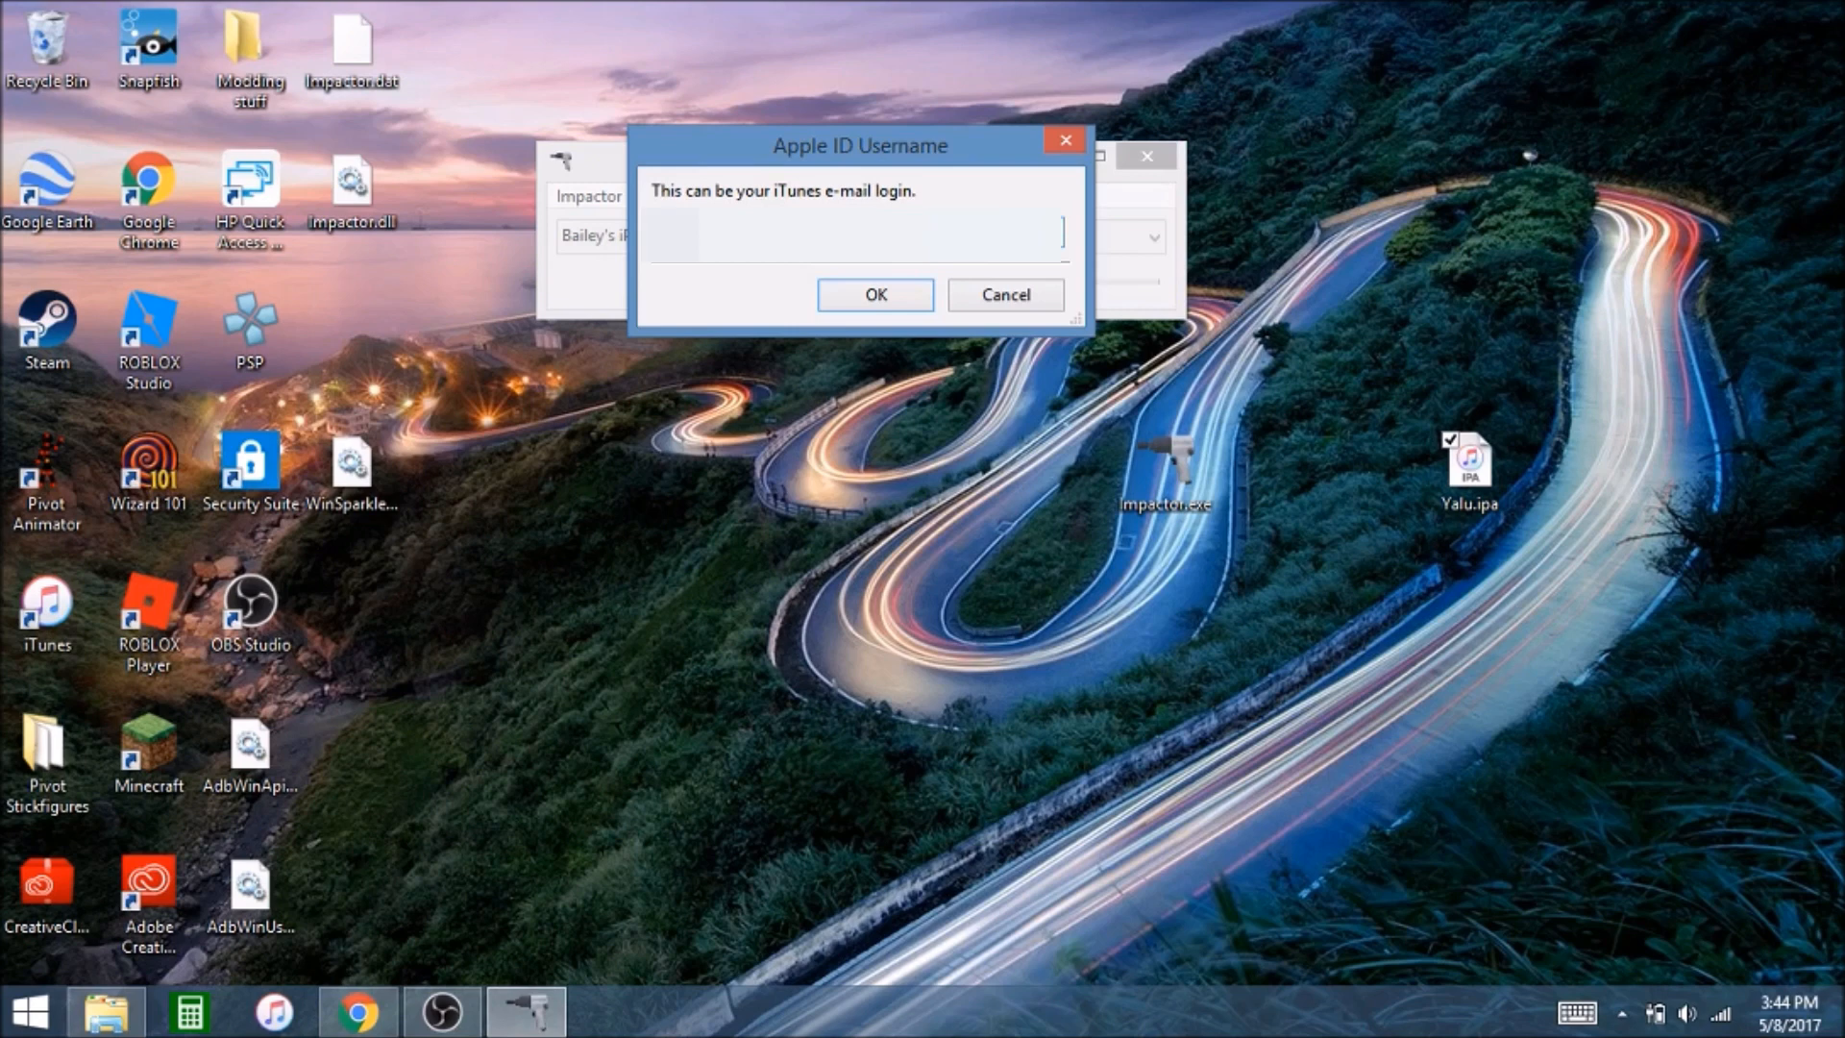
left_click(705, 233)
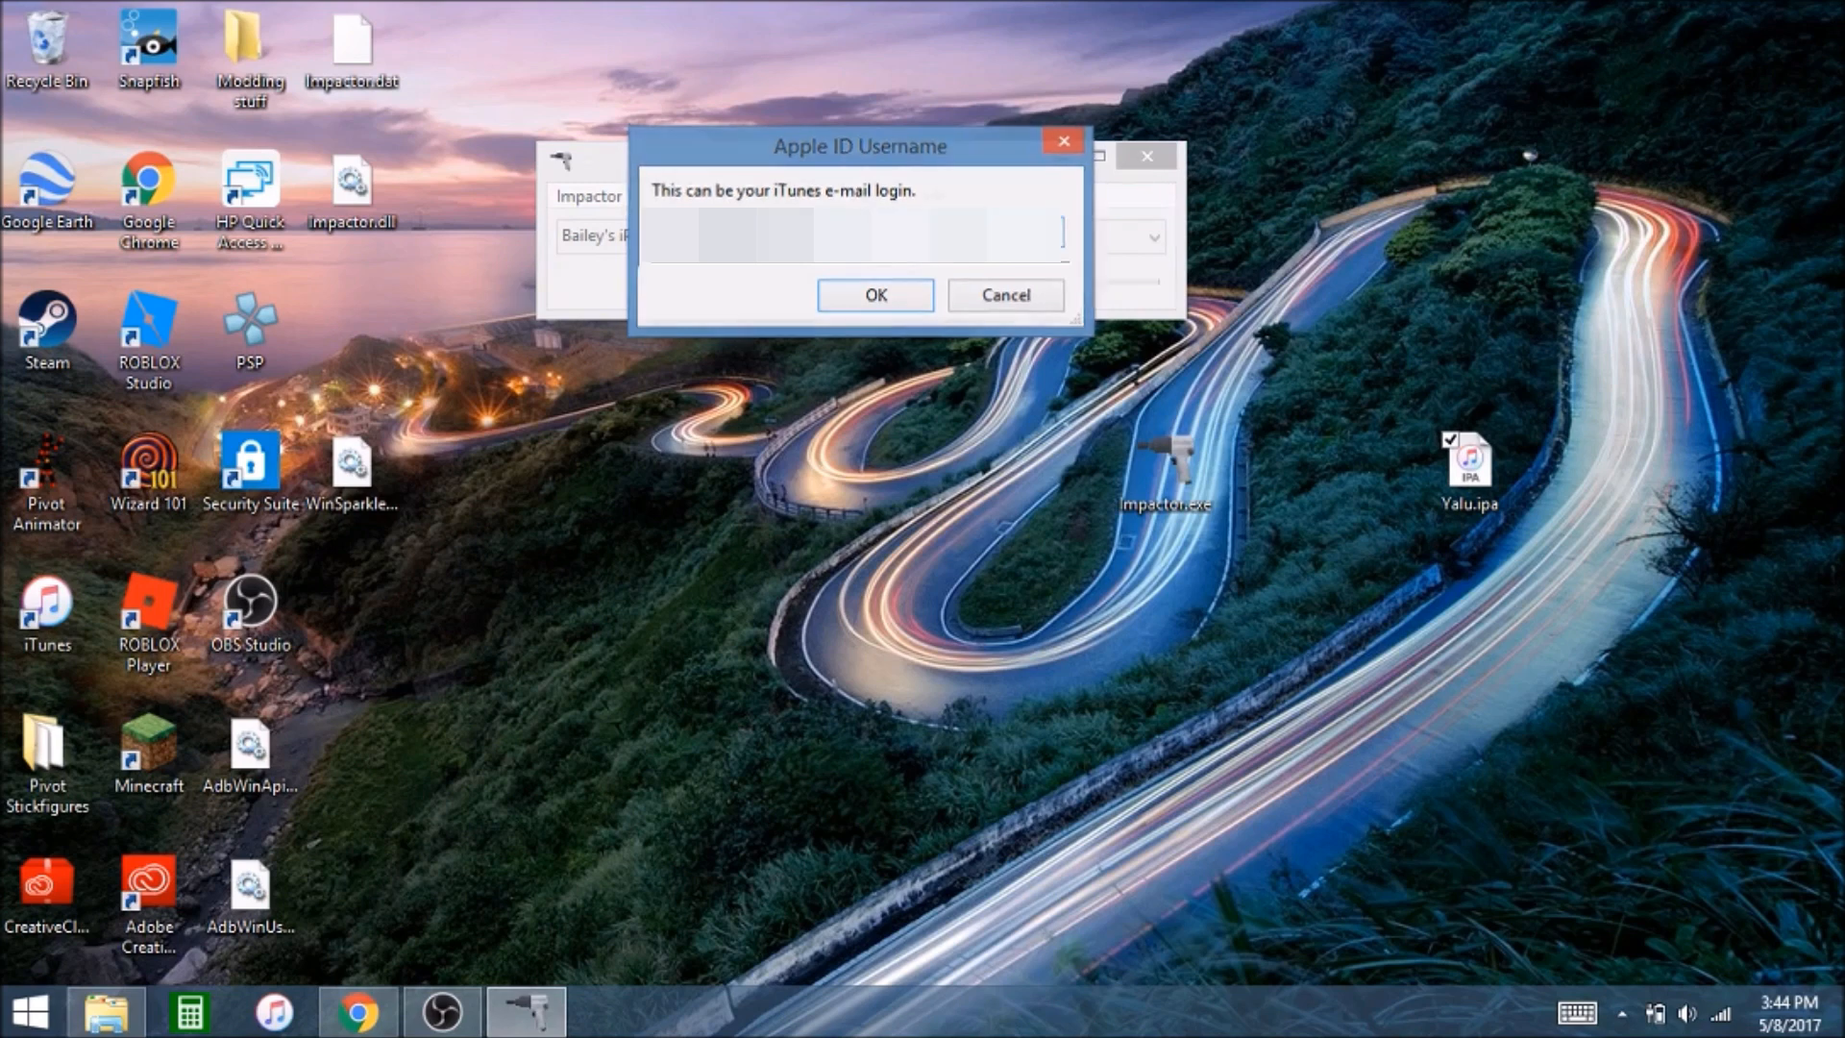
left_click(874, 294)
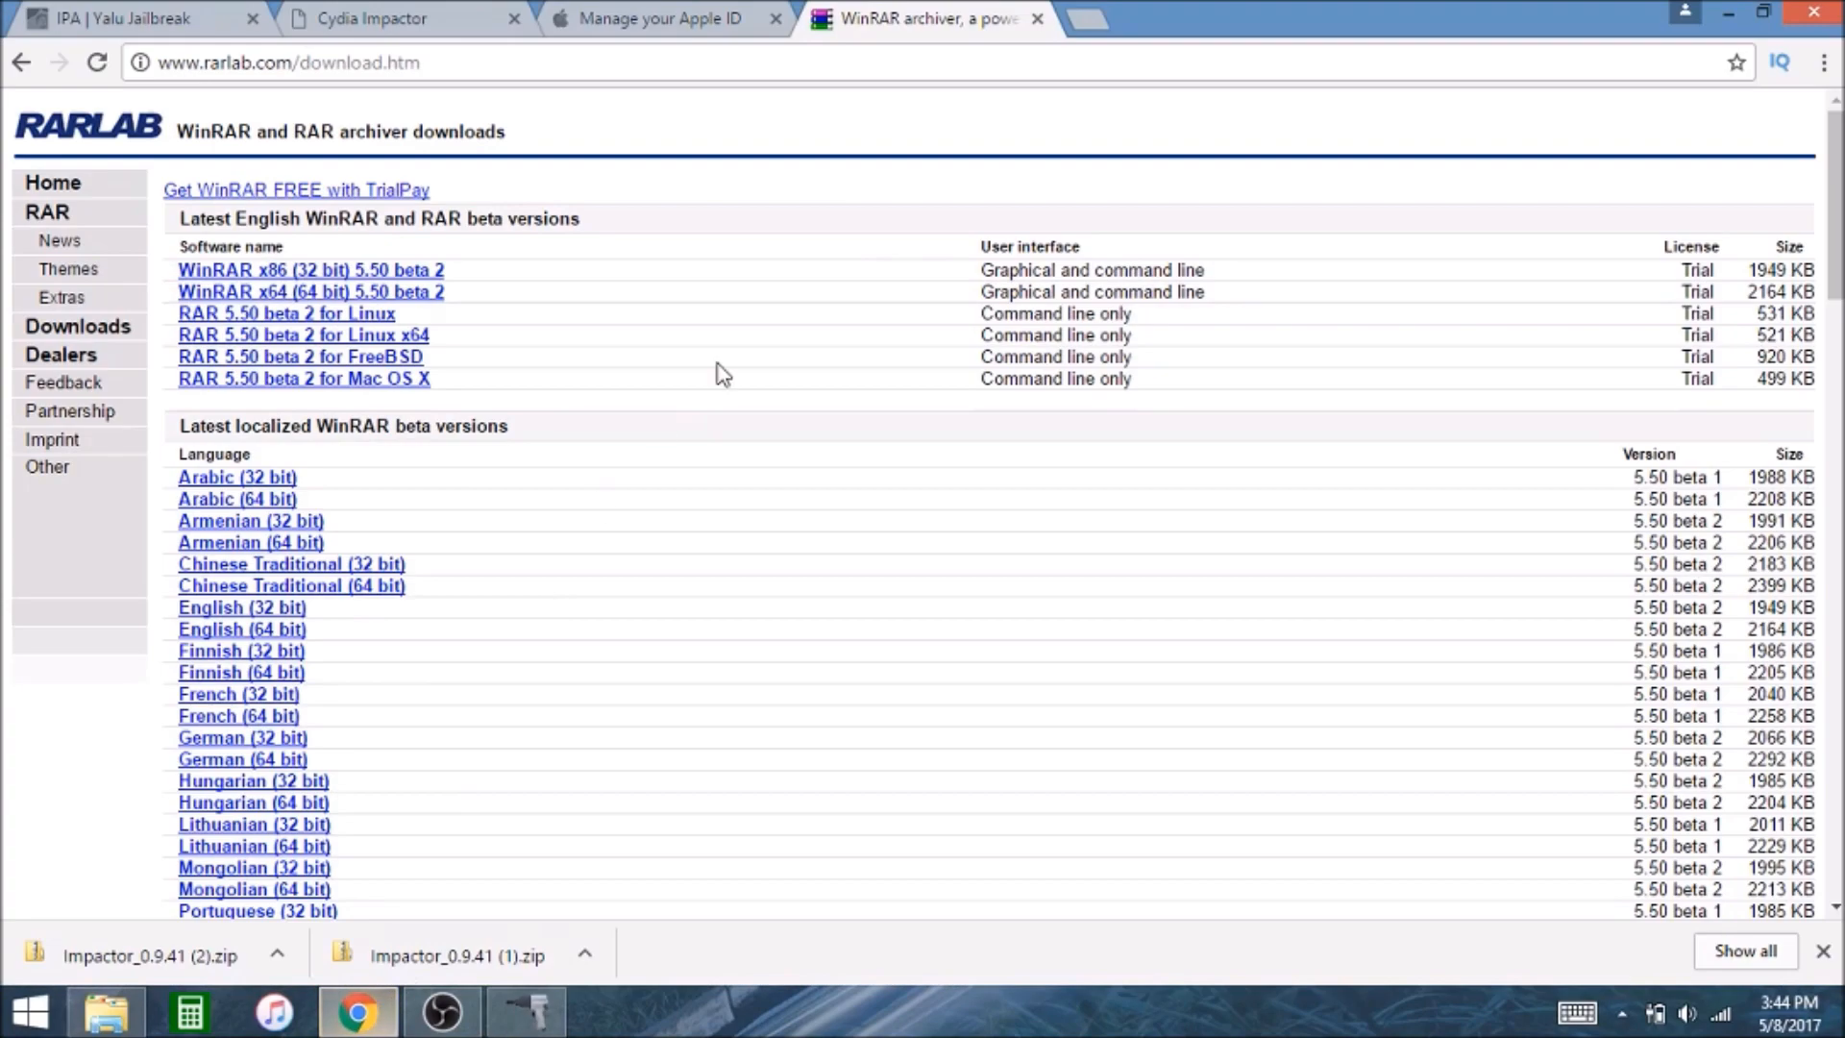
Generate an app-specific password labelled 'jailbreak' on the Apple ID security page
left_click(653, 20)
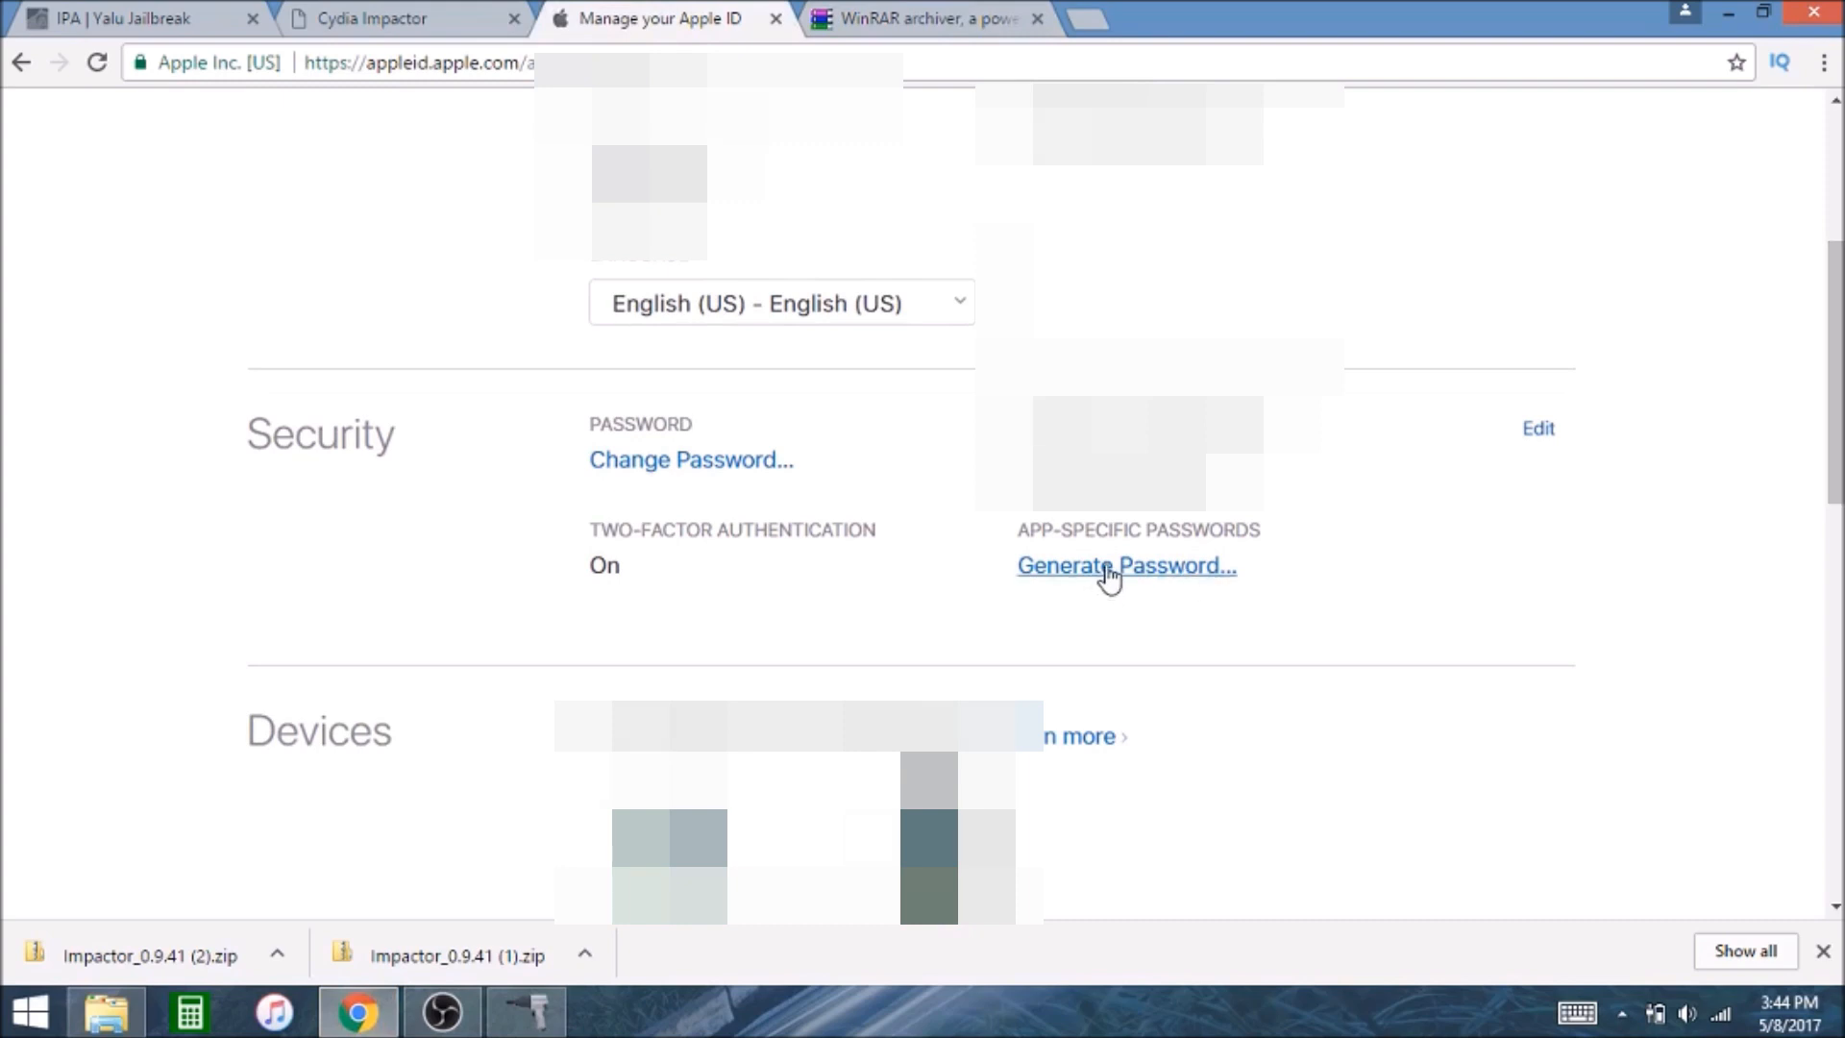
left_click(1124, 565)
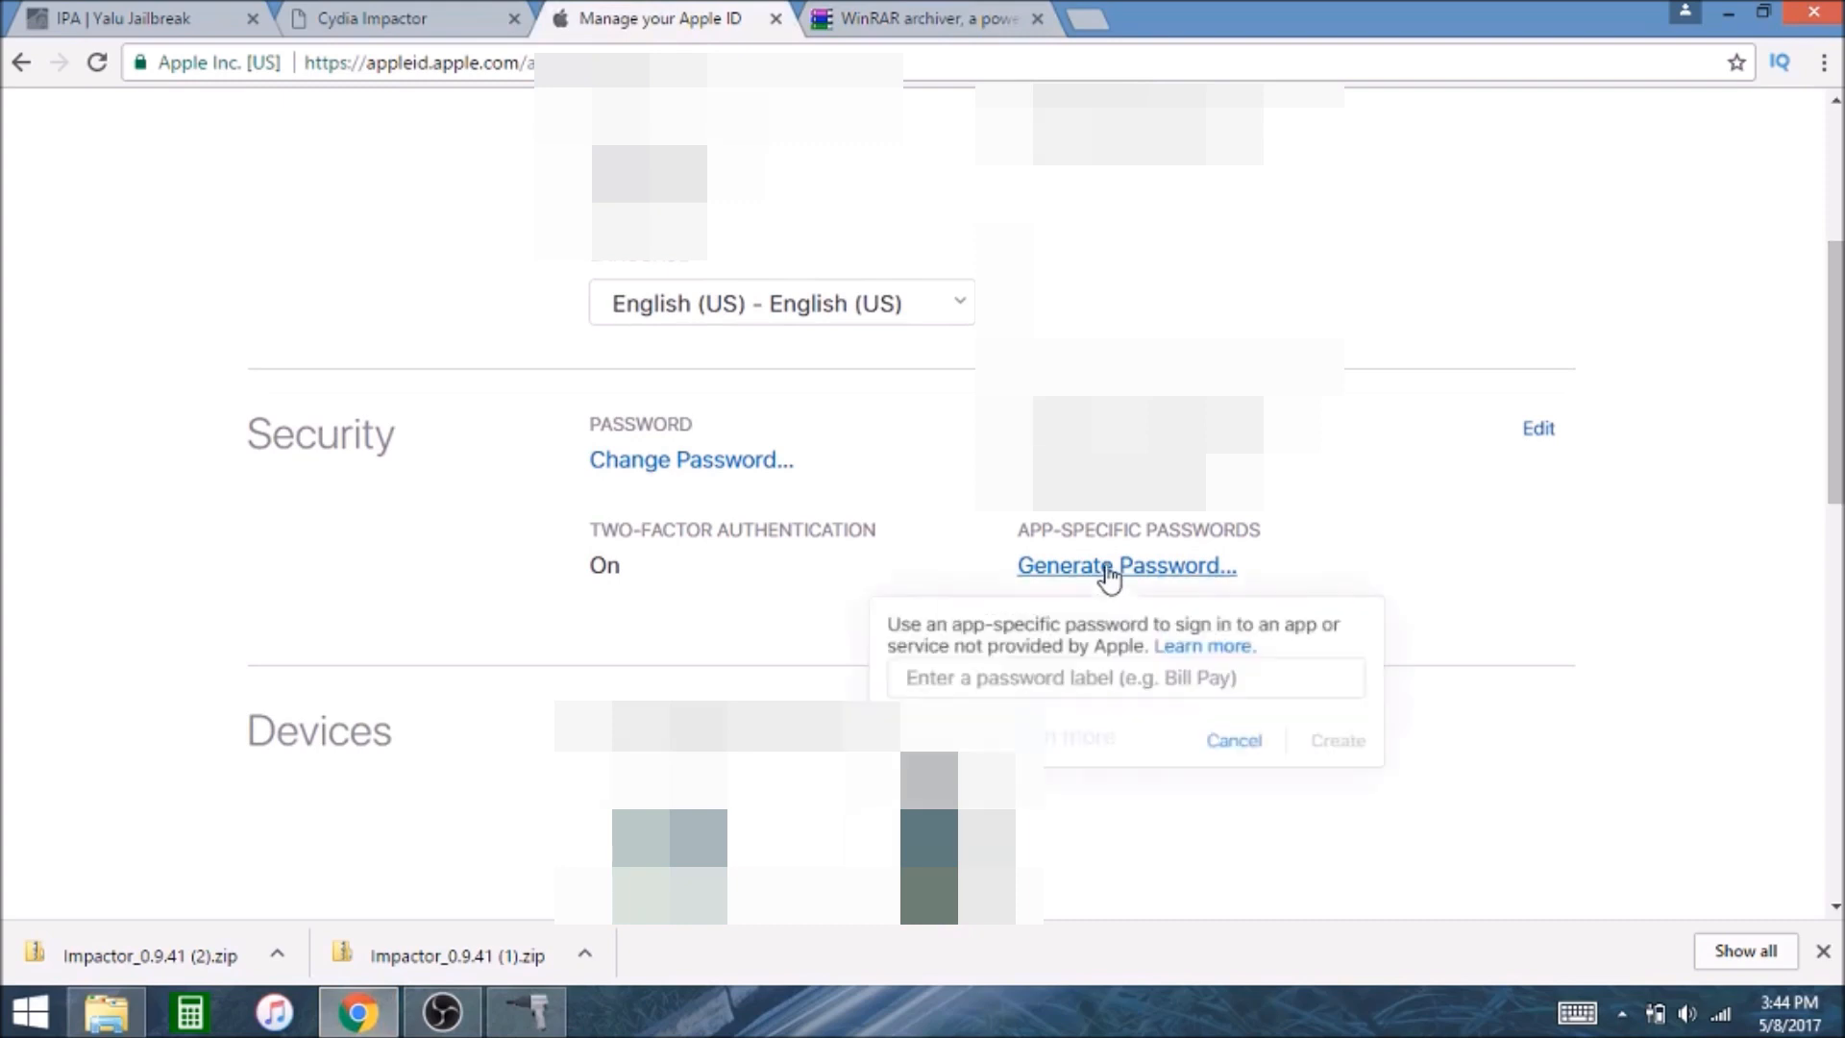
left_click(1122, 678)
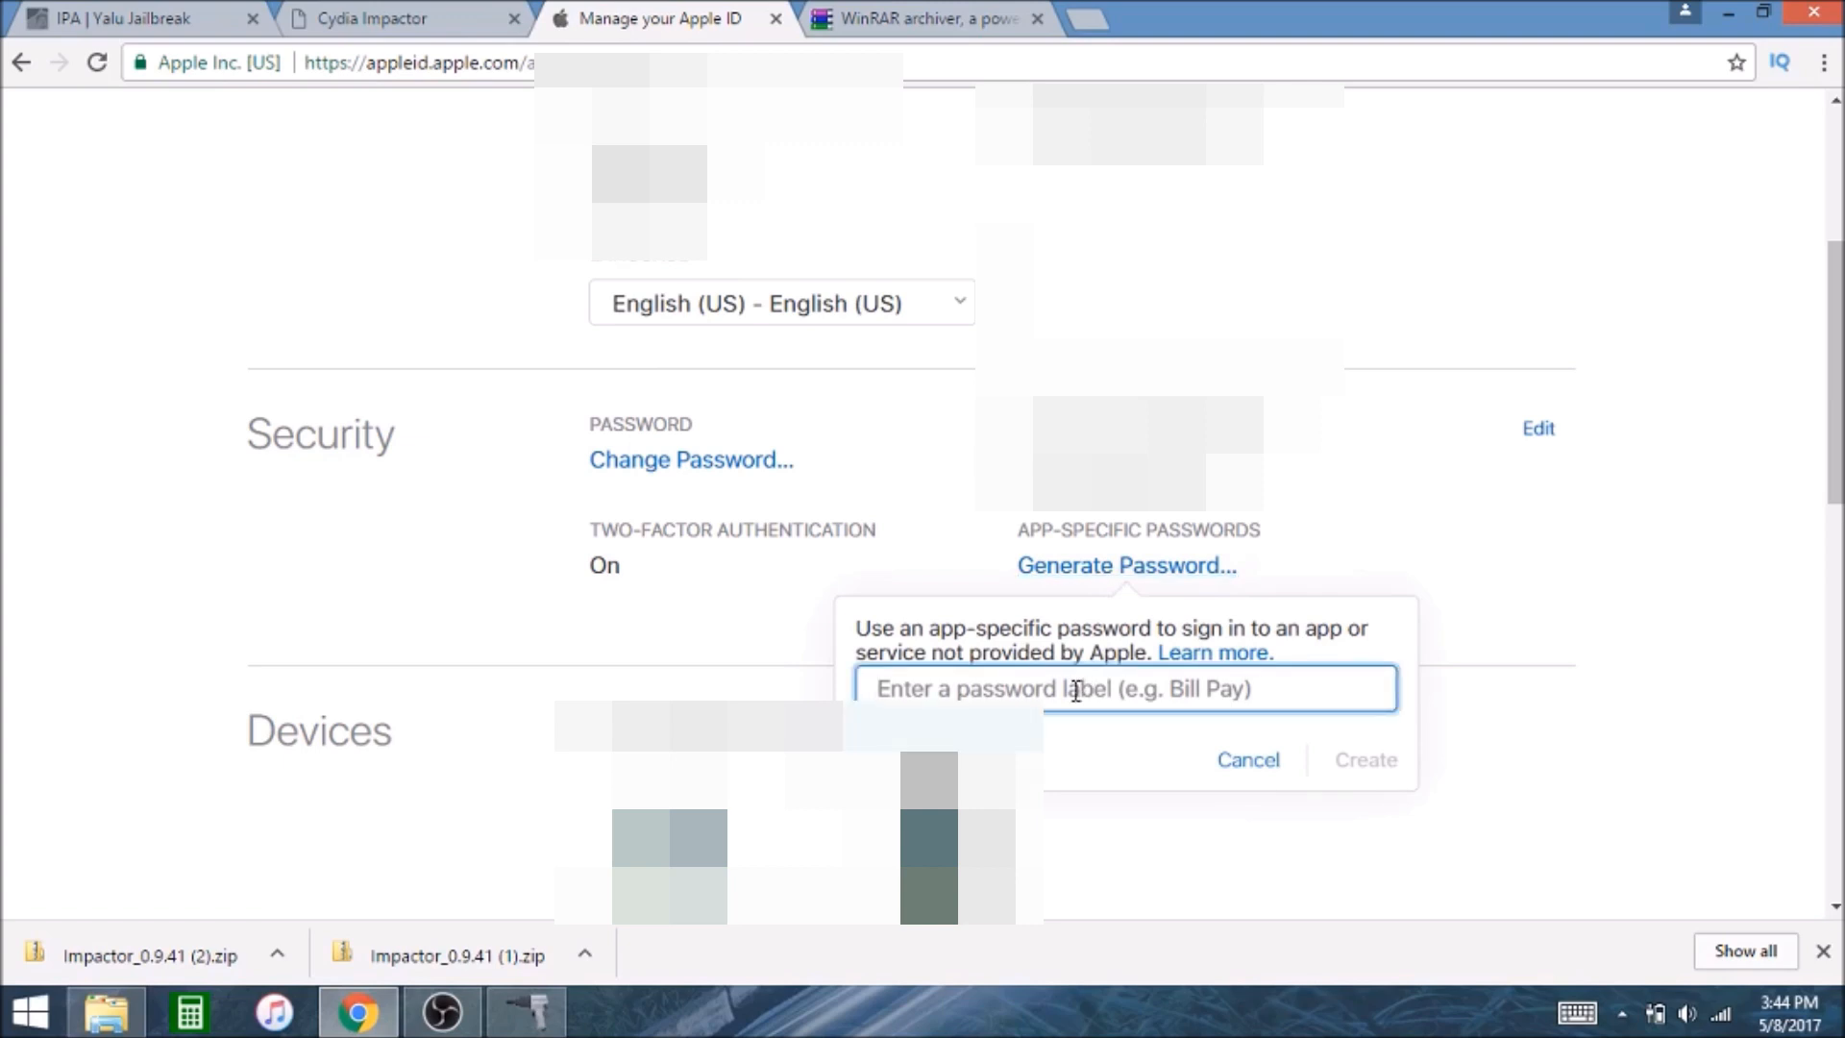
type("cy")
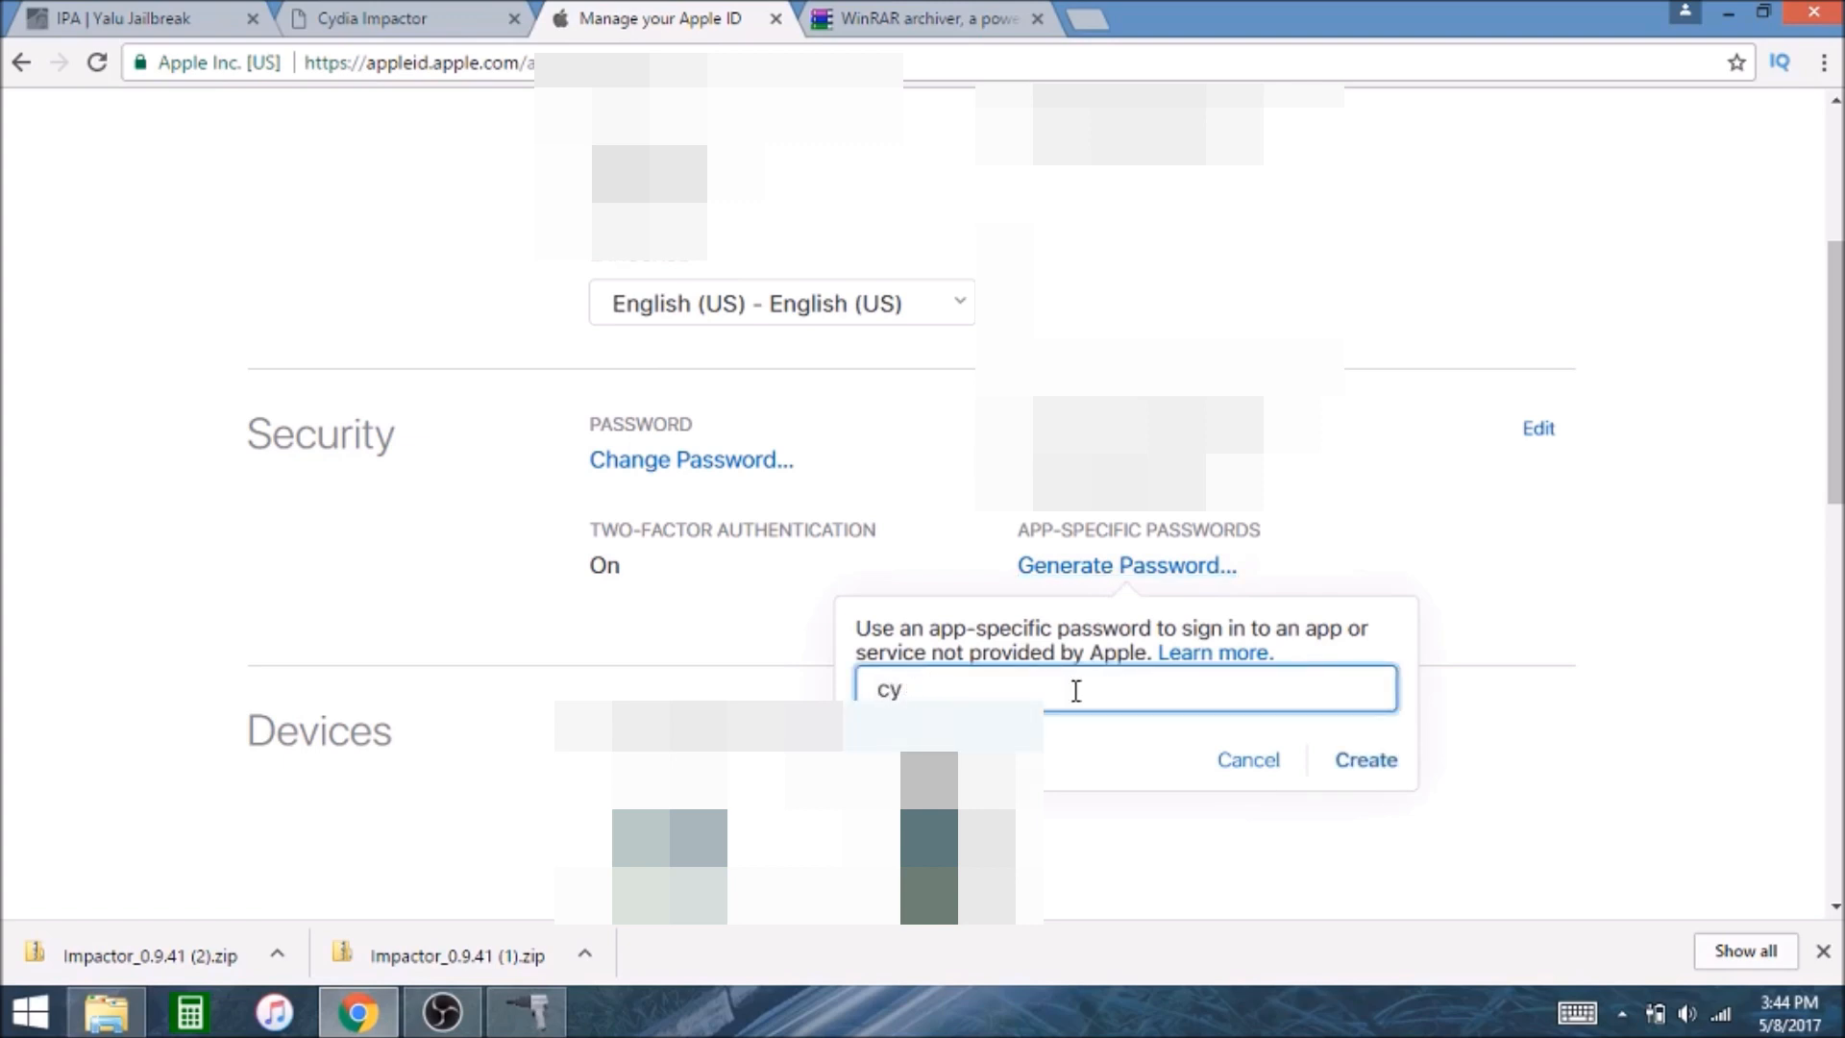
type("jailbreak")
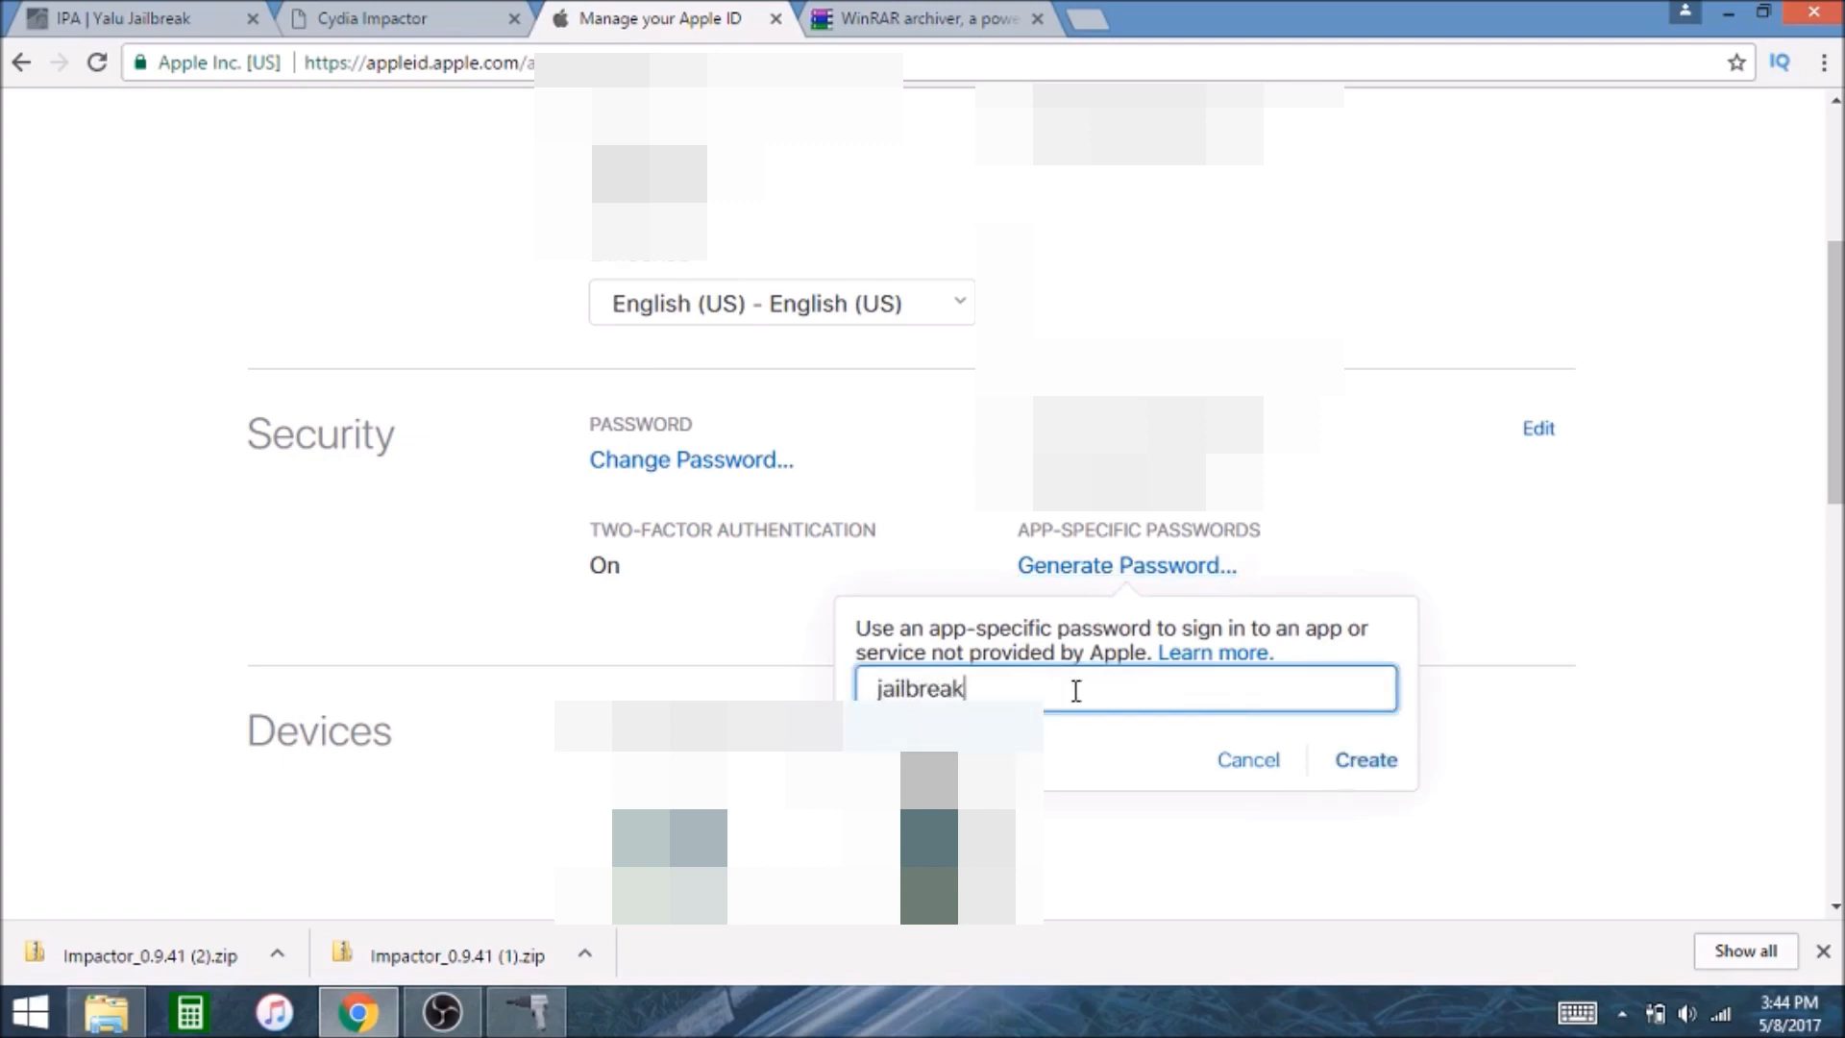
left_click(1365, 759)
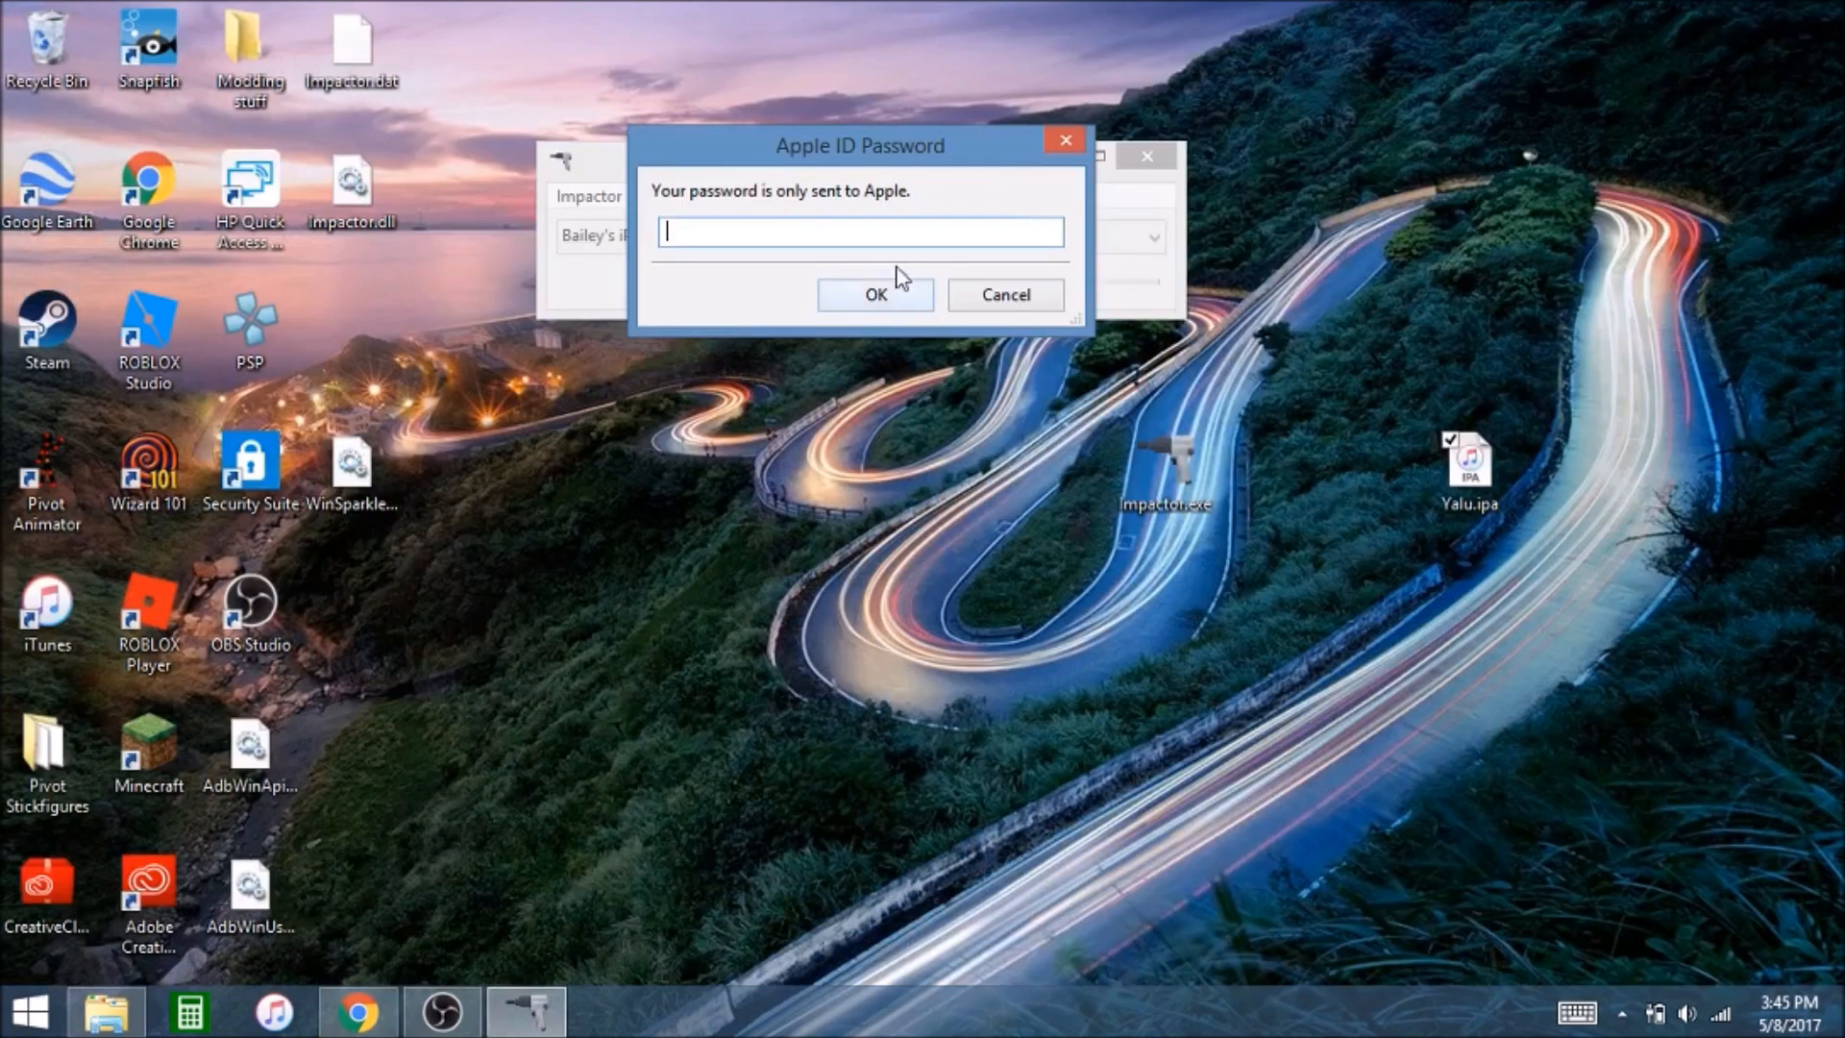
Paste the app-specific password into Impactor and submit it to start sideloading
right_click(859, 230)
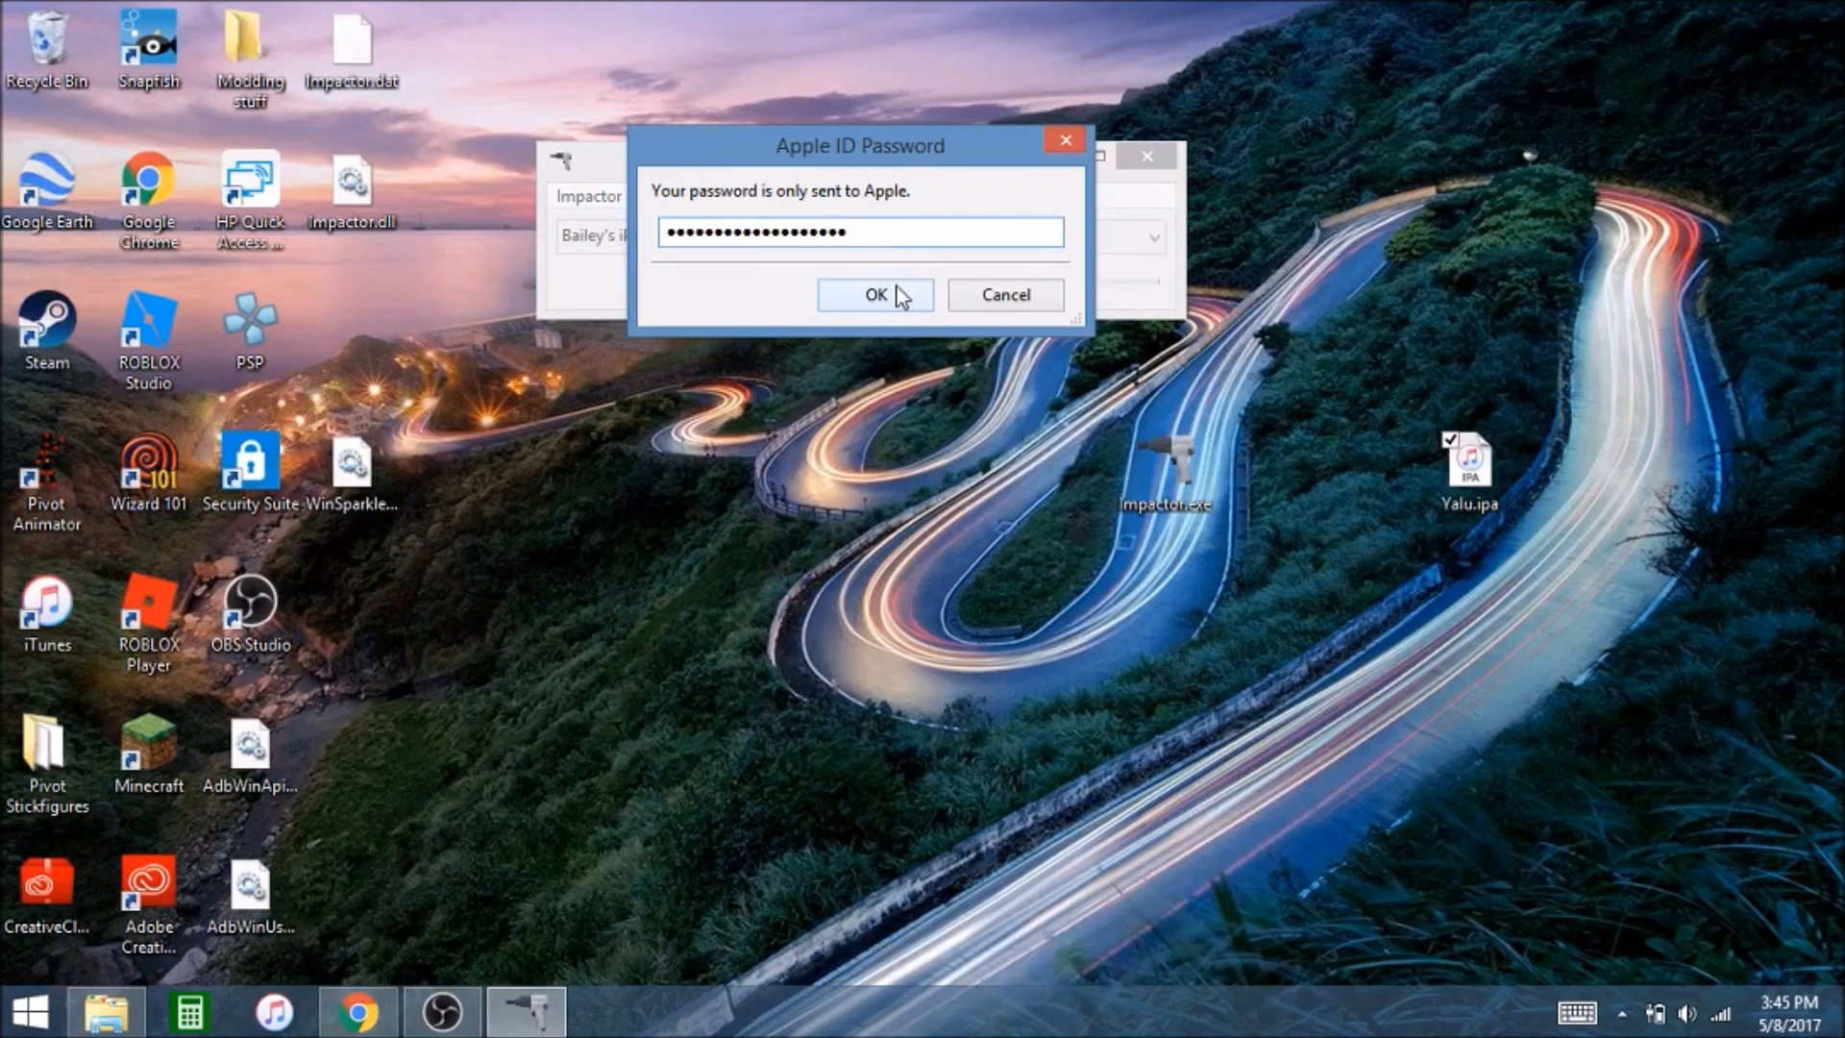
mouse_move(901, 303)
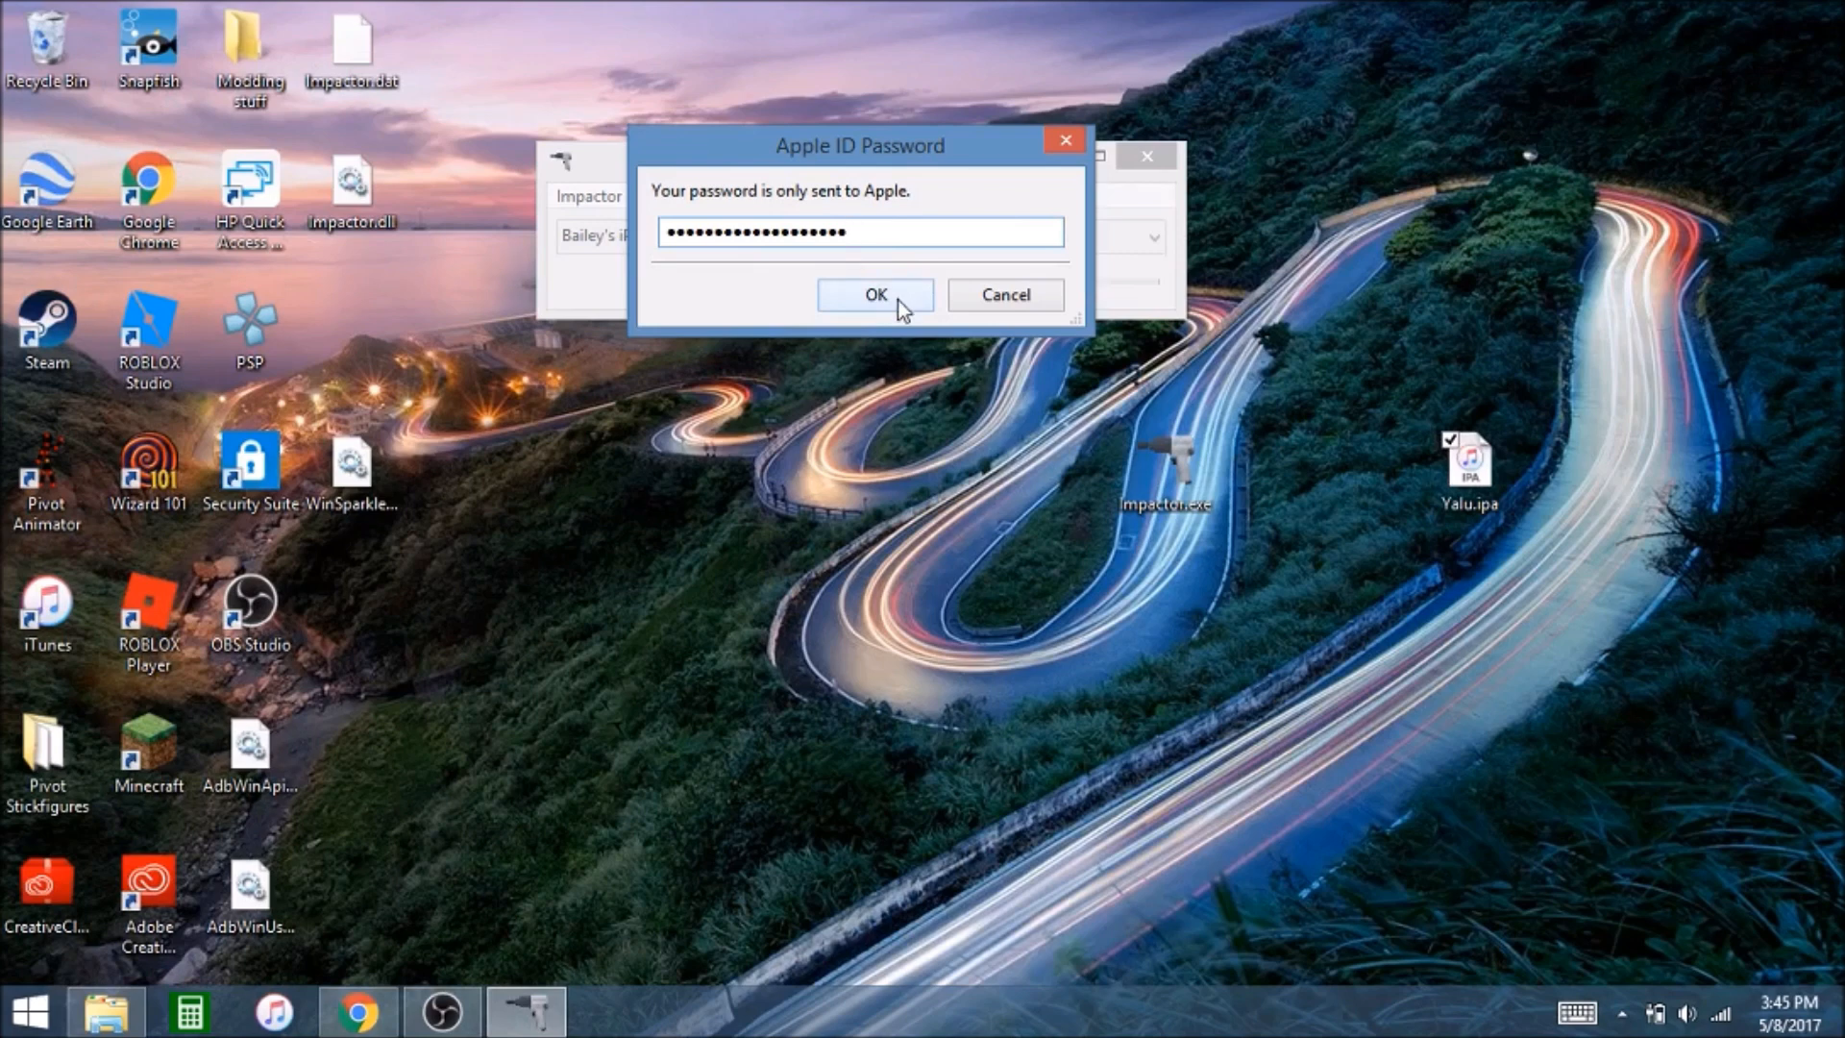
left_click(874, 294)
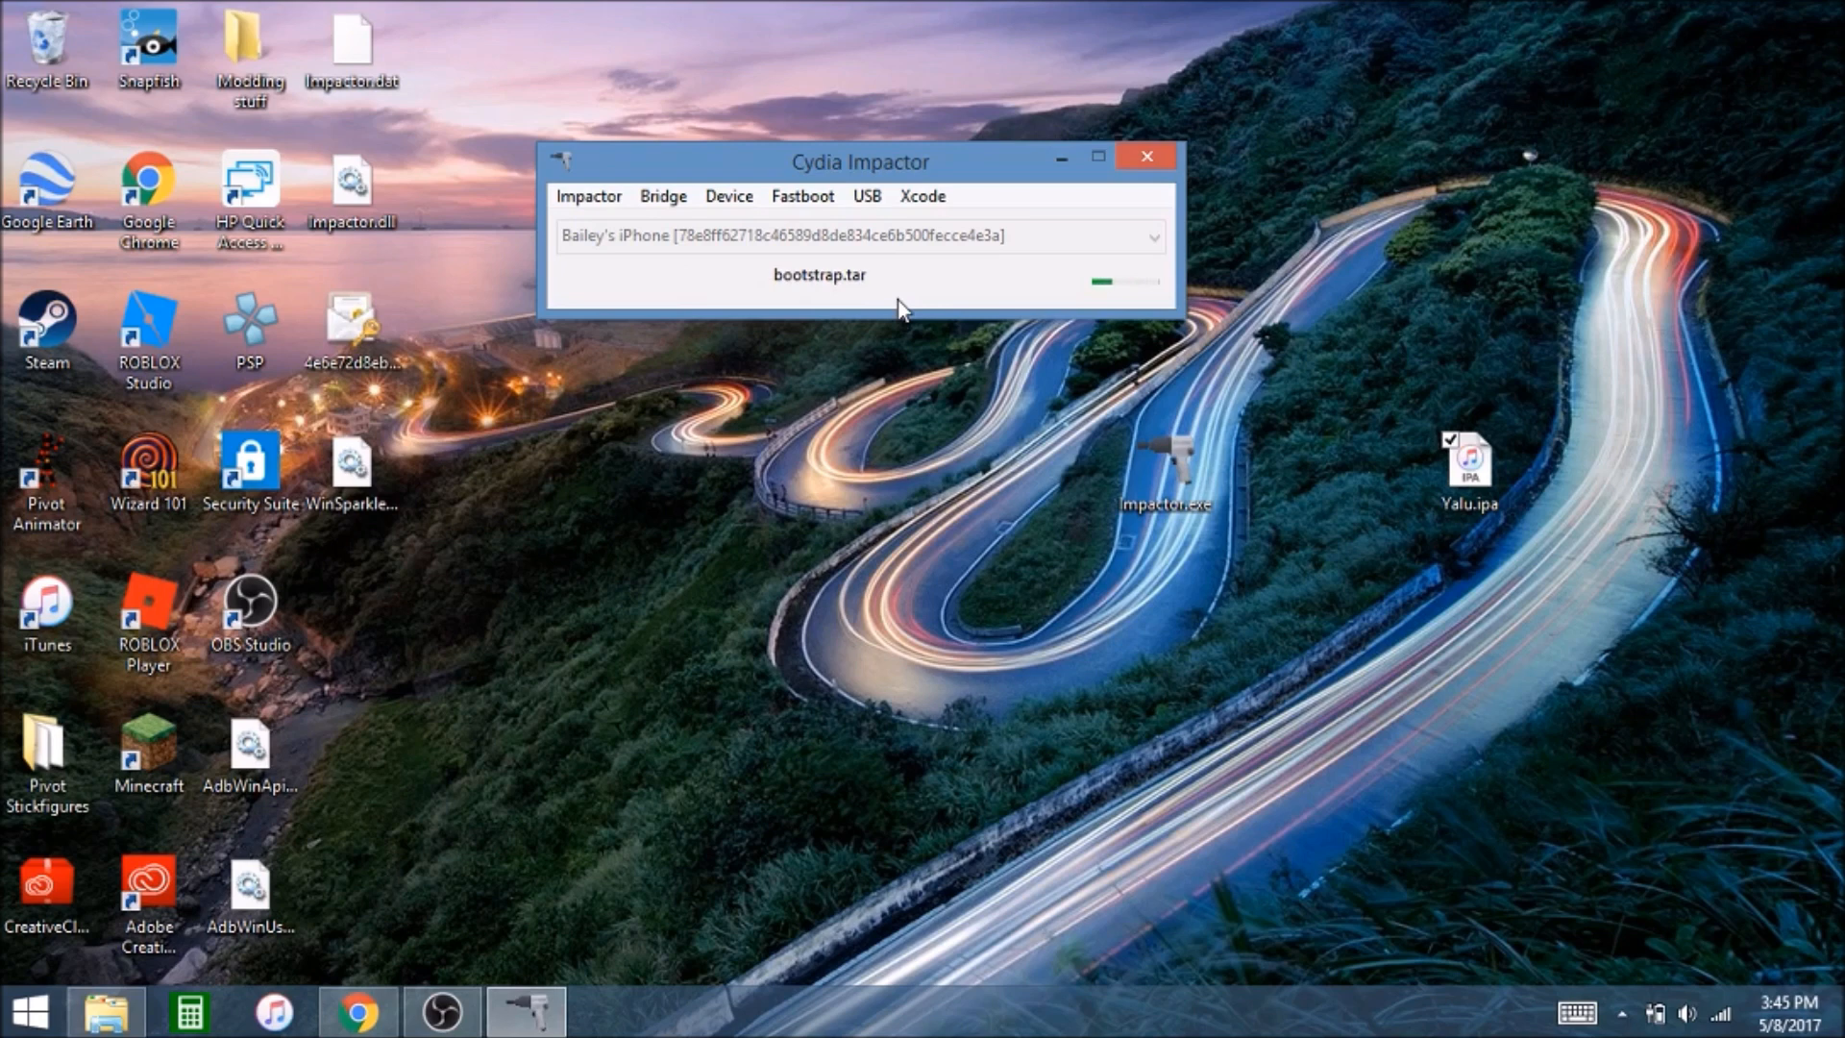
mouse_move(898, 303)
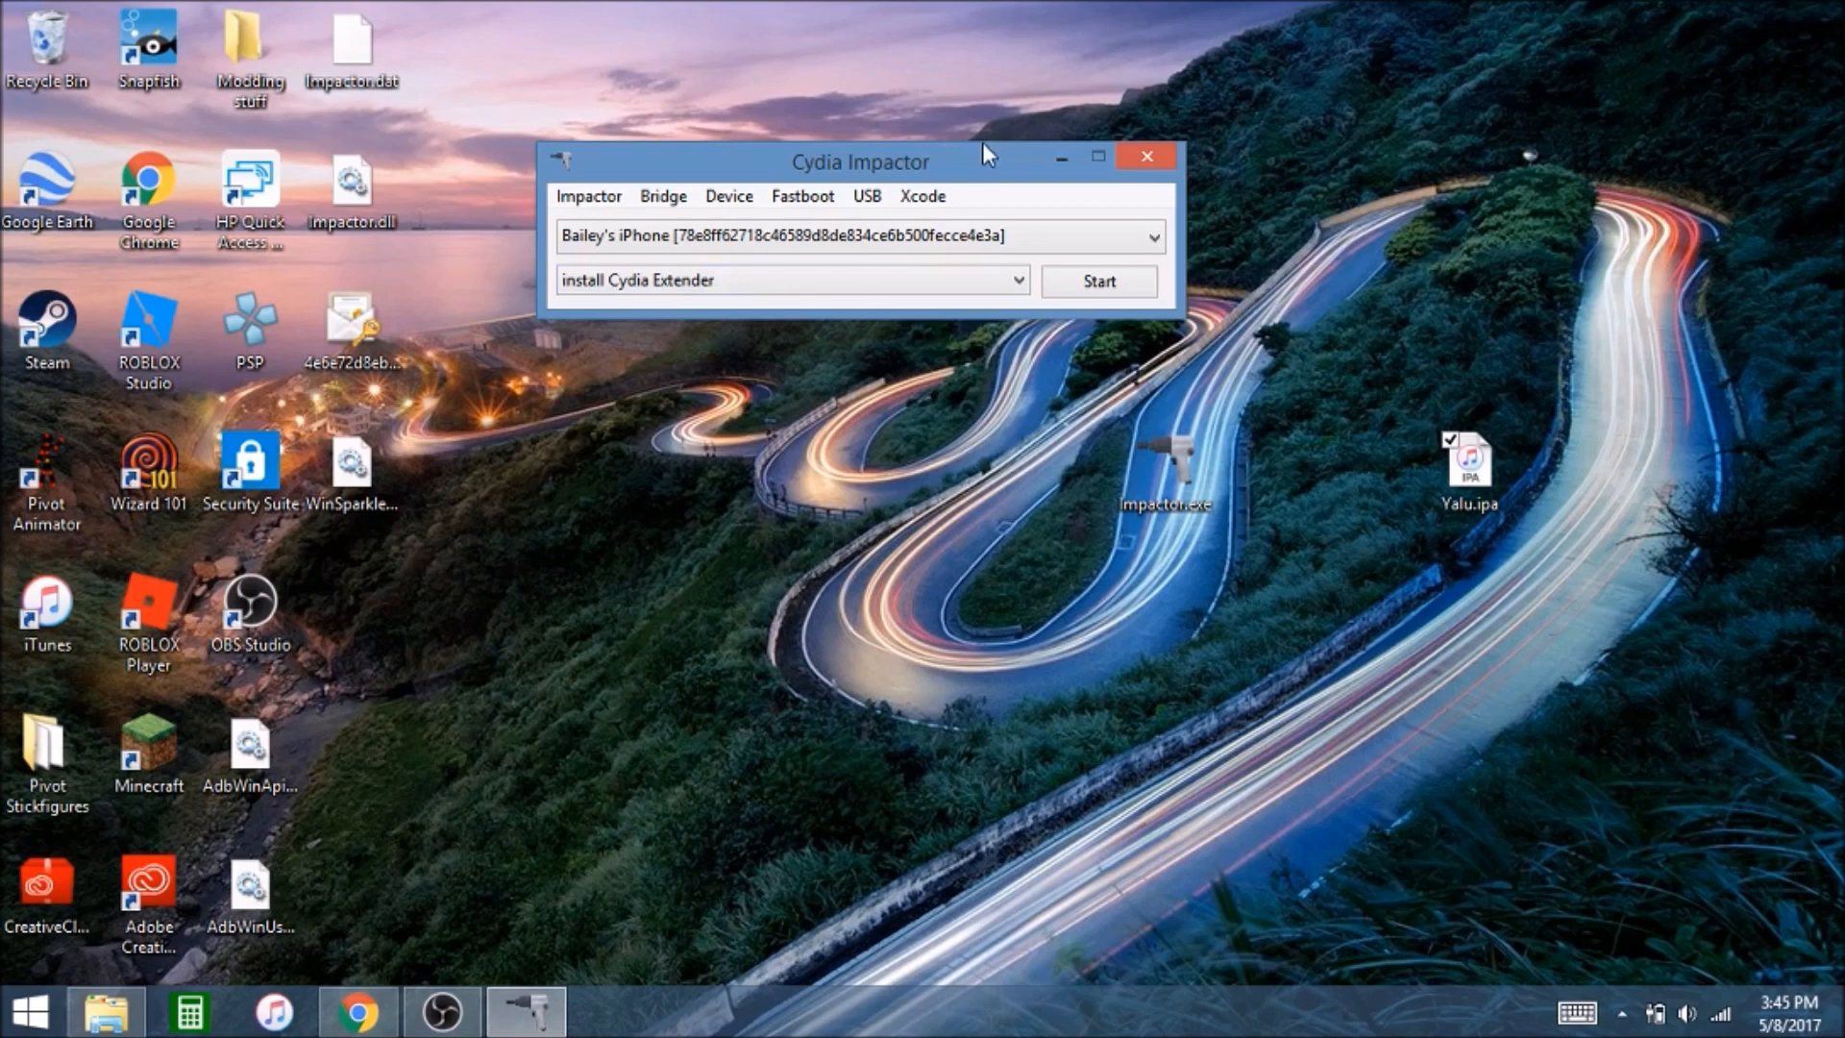
mouse_move(1097, 155)
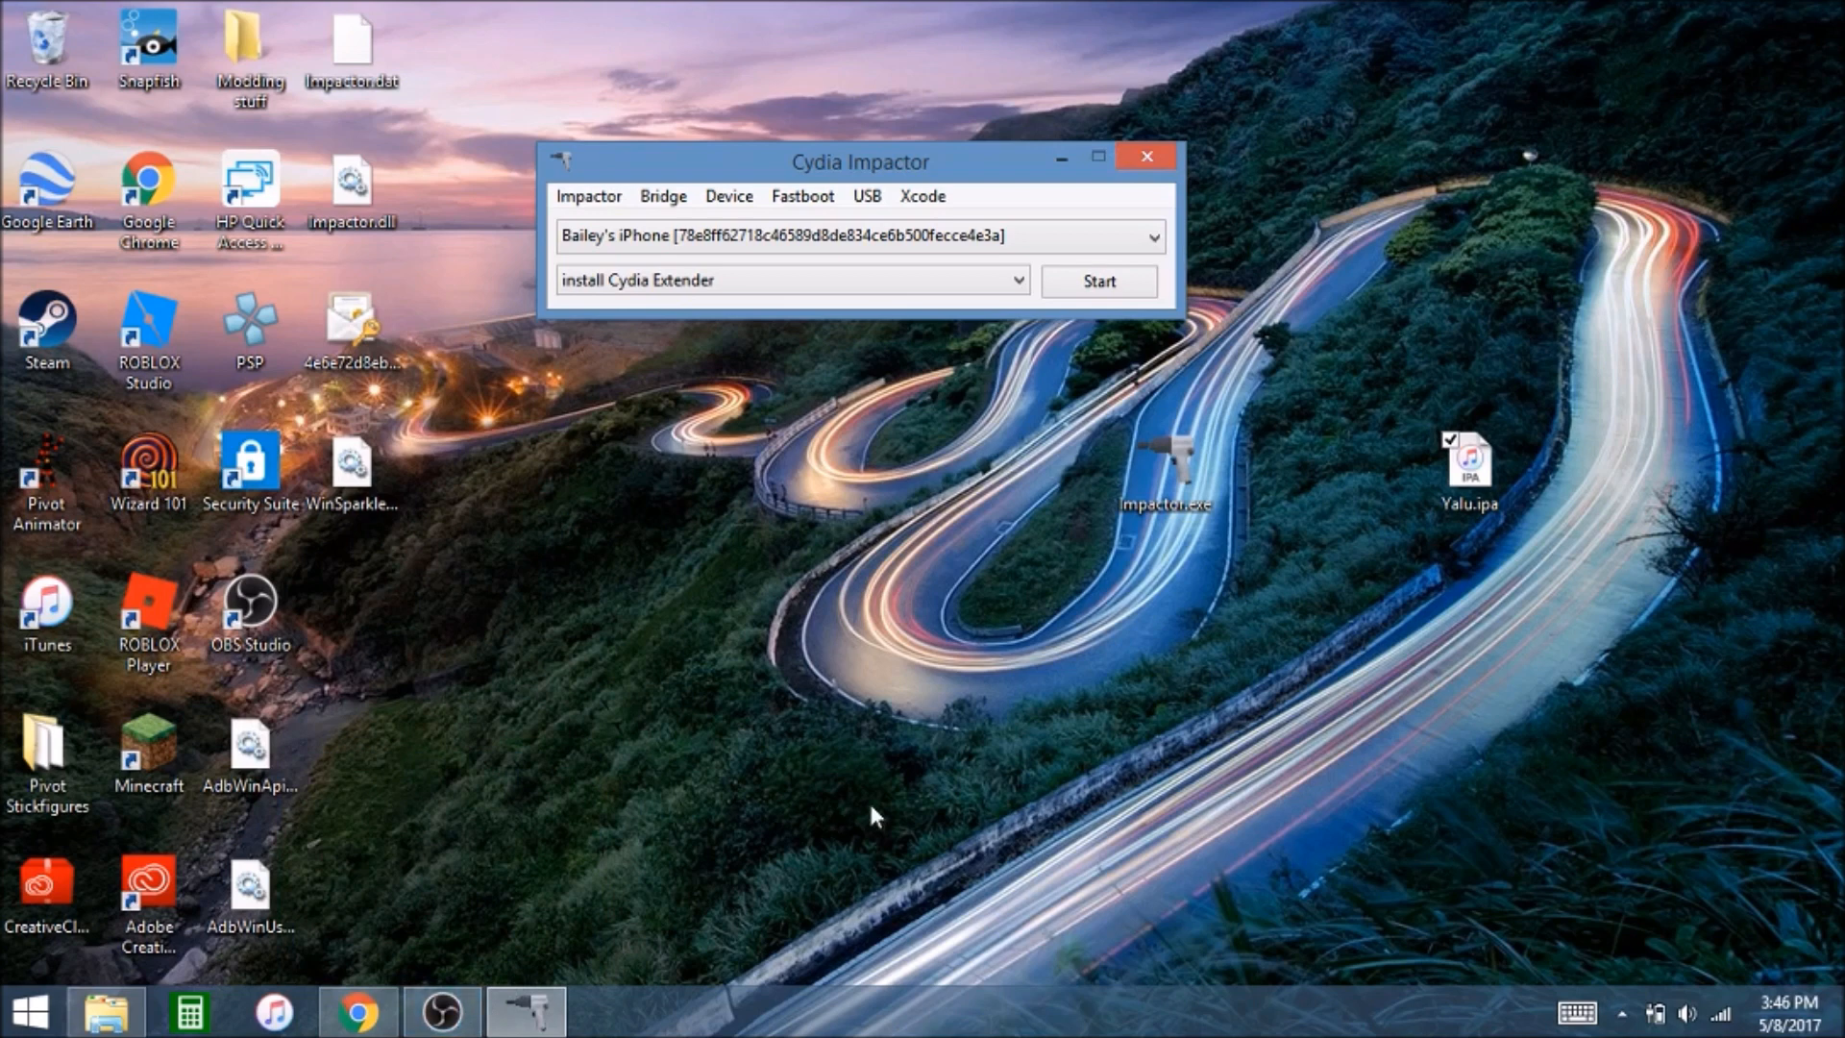
mouse_move(440, 929)
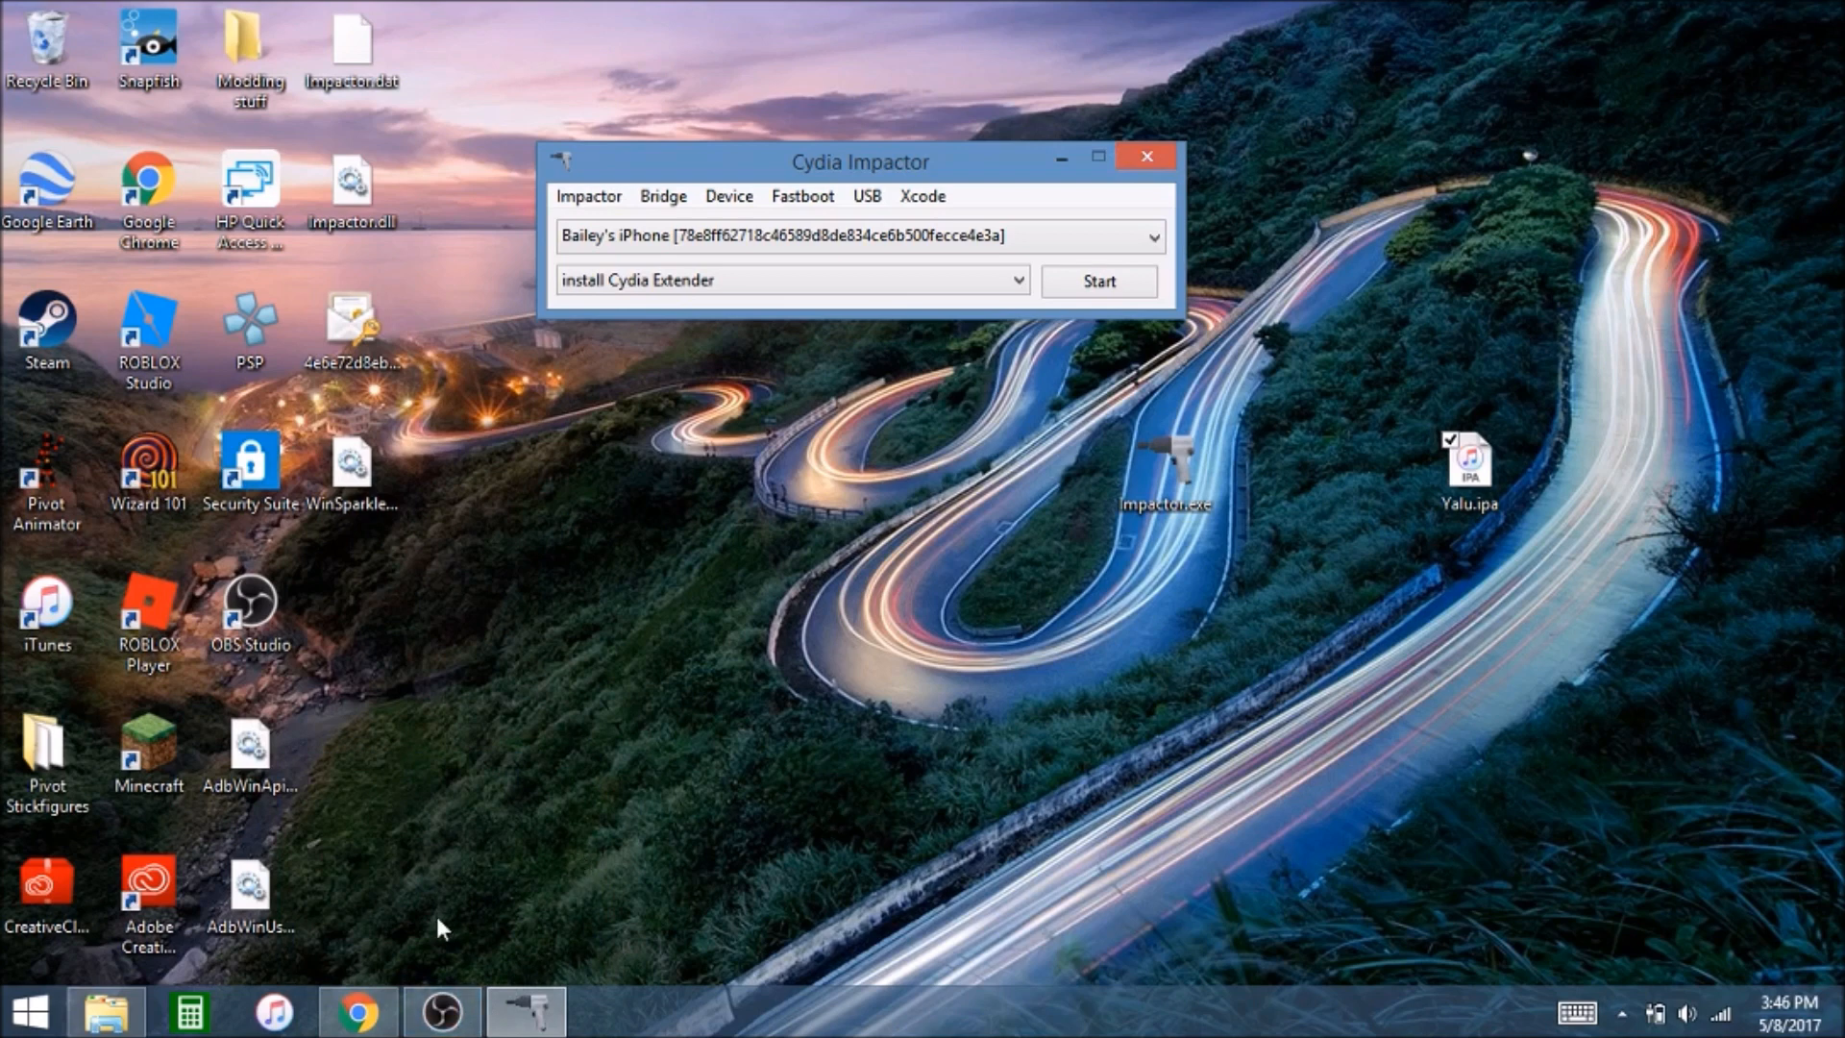